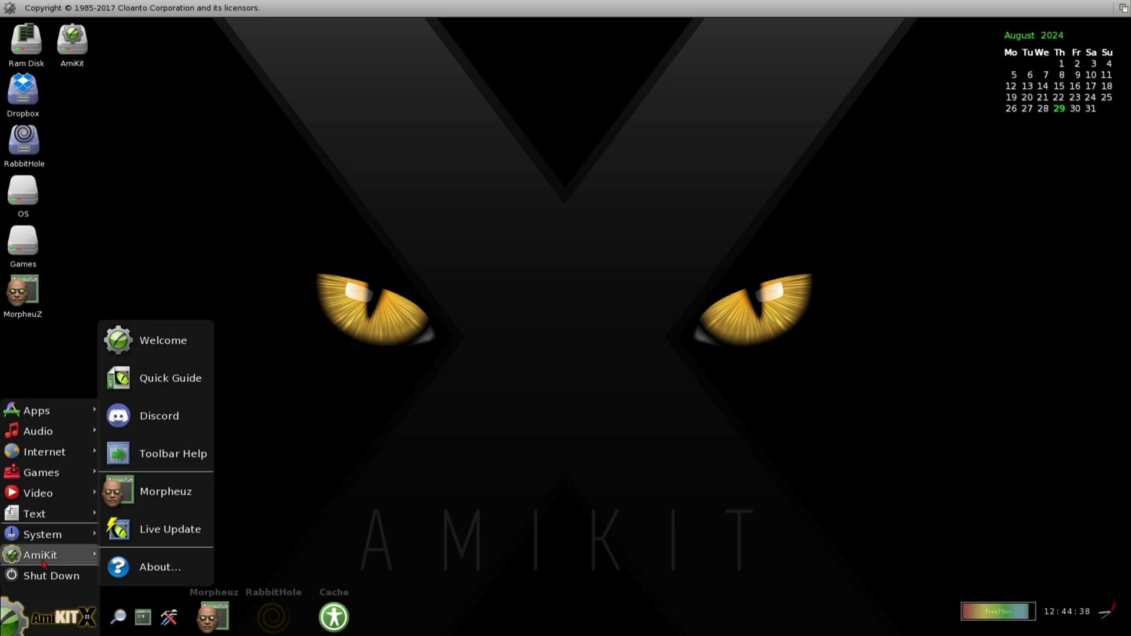
Open System > Prefs > Presets to browse the backdrop, logo, MUI and pointer presets
click(42, 534)
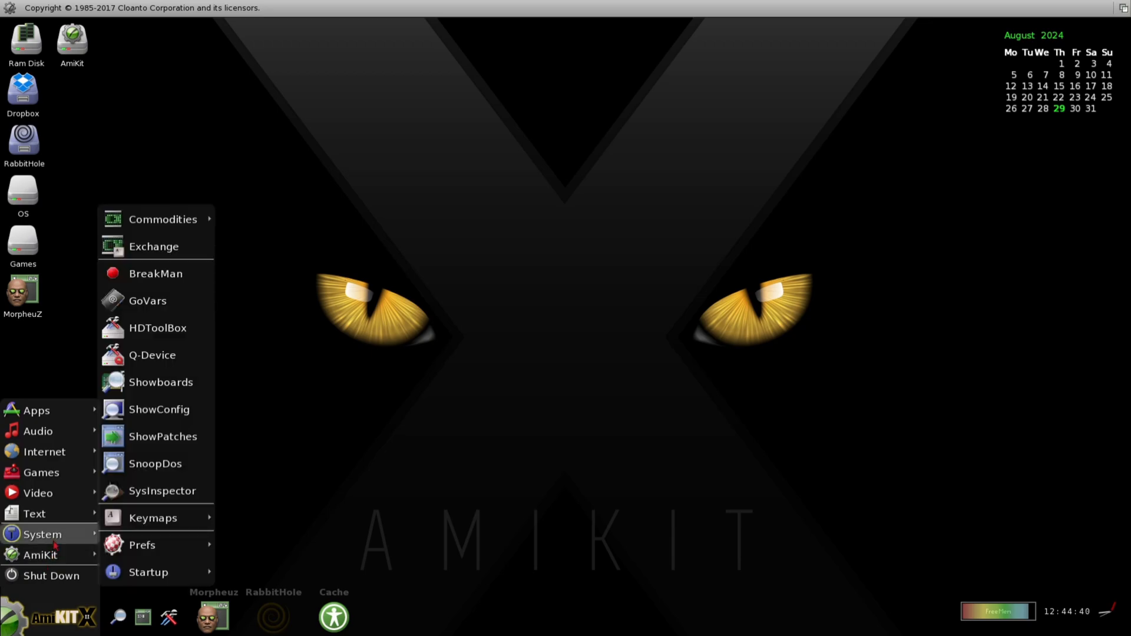
mouse_move(148, 572)
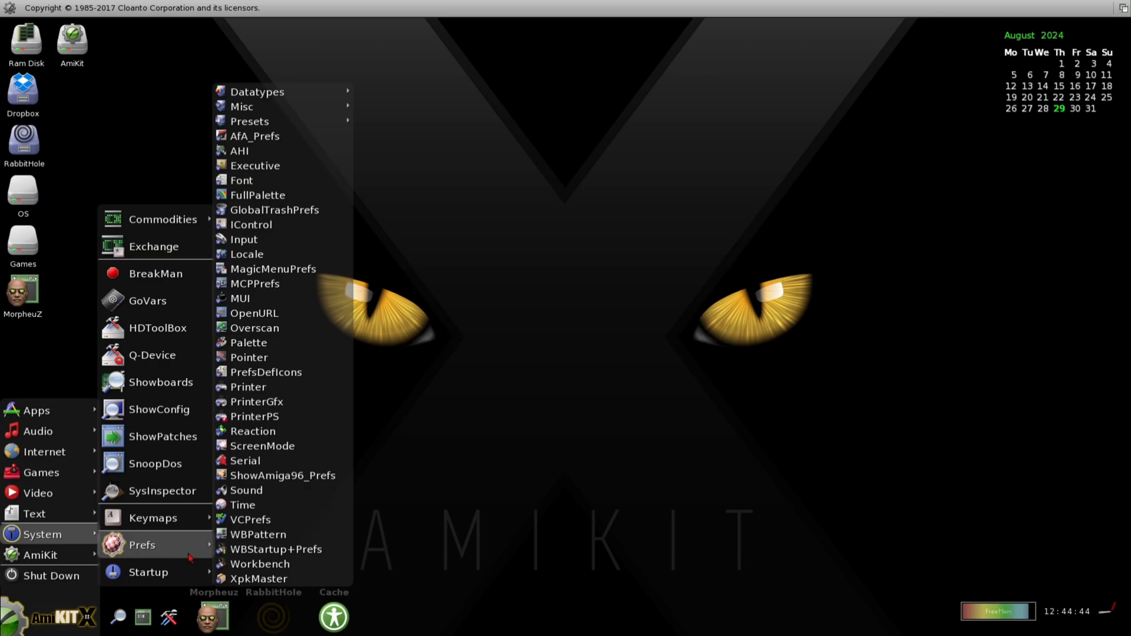
mouse_move(269, 91)
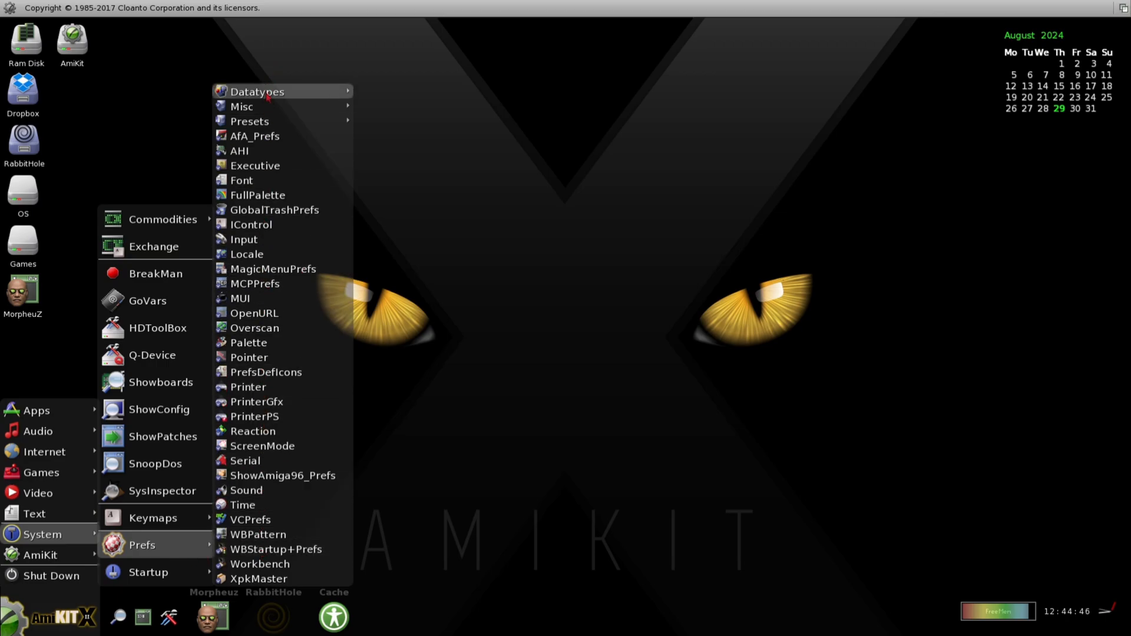
click(250, 121)
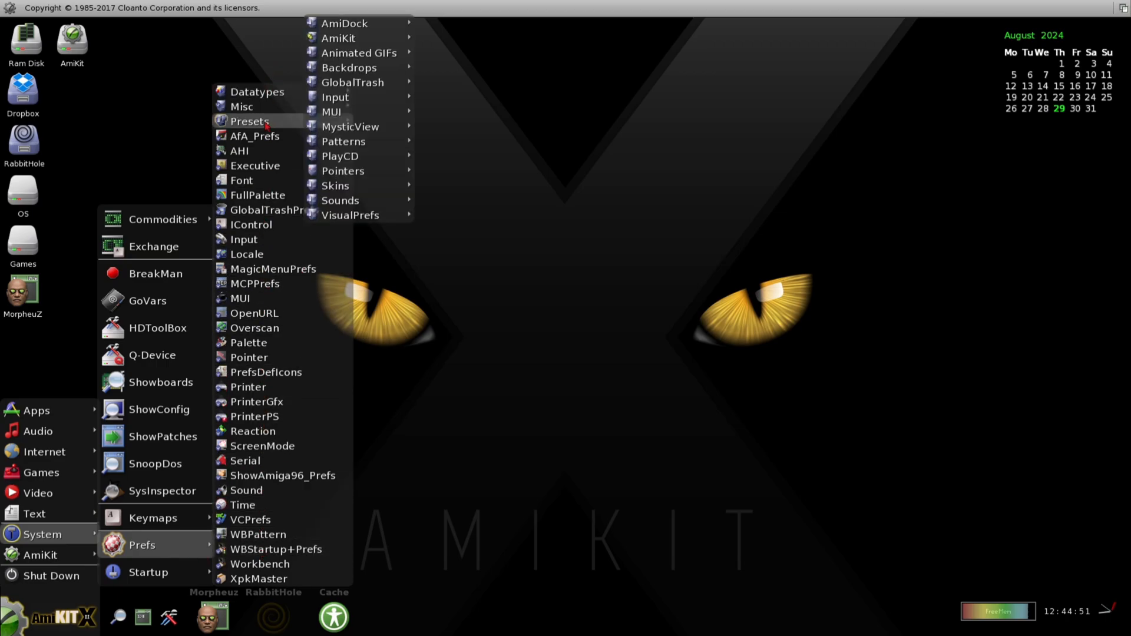
mouse_move(337, 37)
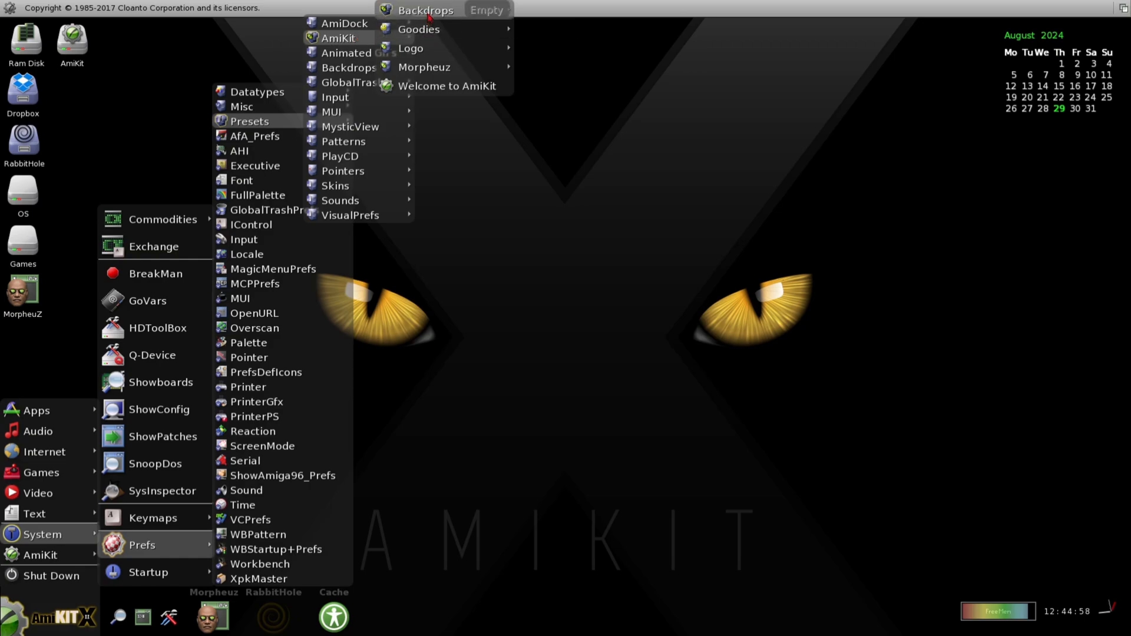
mouse_move(418, 29)
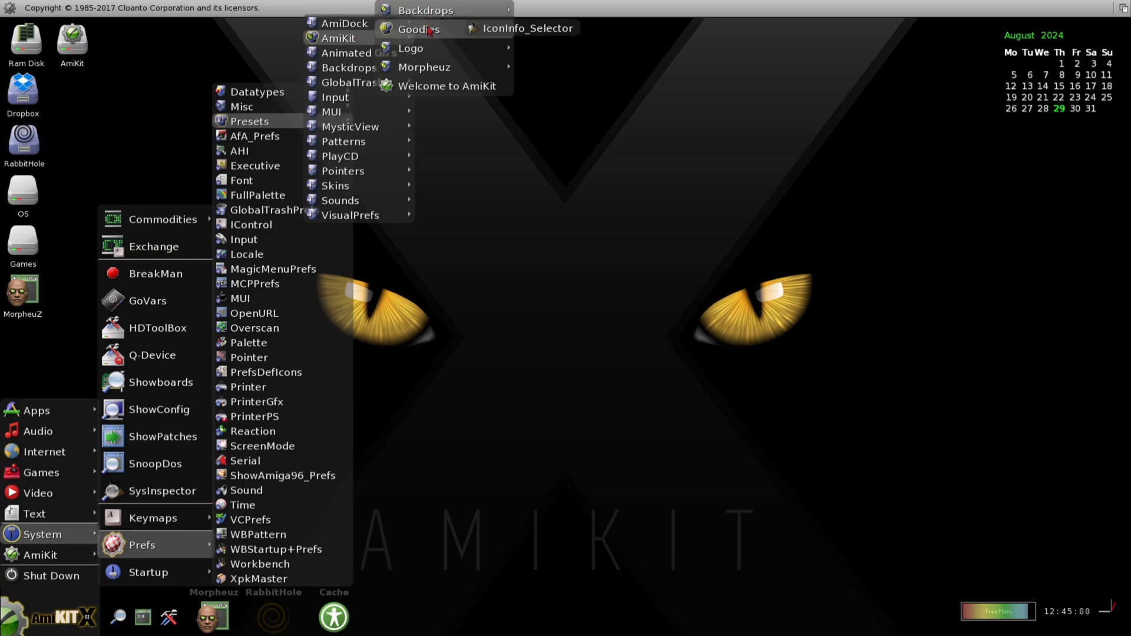
mouse_move(410, 48)
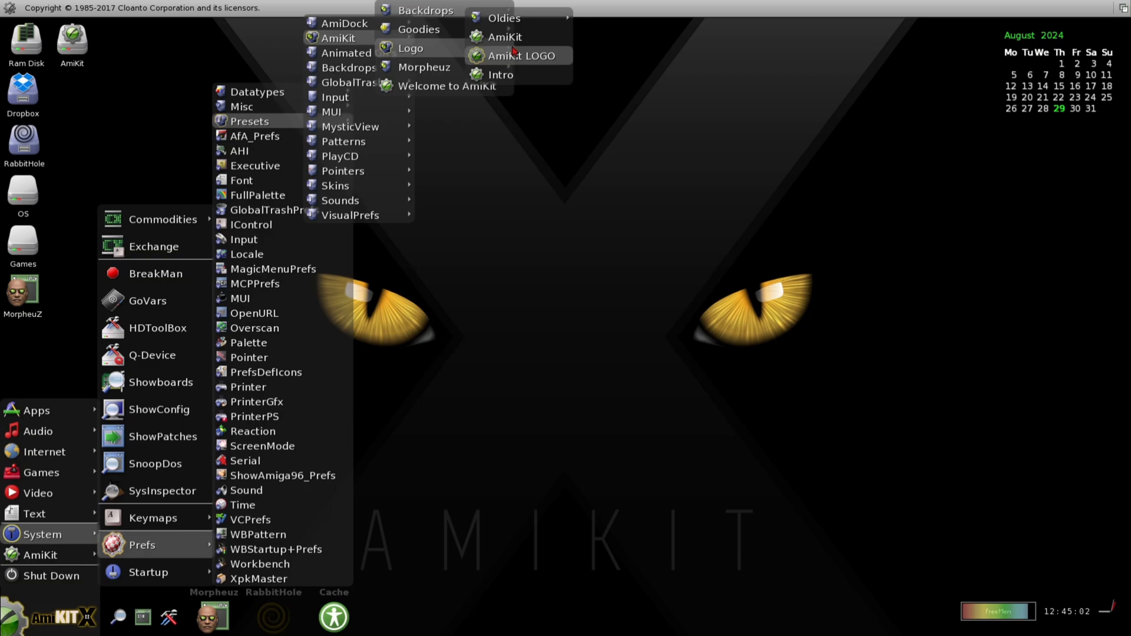
mouse_move(504, 36)
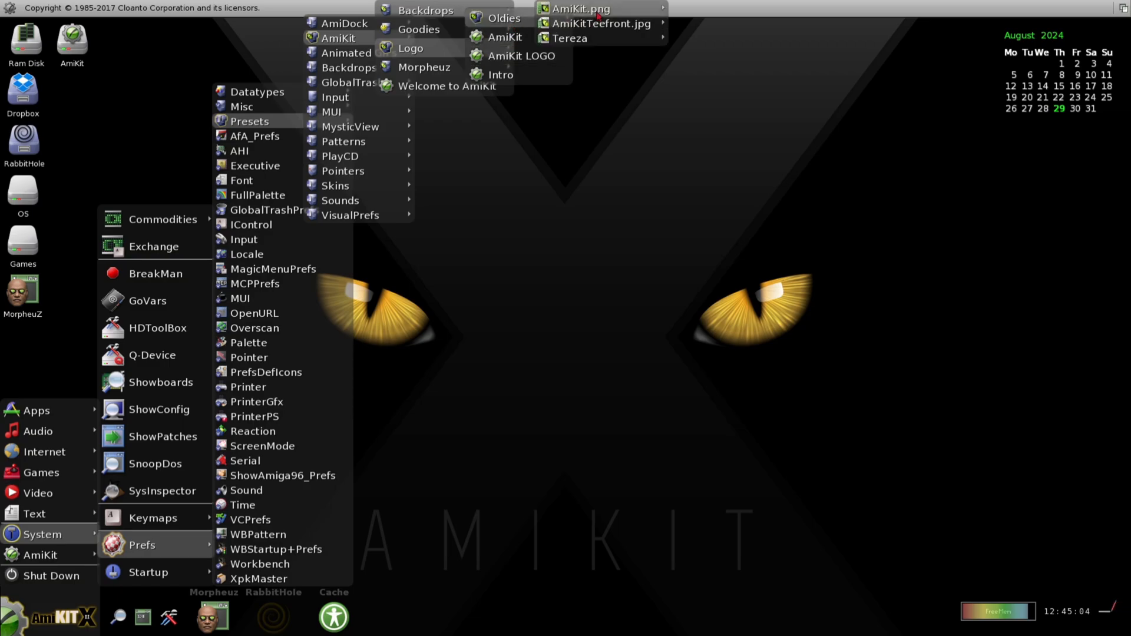
mouse_move(601, 23)
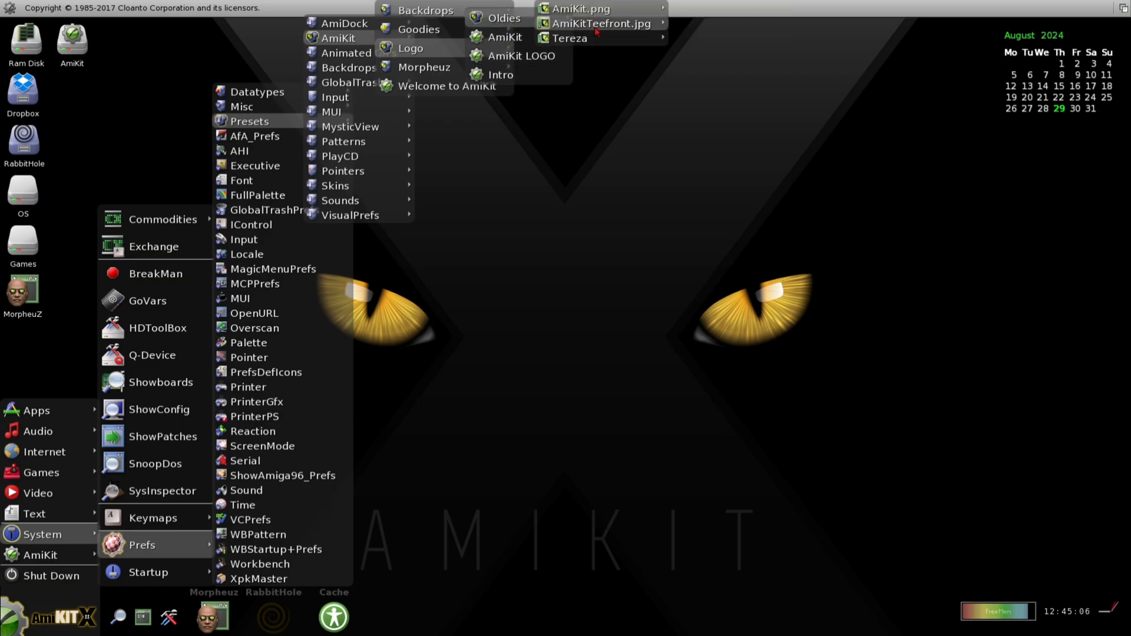
mouse_move(569, 38)
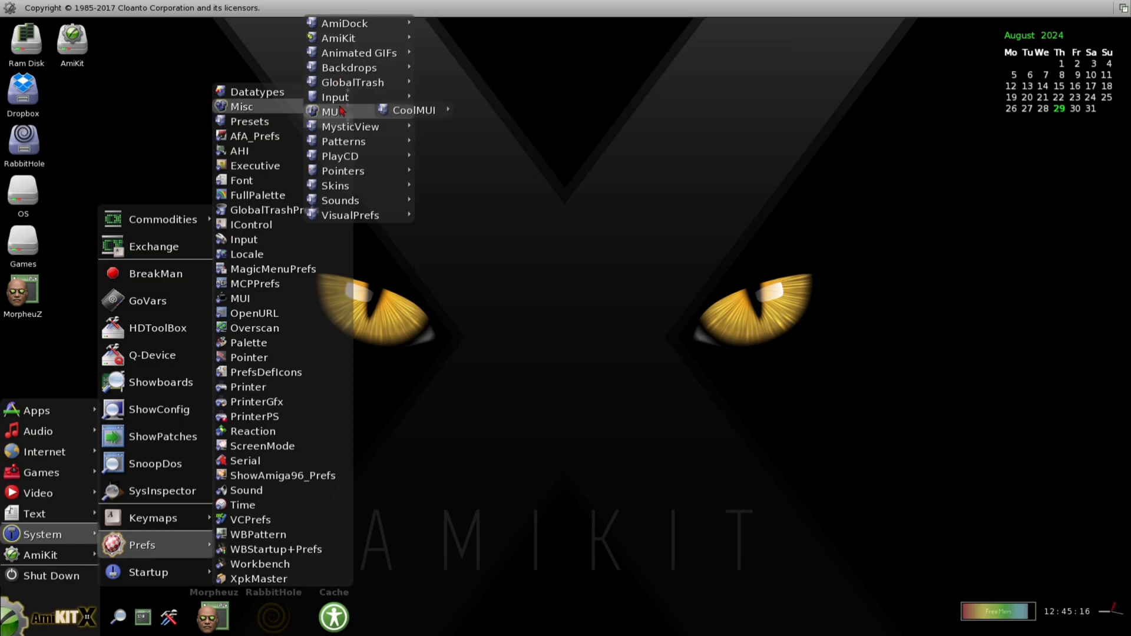
mouse_move(350, 126)
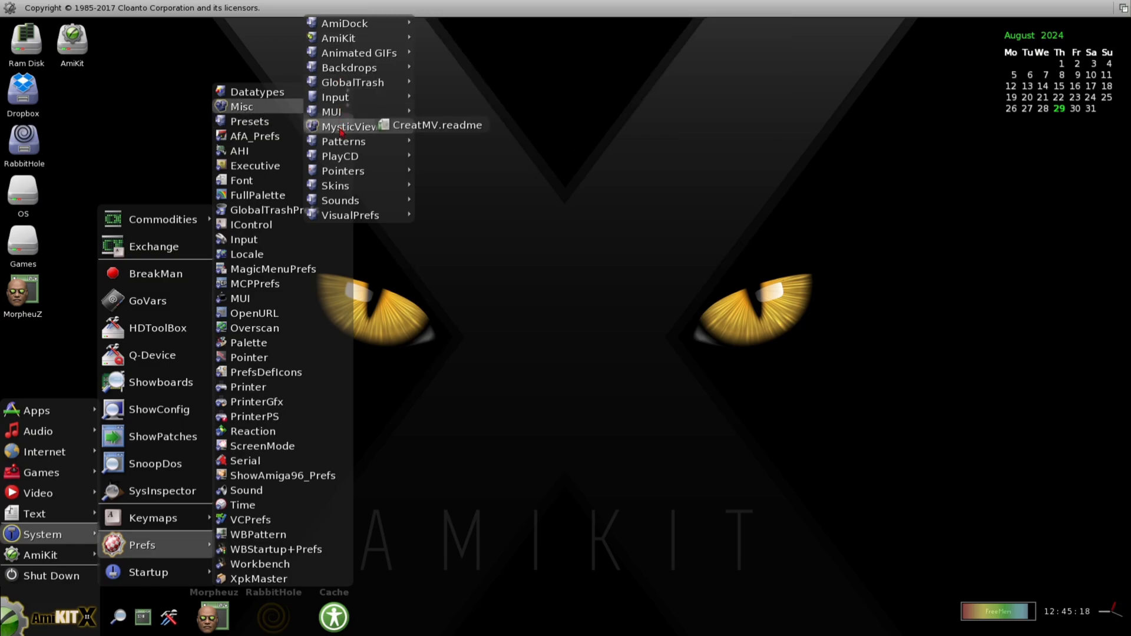
mouse_move(343, 170)
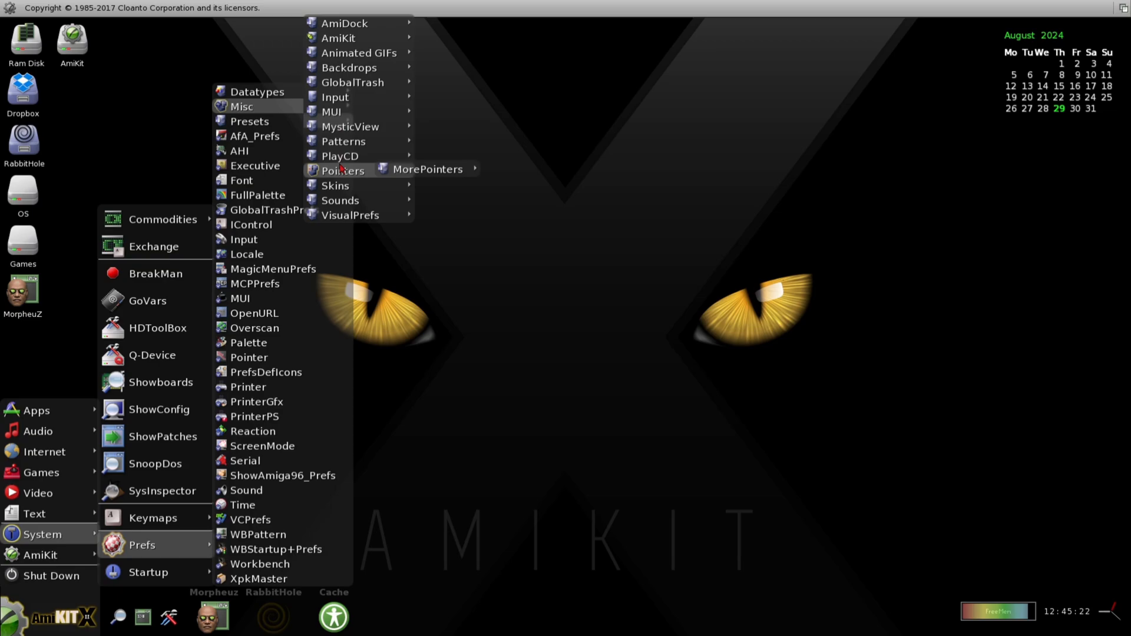
mouse_move(428, 169)
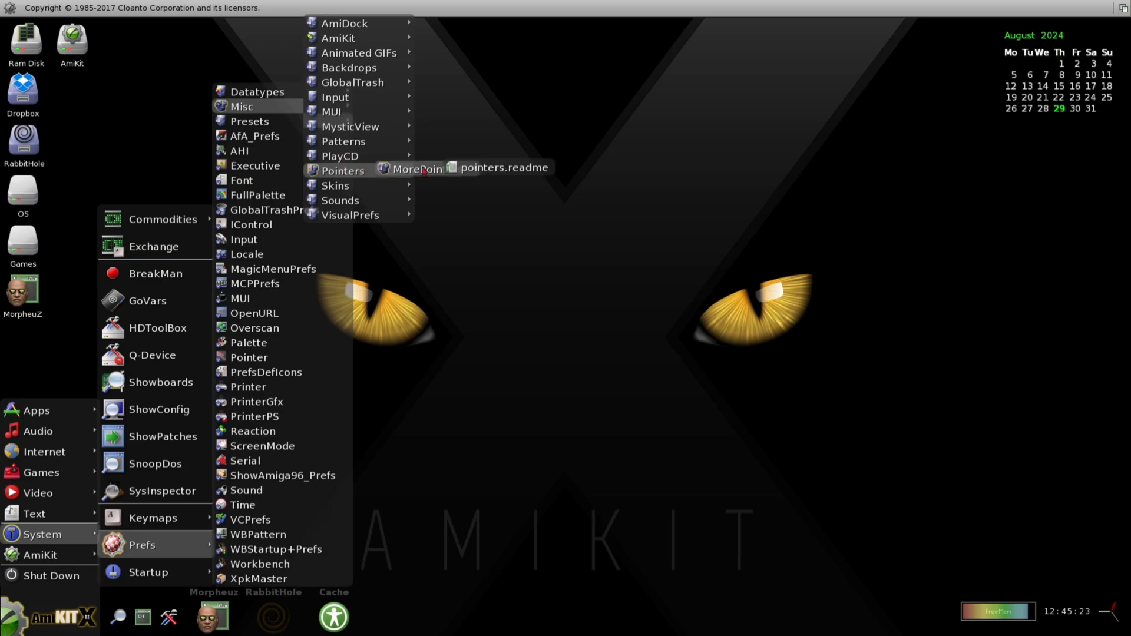
mouse_move(350, 215)
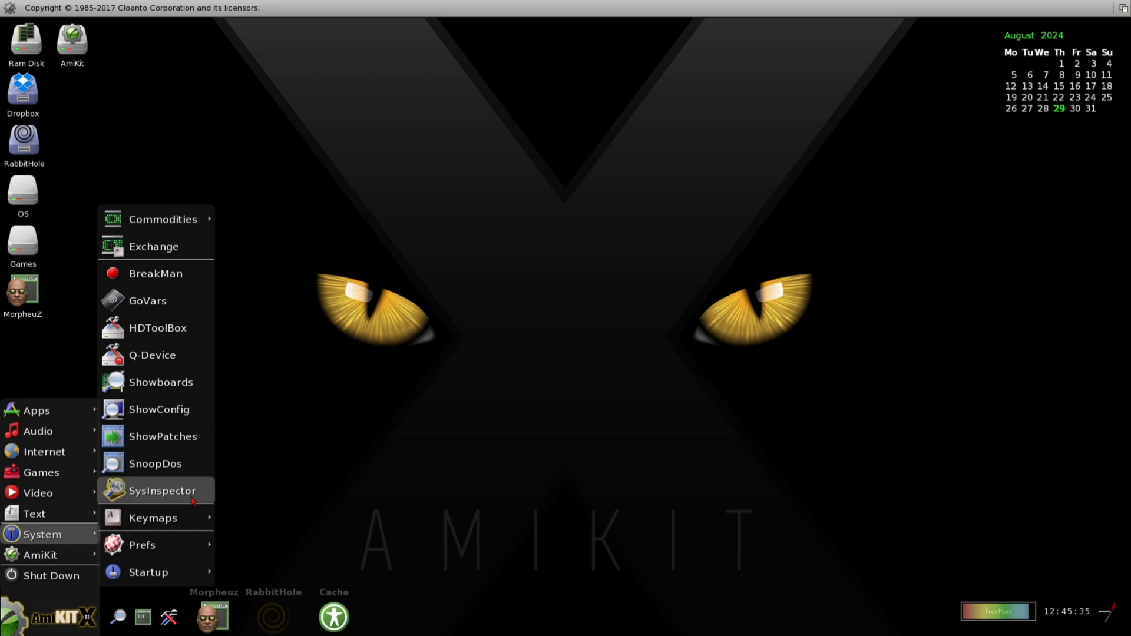
mouse_move(38, 493)
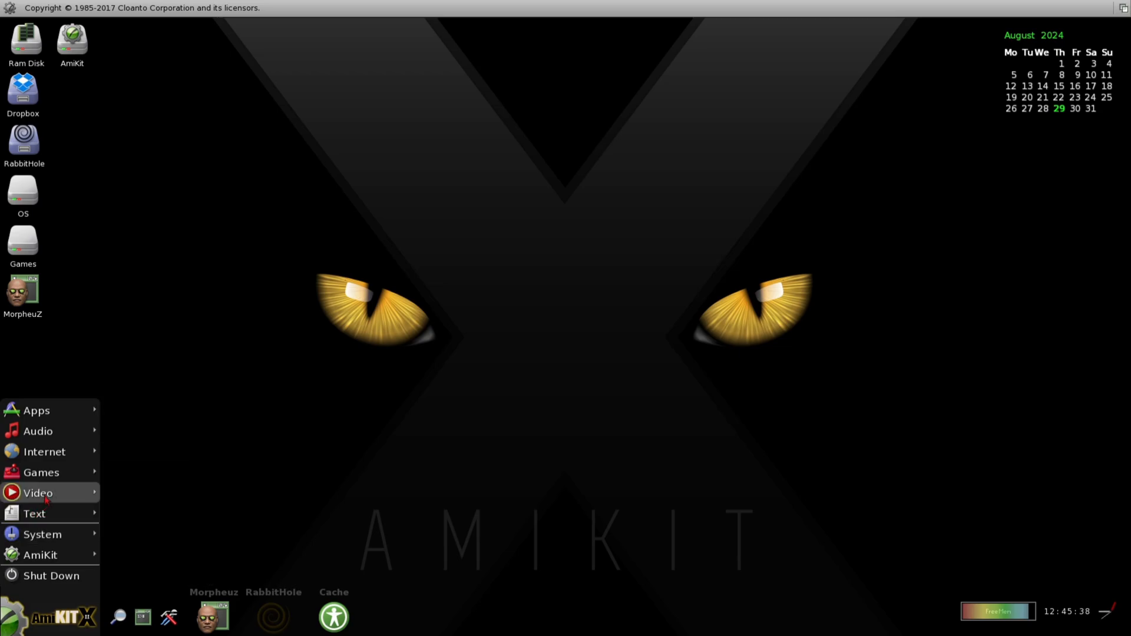
mouse_move(41, 471)
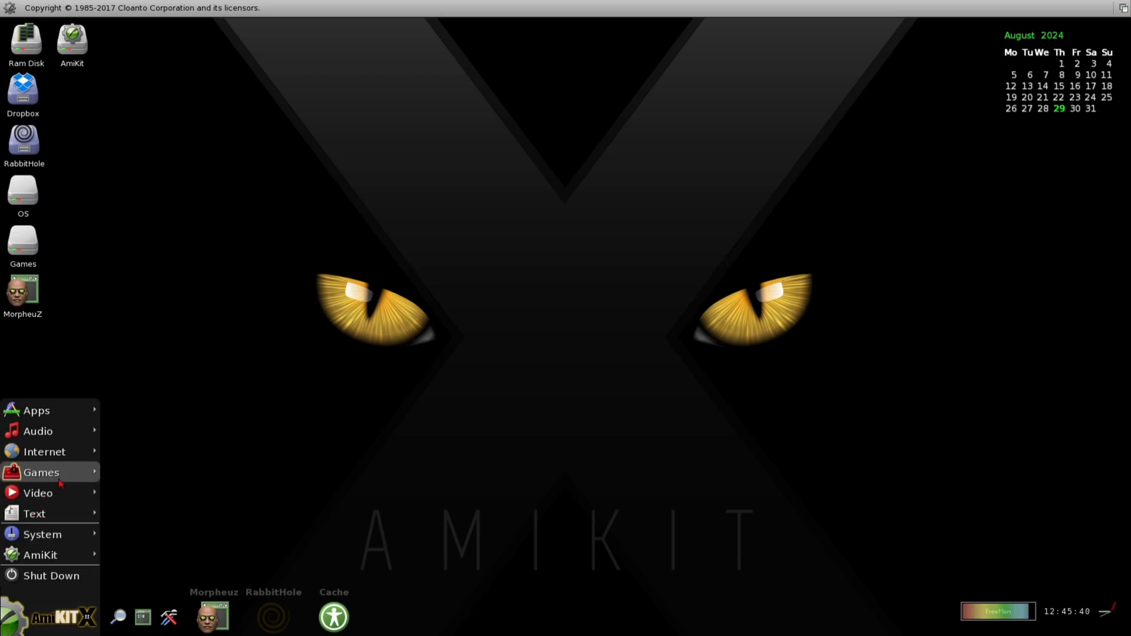
Launch the iGame game launcher from the Games menu
click(41, 472)
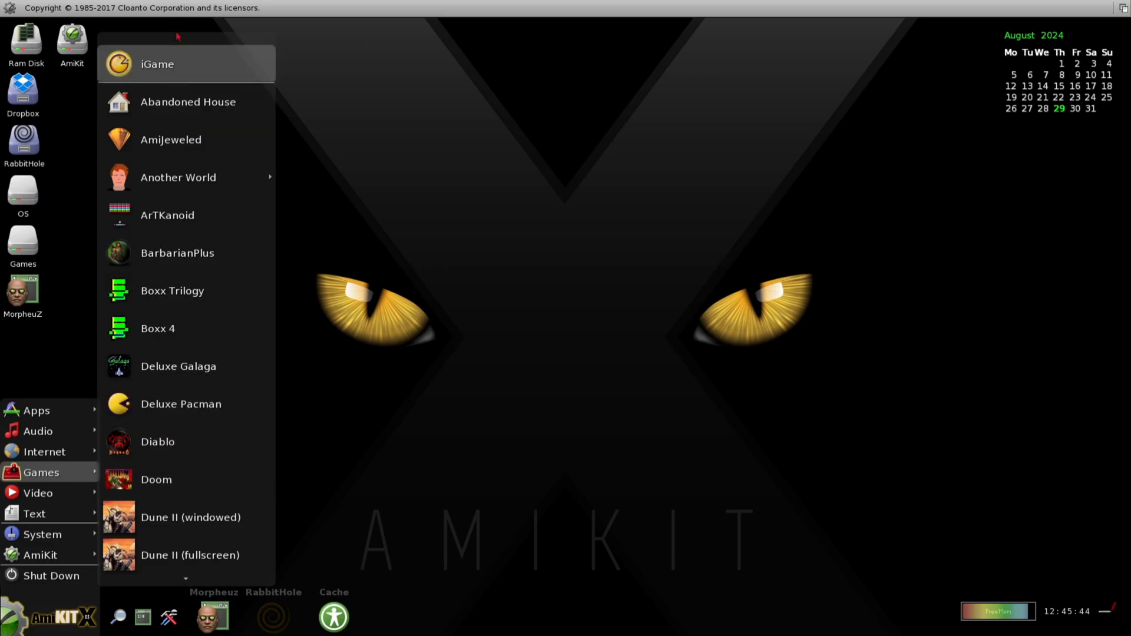
click(157, 64)
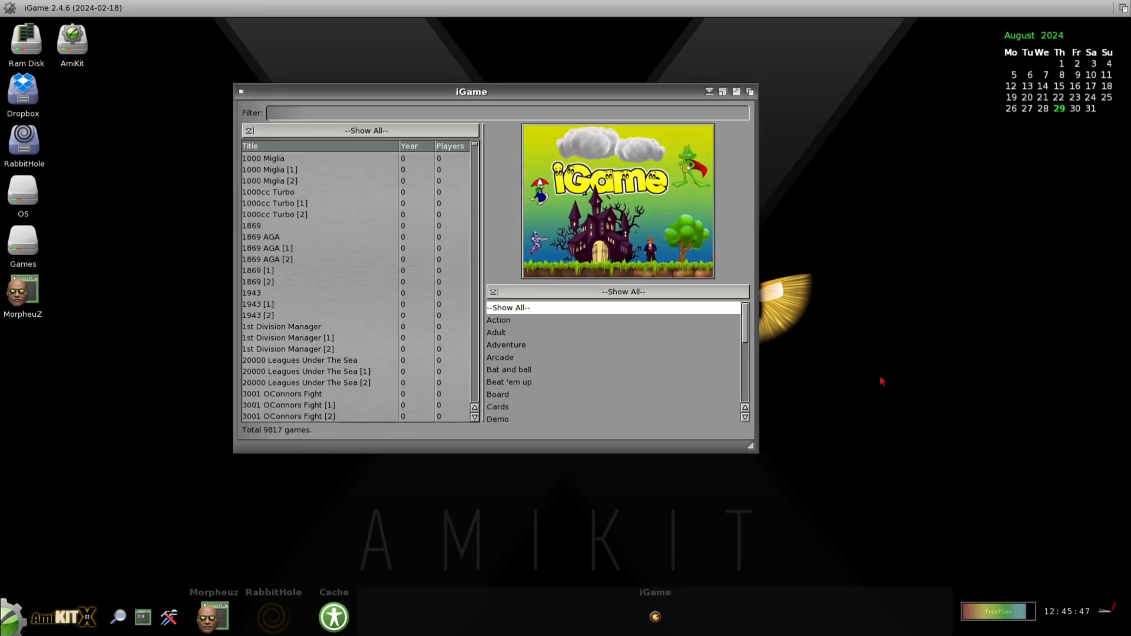
mouse_move(284, 92)
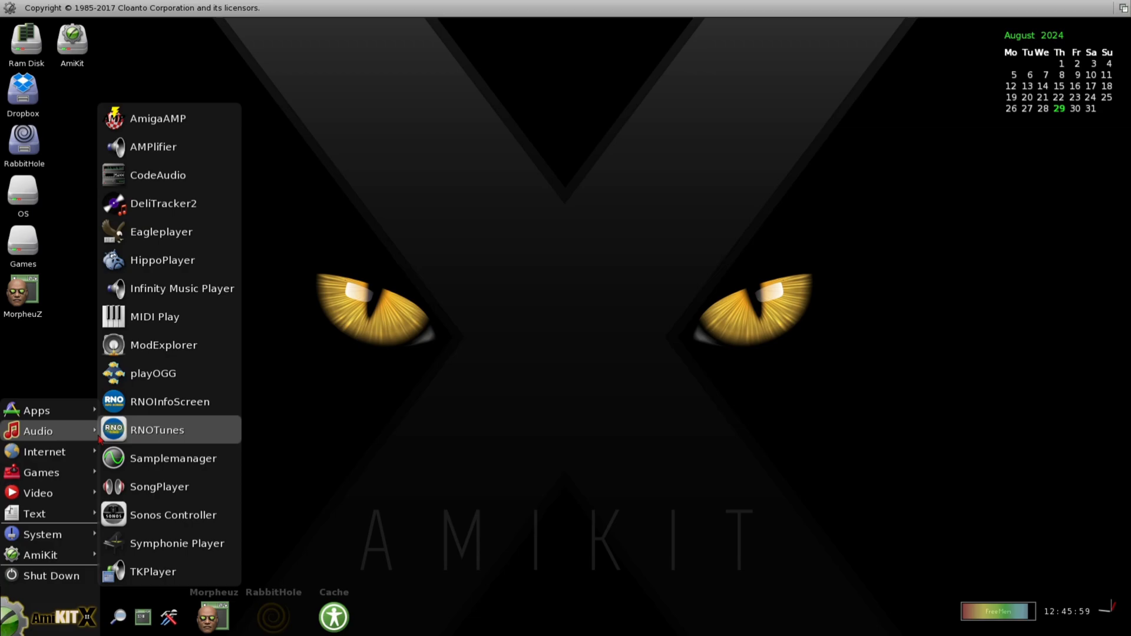
mouse_move(164, 344)
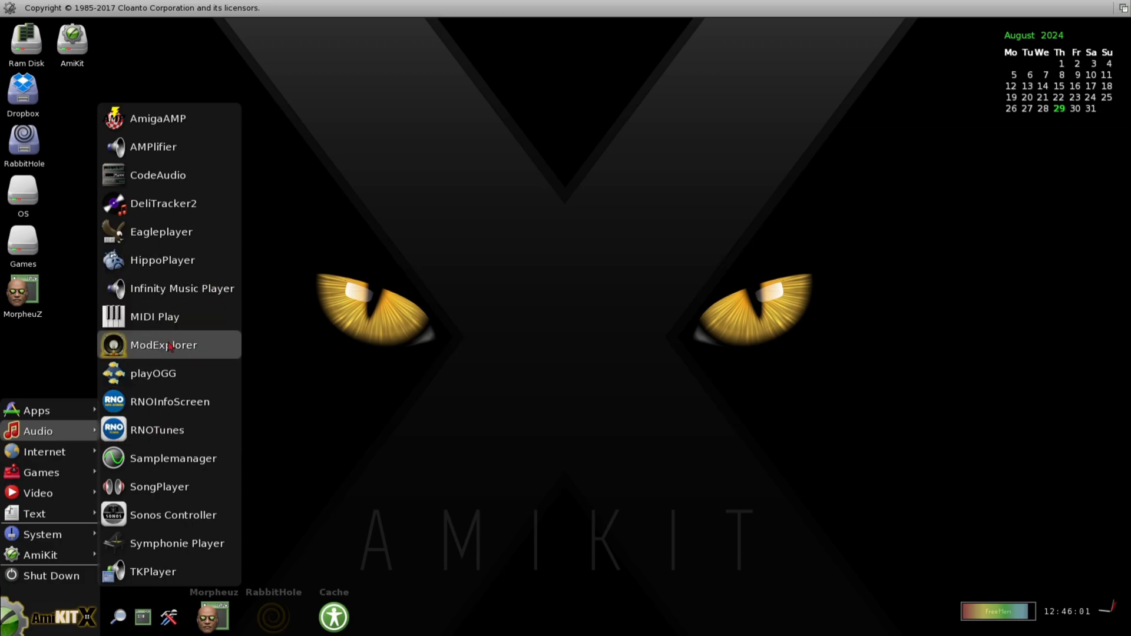
mouse_move(36, 410)
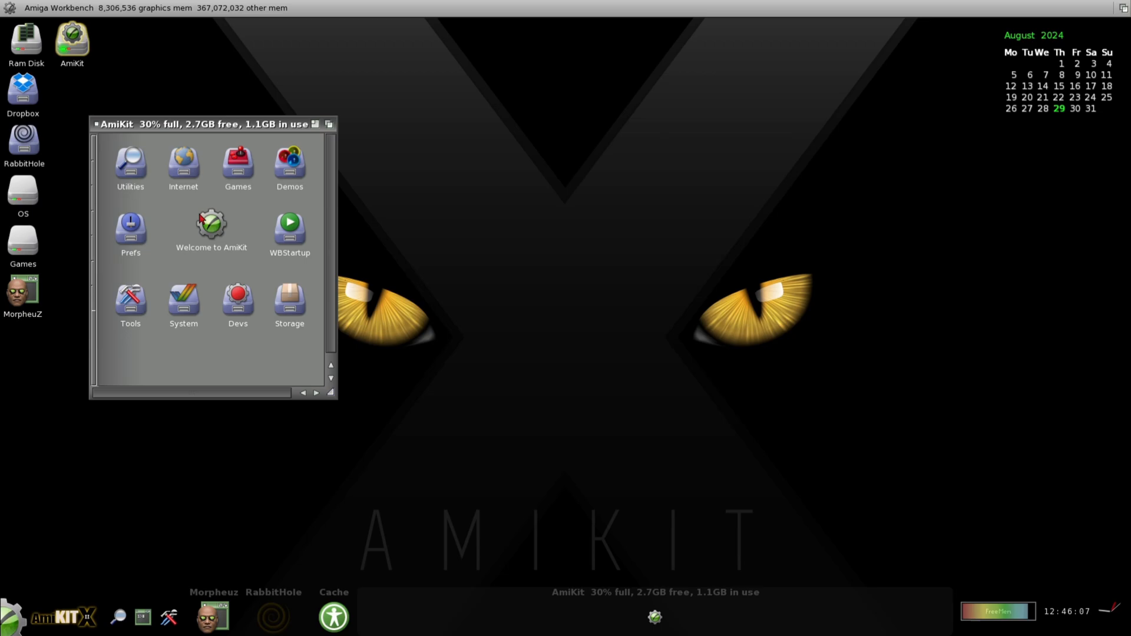
Open the Utilities, Internet, Demos, Prefs and System drawers, moving the Prefs window aside
double_click(129, 160)
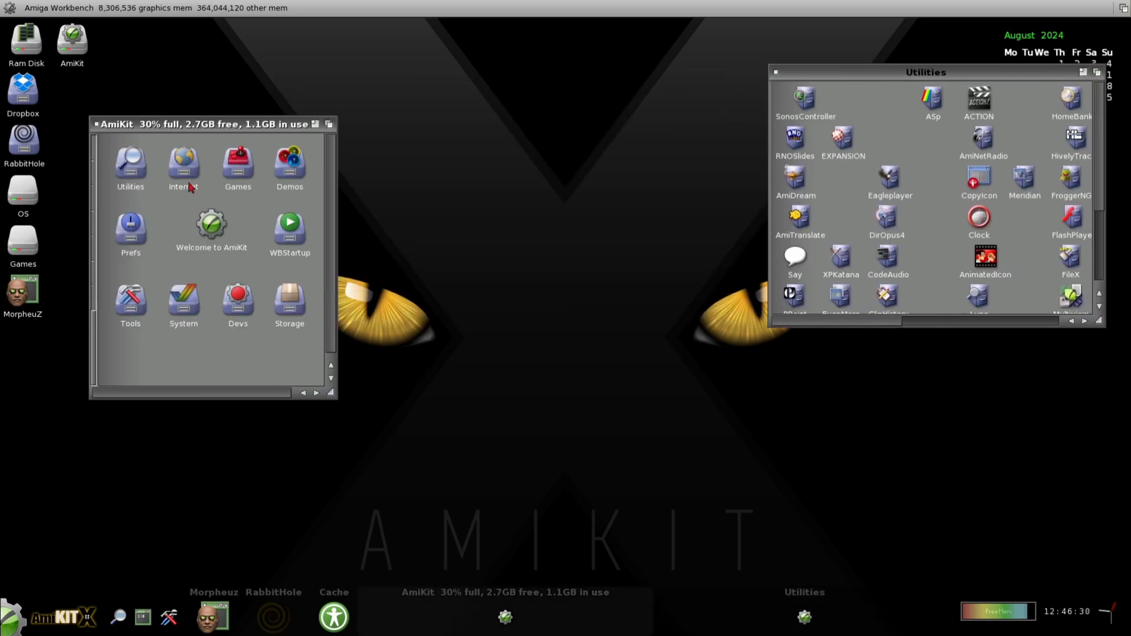
double_click(238, 160)
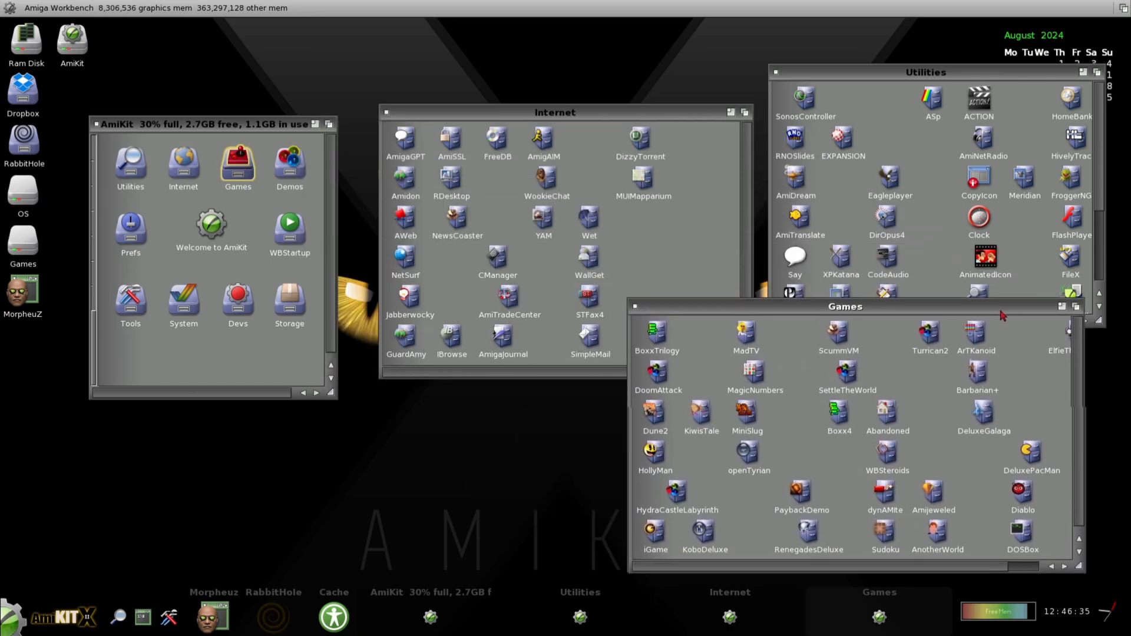
double_click(289, 161)
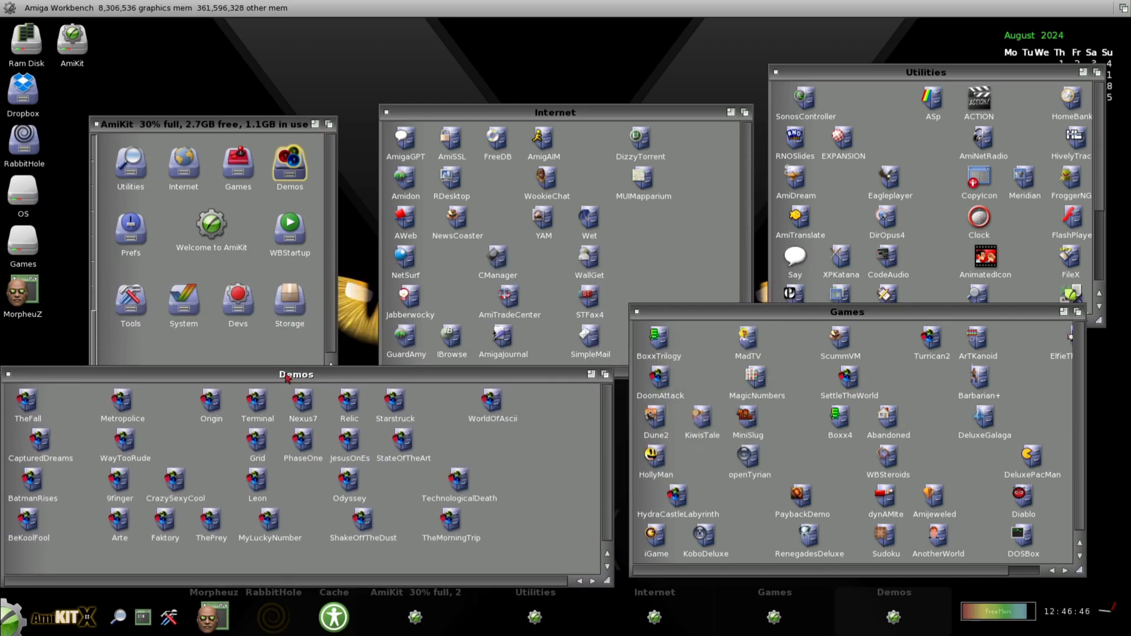
double_click(130, 229)
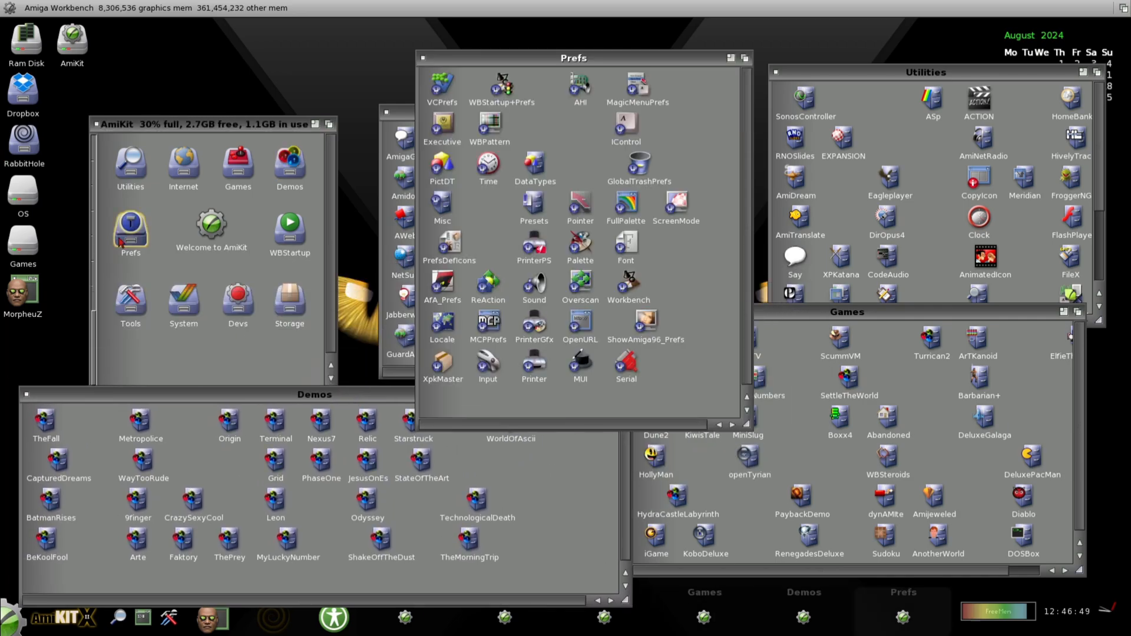
drag(573, 57, 724, 22)
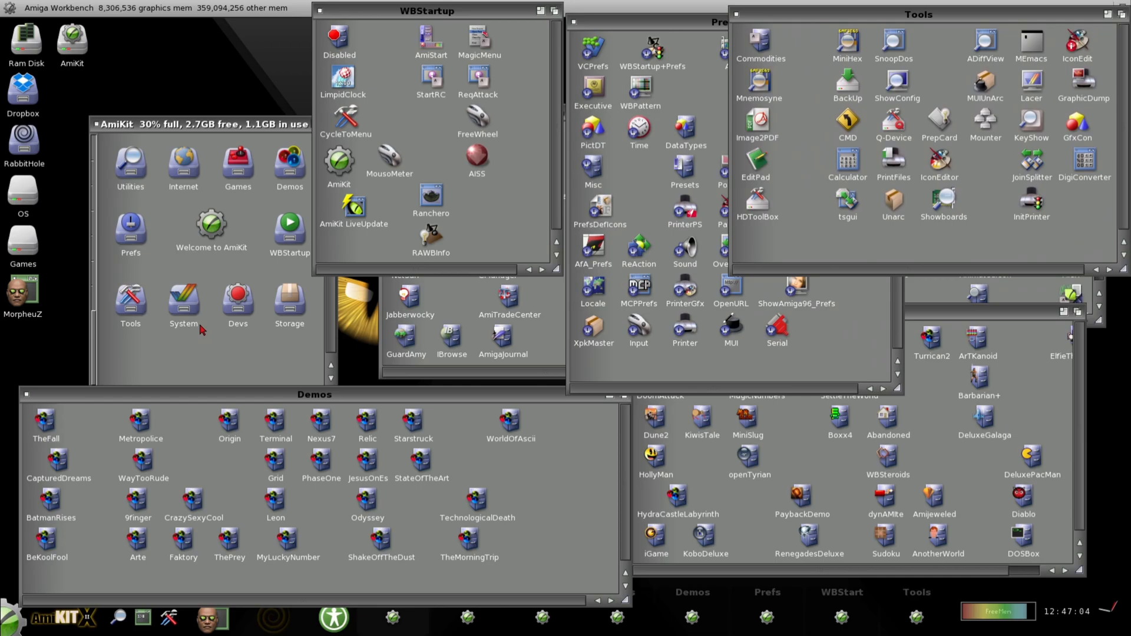
double_click(238, 298)
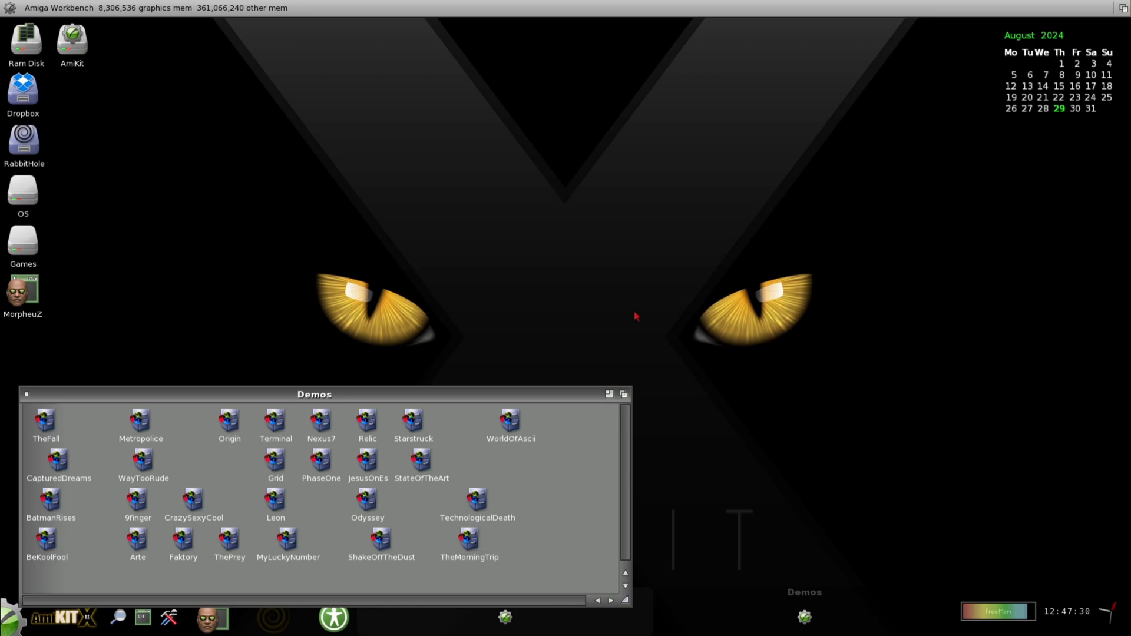
Open the RabbitHole drive and close its window again
double_click(23, 141)
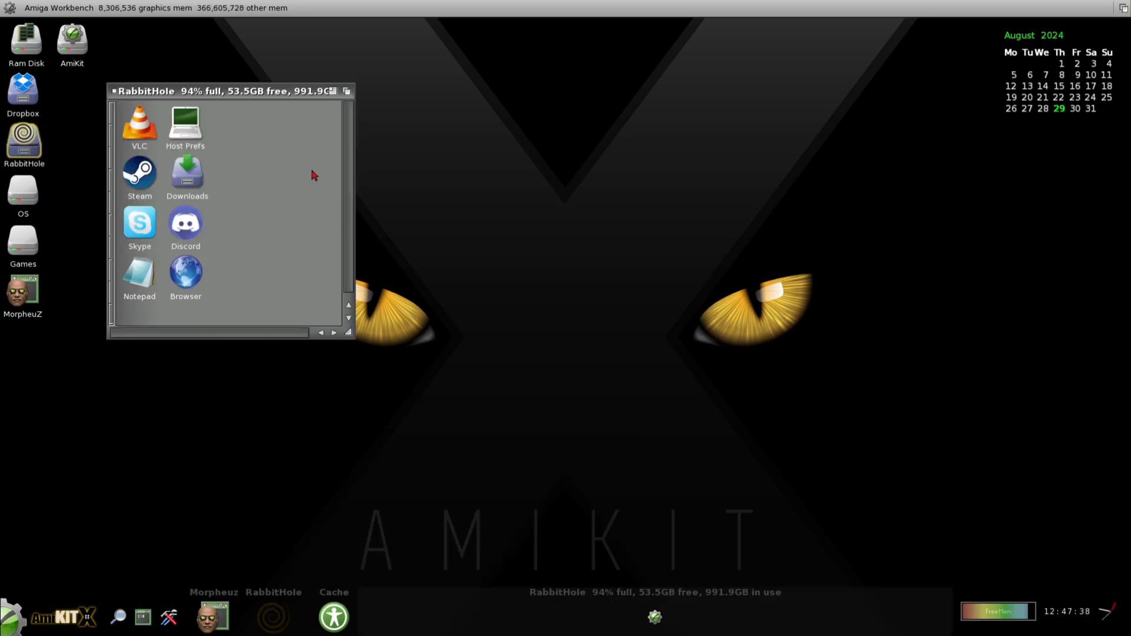
click(70, 5)
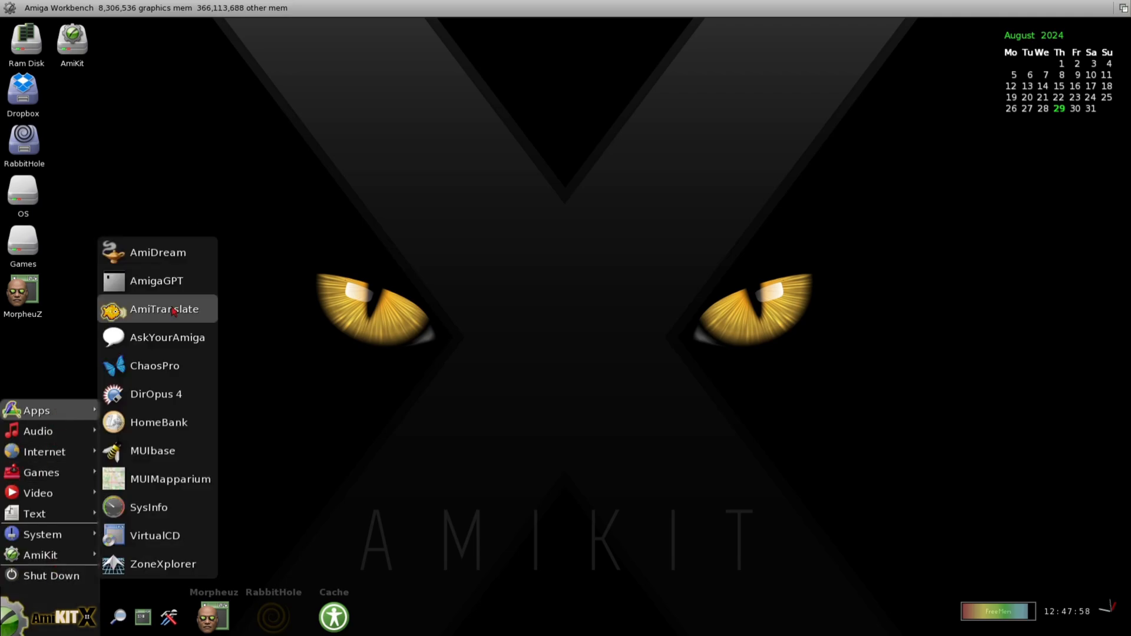
Translate 'hello Amiga fans' into ES - Spanish in AmiTranslate and save it as PDF
click(163, 309)
text(hello Amiga)
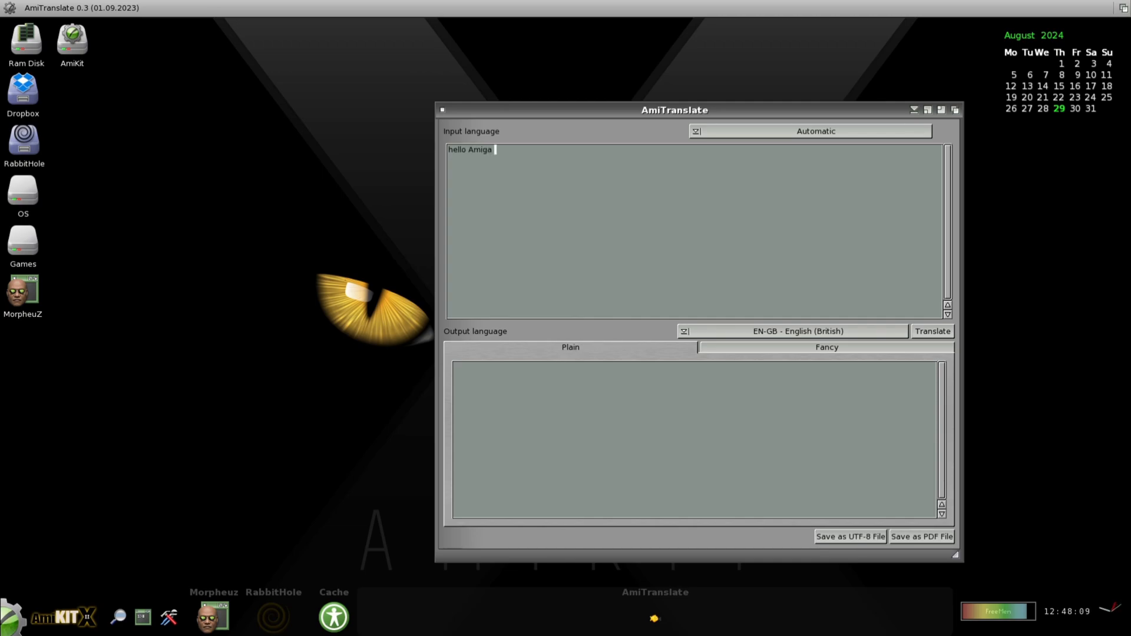
text(fans)
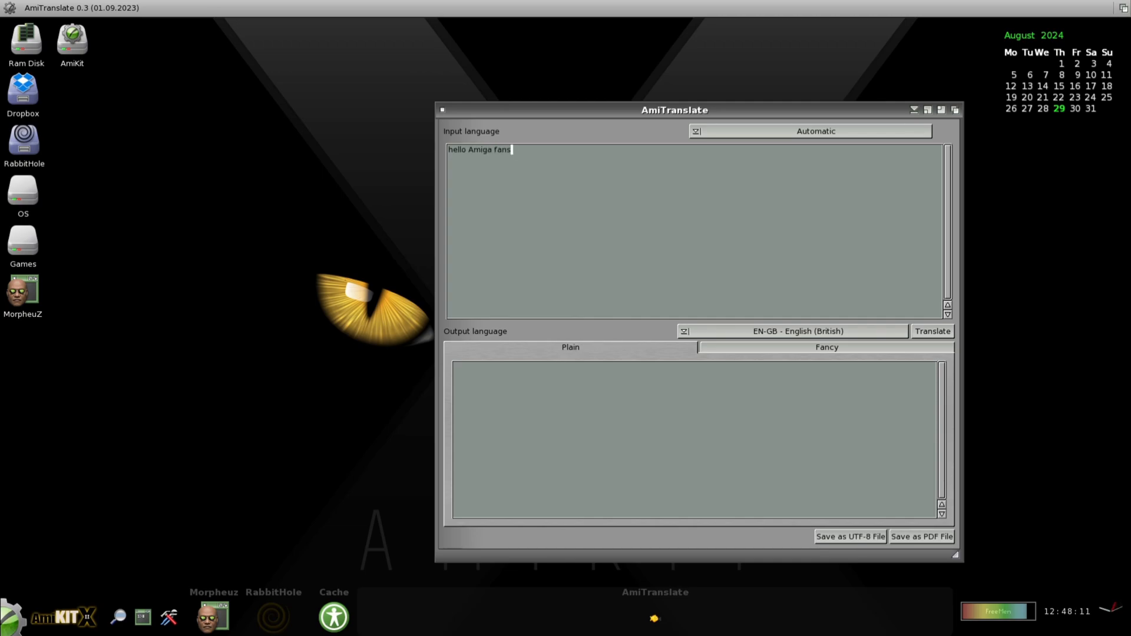
click(796, 331)
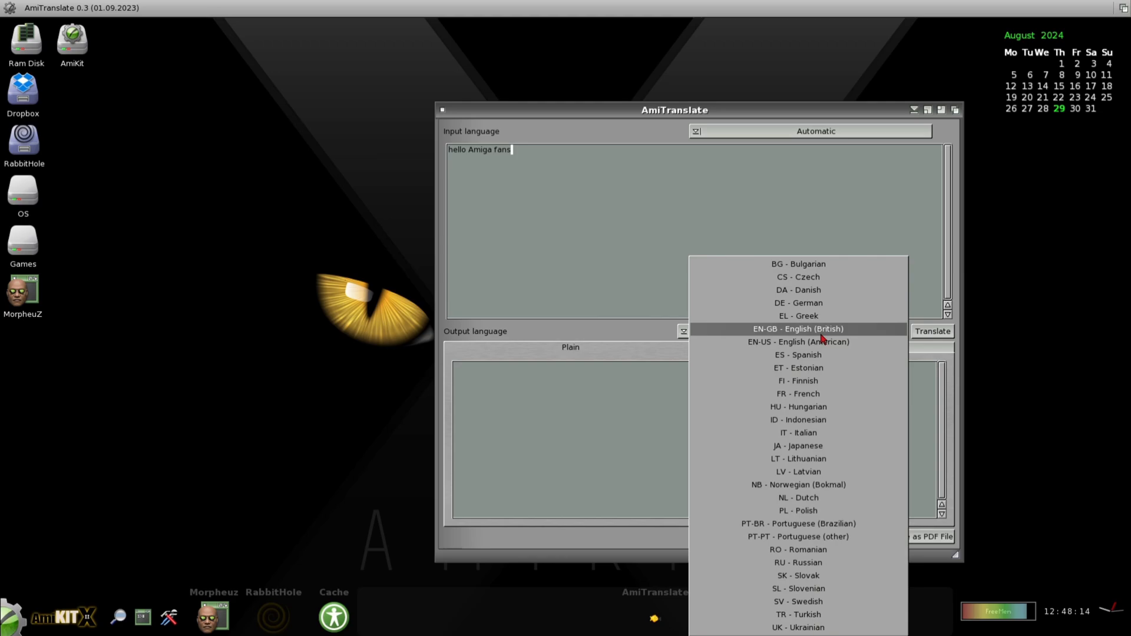
click(797, 354)
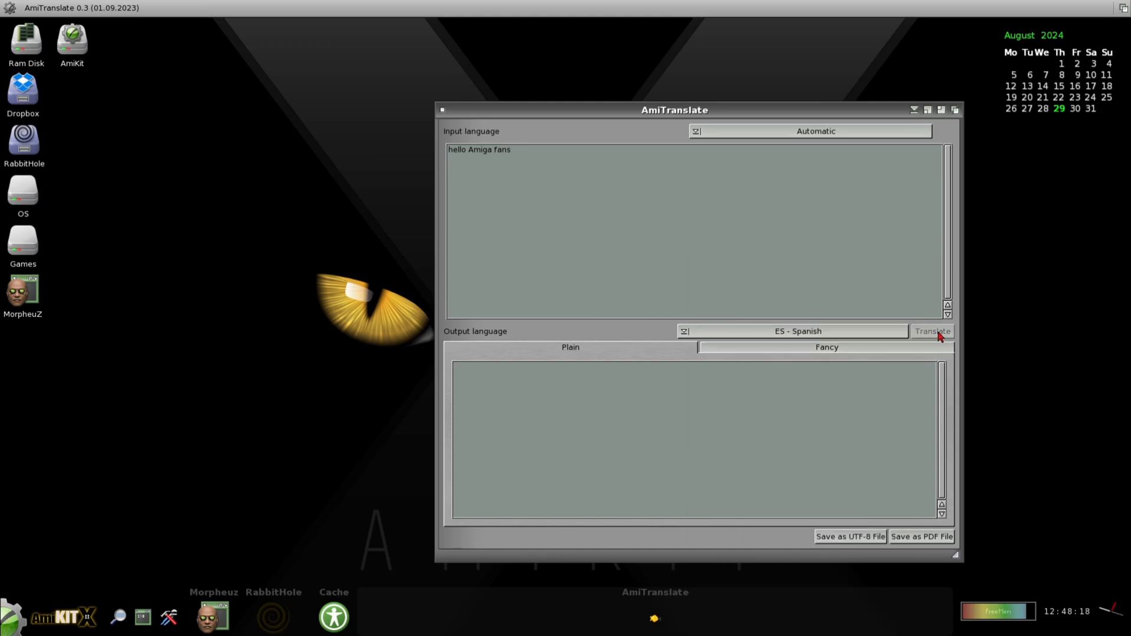
click(931, 331)
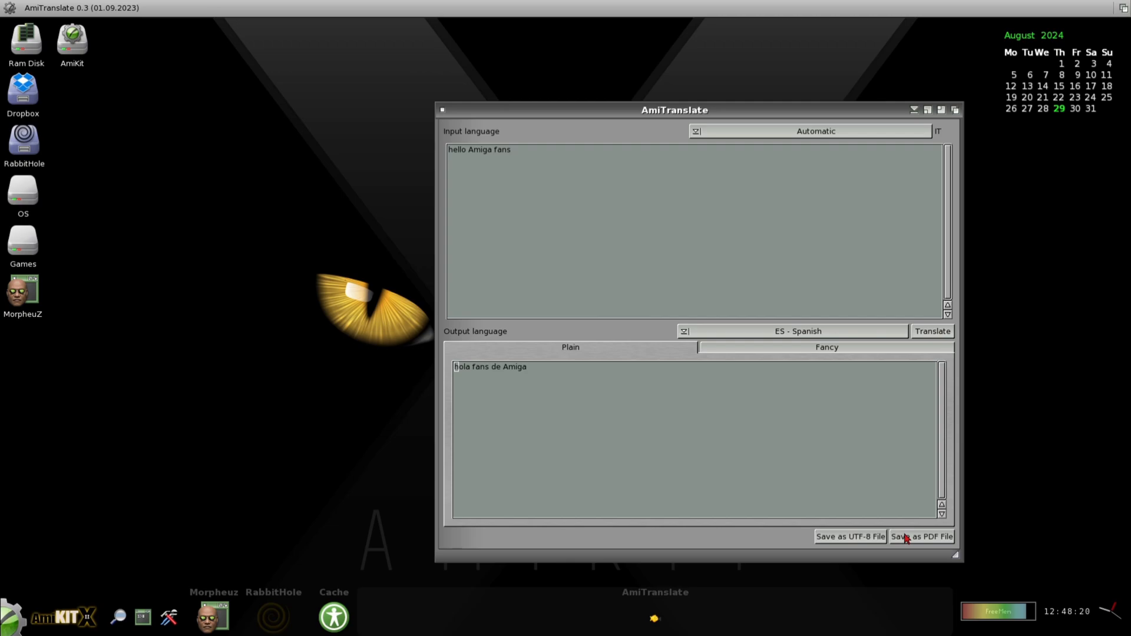
click(920, 536)
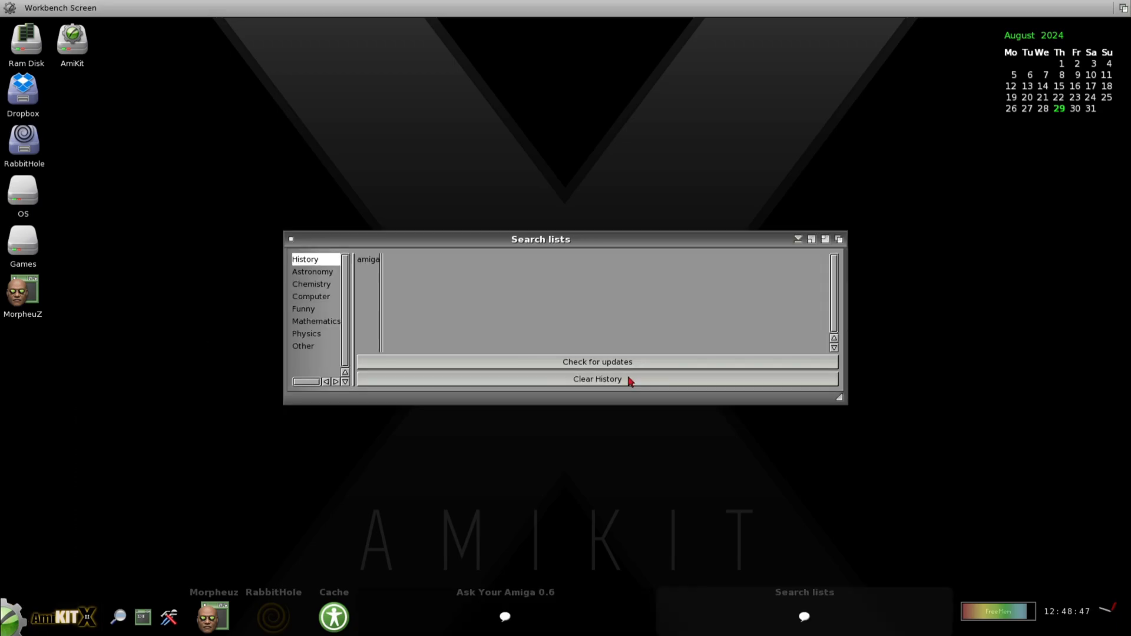
Clear the search history, then open the Funny topic and the mandelbrot fractal example query
click(597, 361)
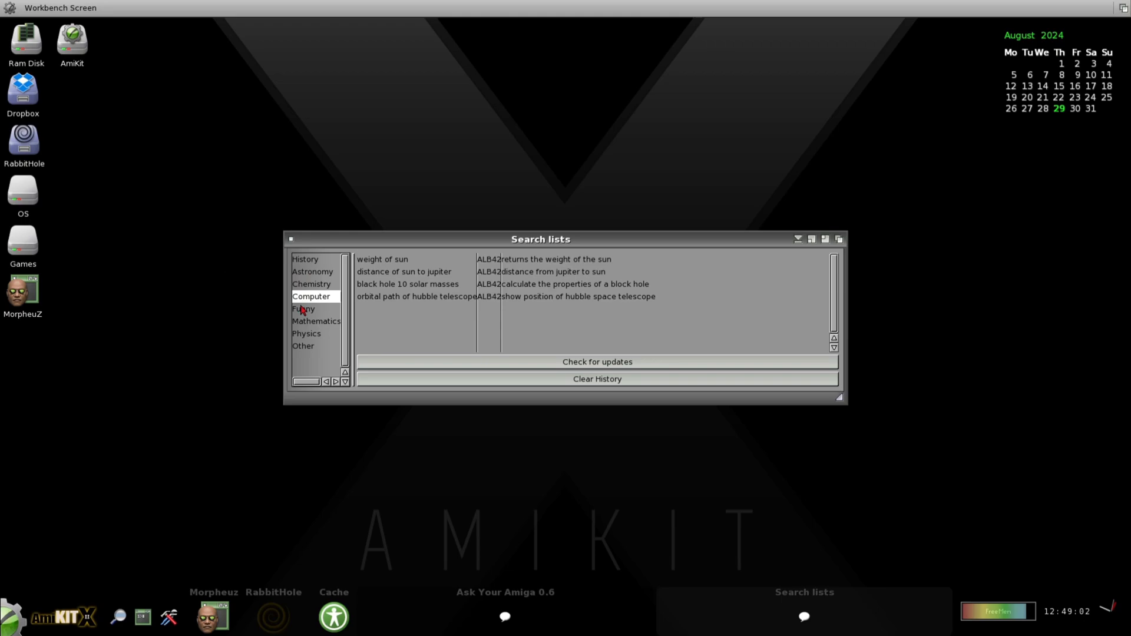
double_click(381, 259)
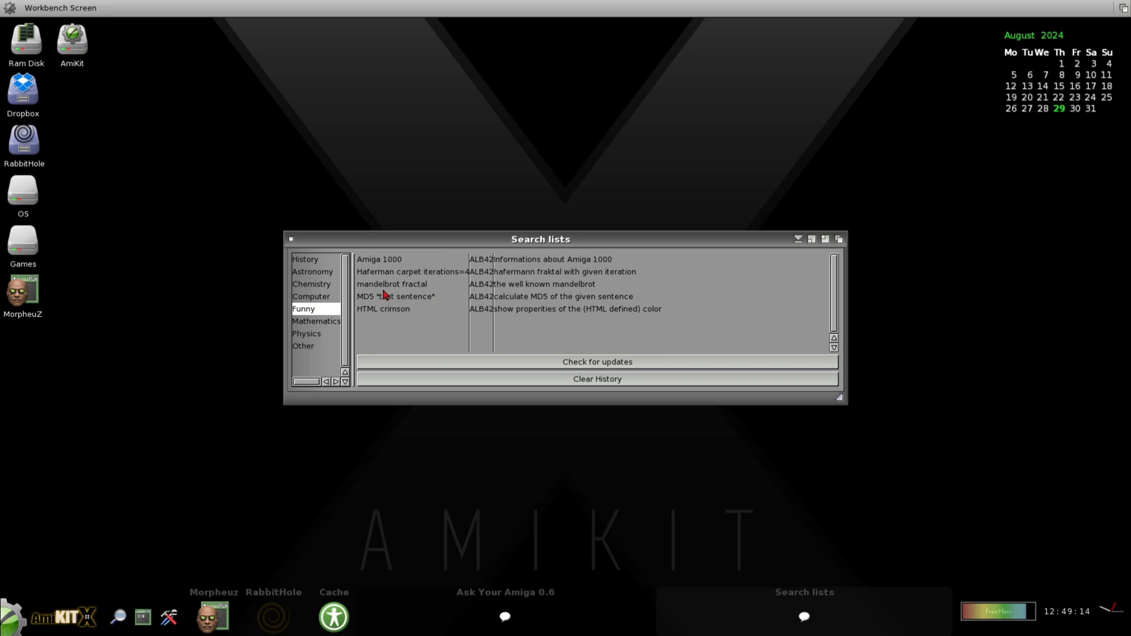
double_click(378, 259)
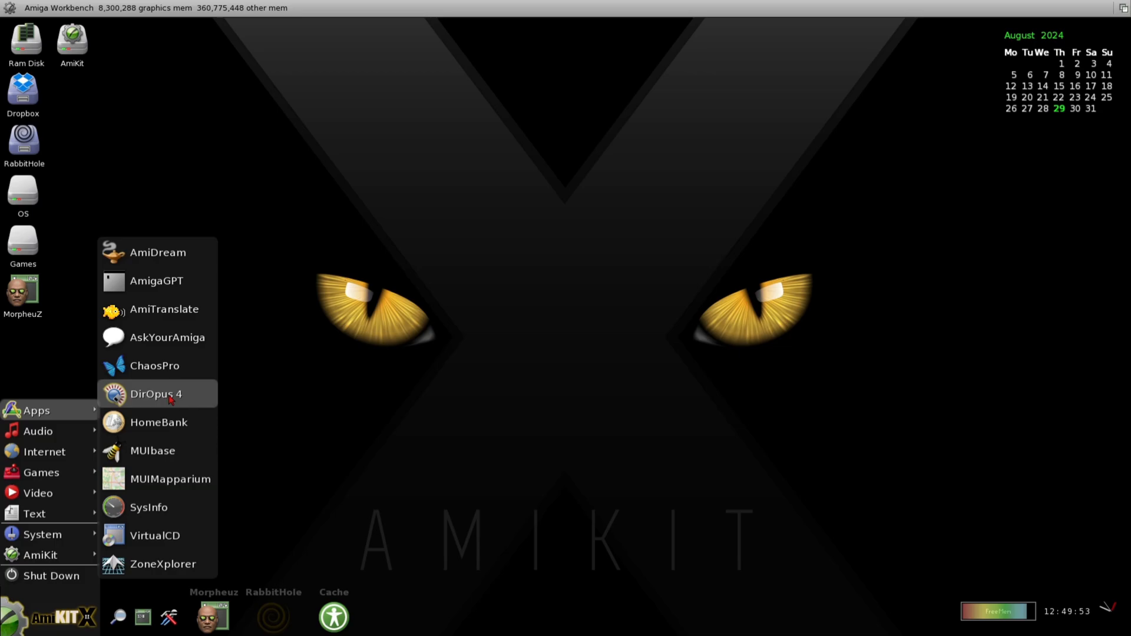
Launch Directory Opus 4 and open the T directory in the lister
click(156, 394)
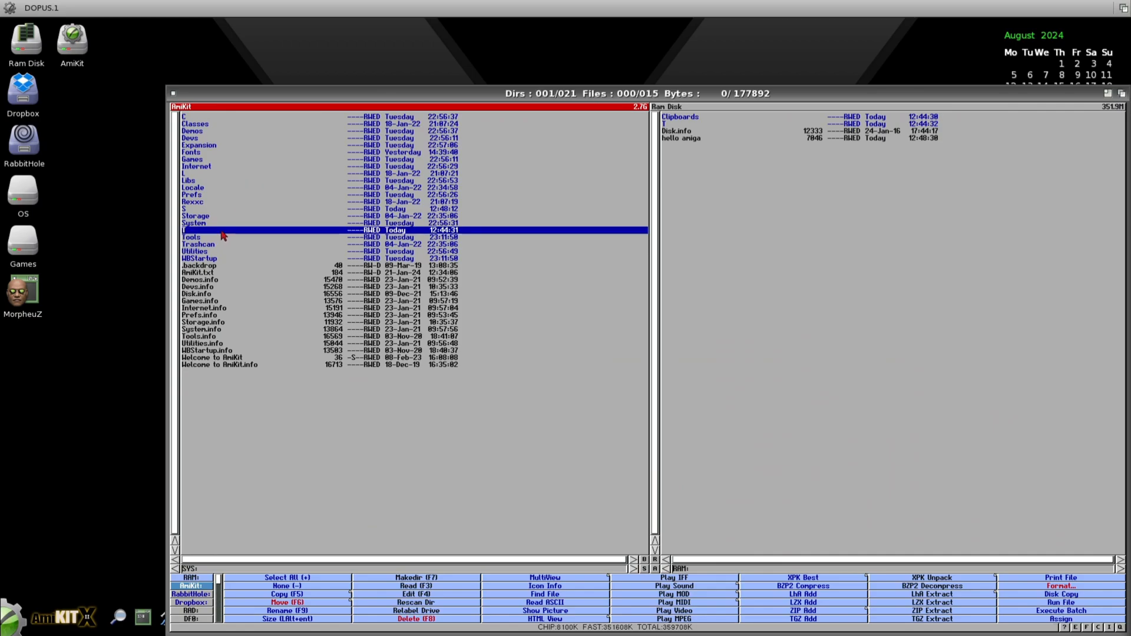
click(678, 129)
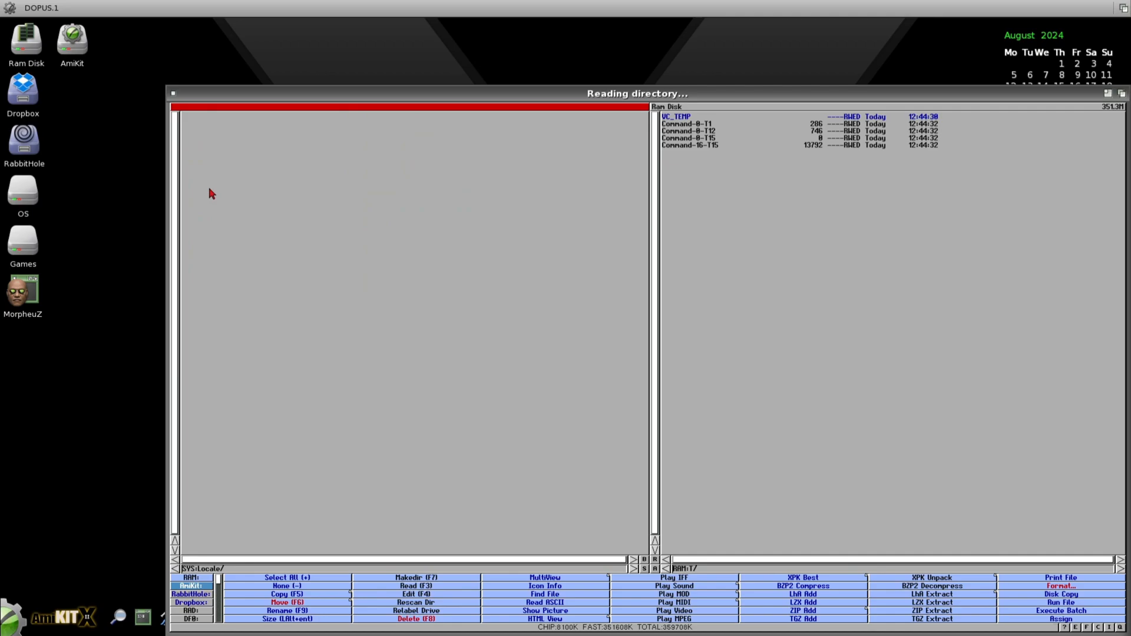
Launch MUIMapparium from Apps and enlarge its map window
click(29, 409)
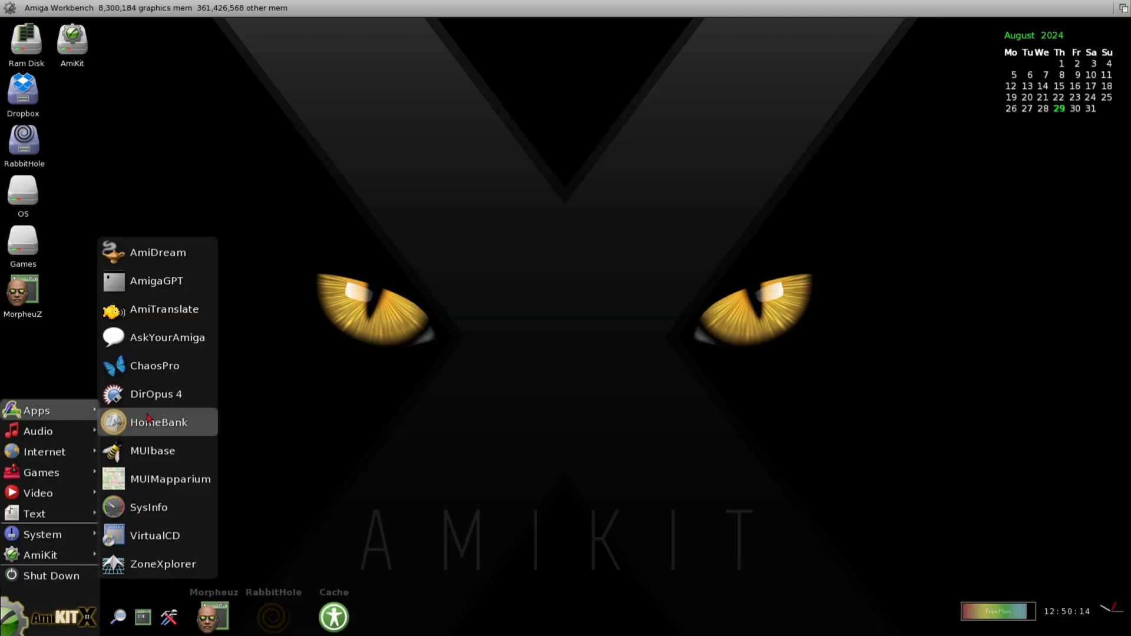
mouse_move(174, 498)
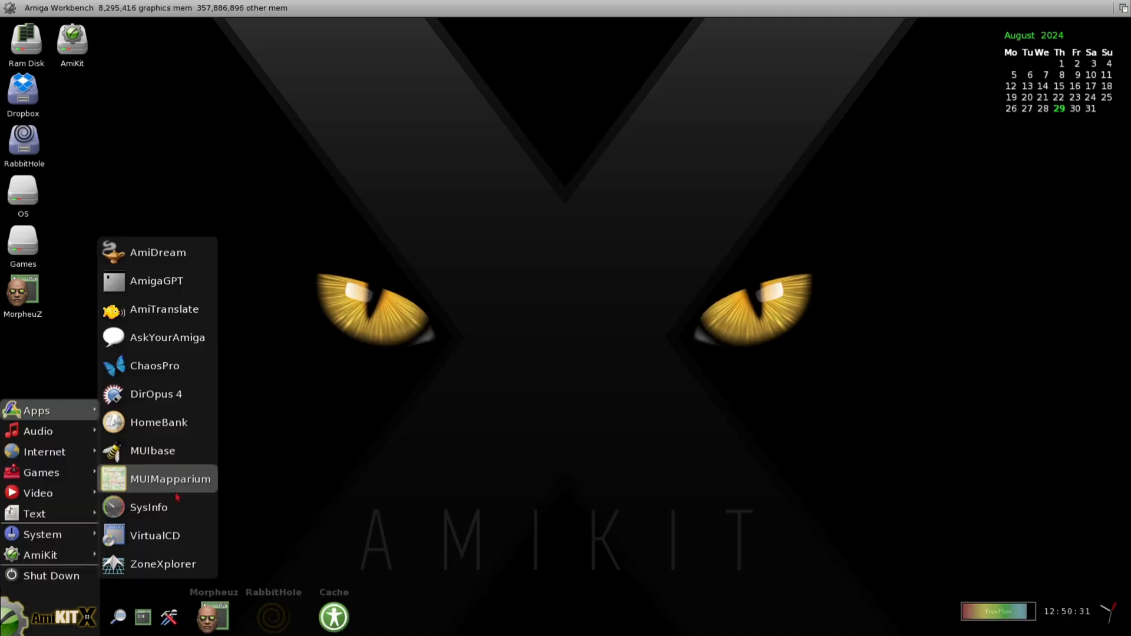
click(171, 479)
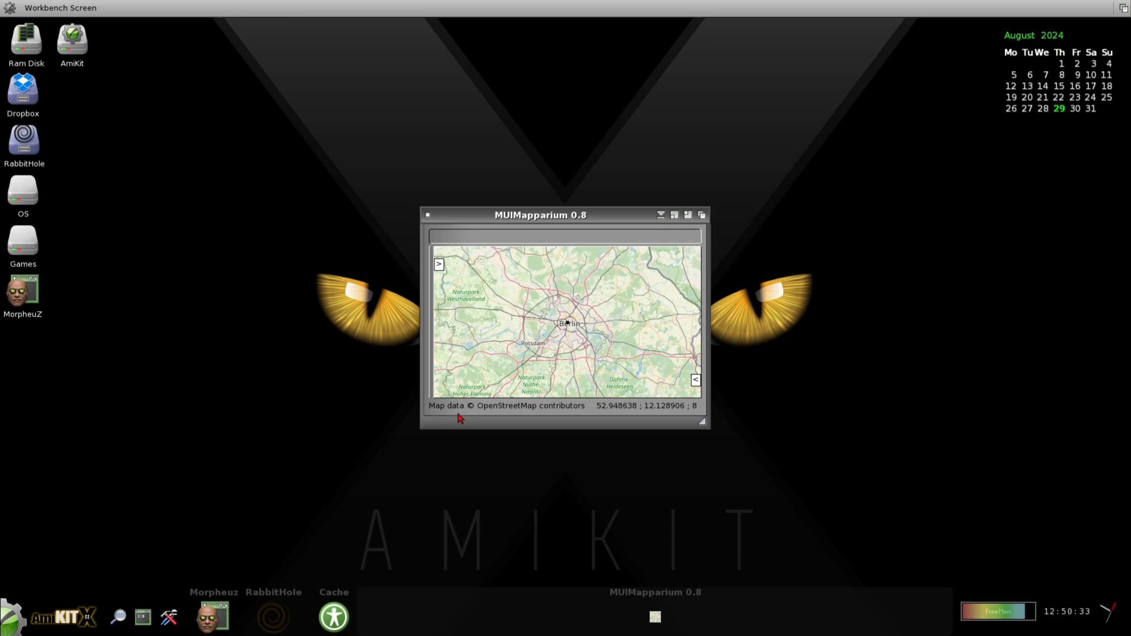
drag(701, 421, 1014, 595)
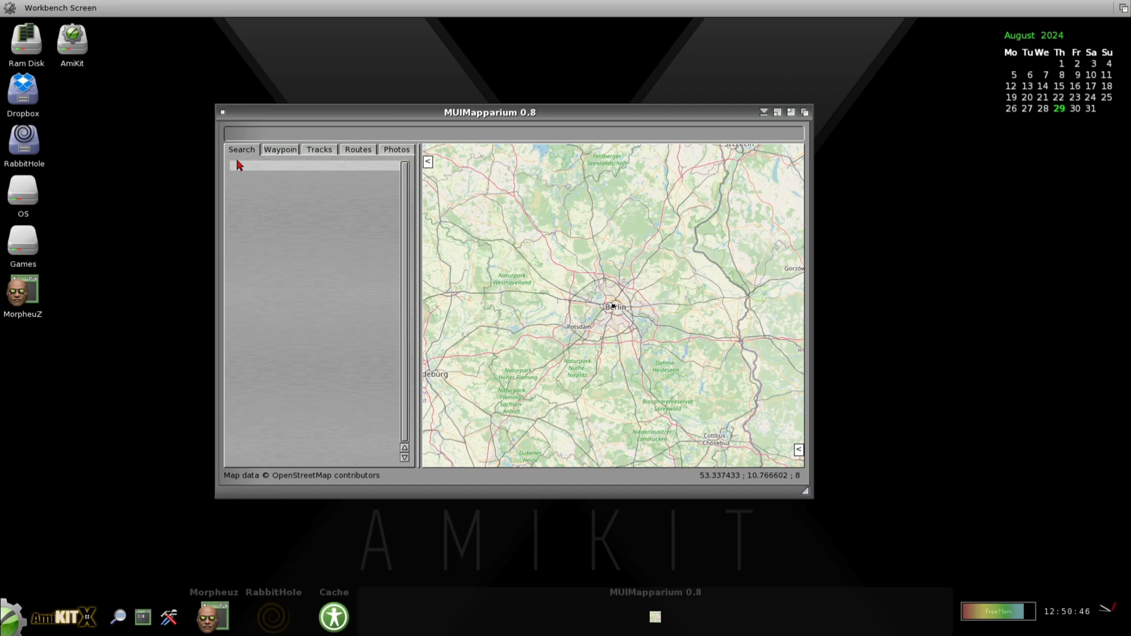
Search for England, Australia and Melbourne, then show Melbourne, Victoria, Australia on the map
text(england)
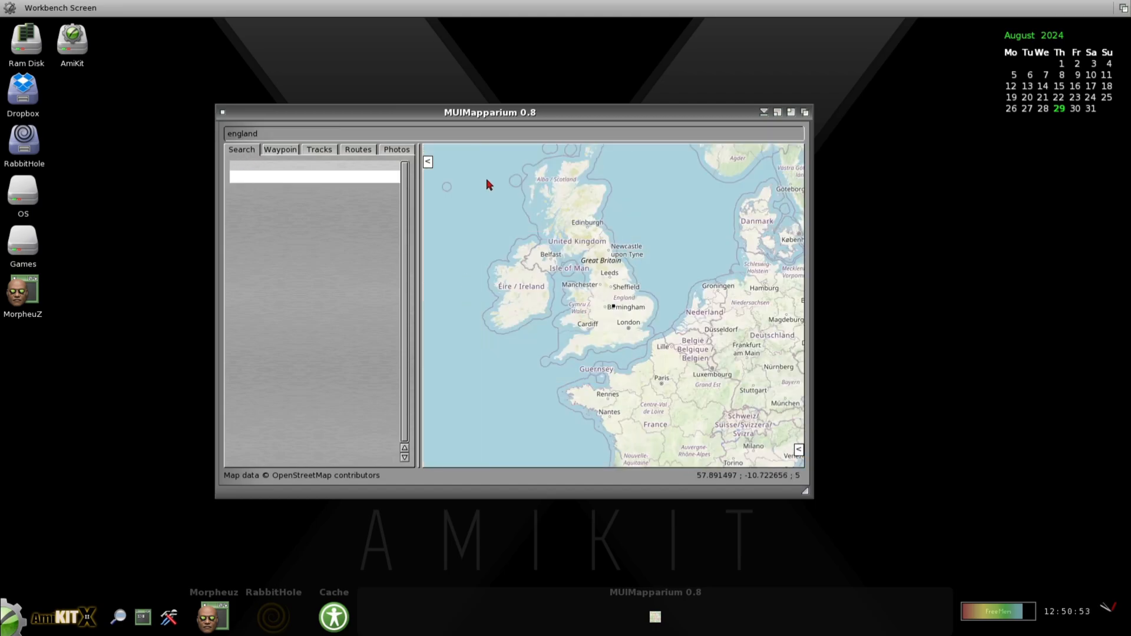
text(au)
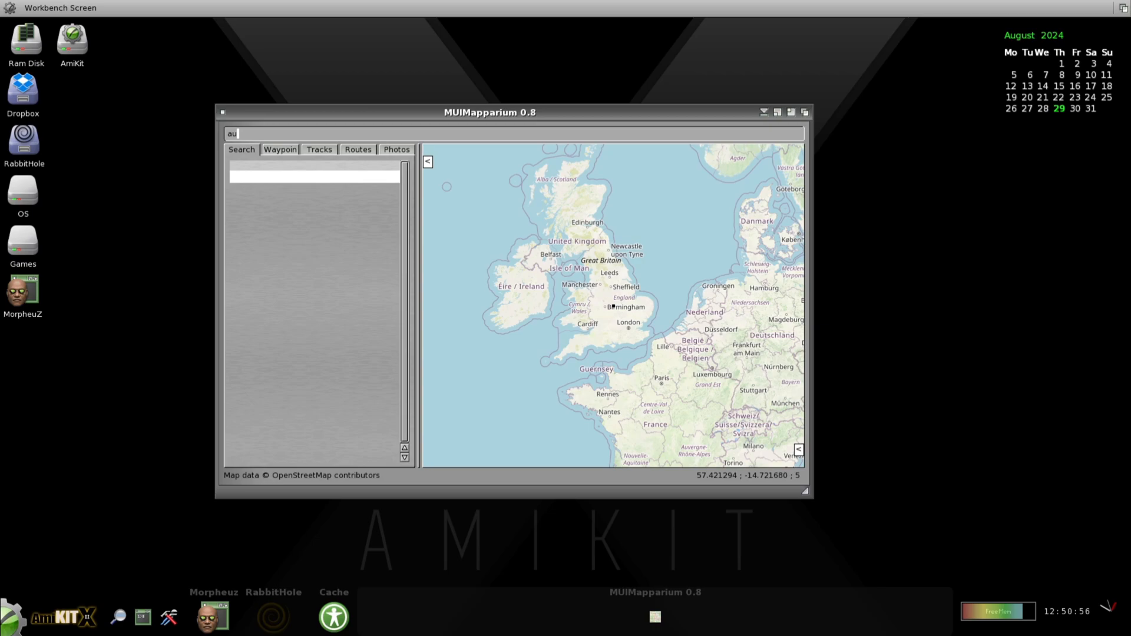
text(strlia)
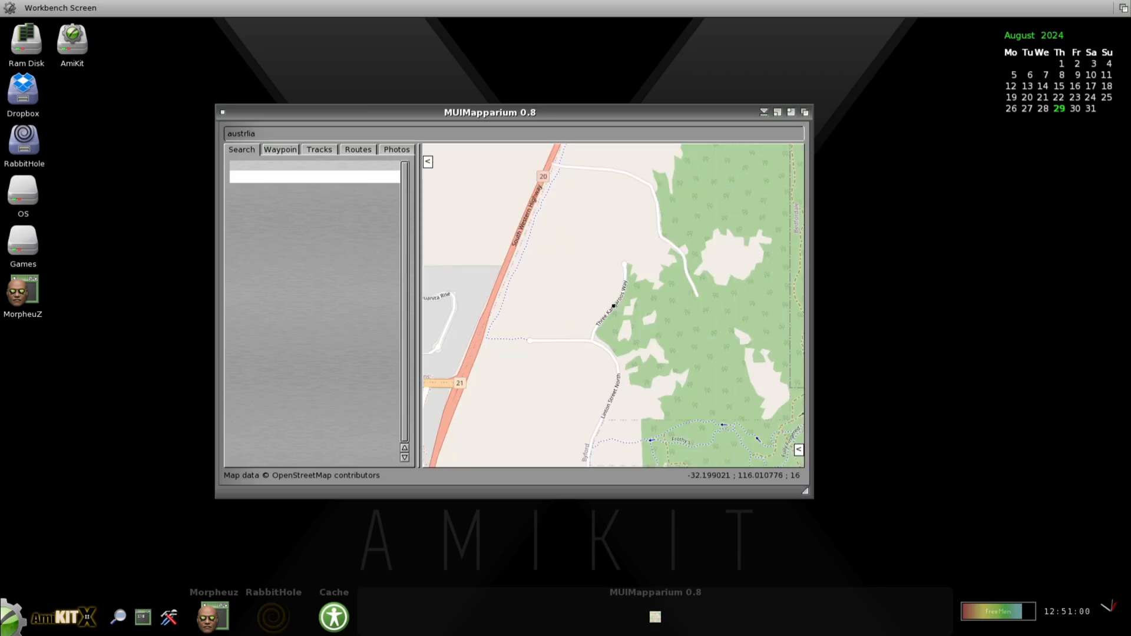
text(melbounr)
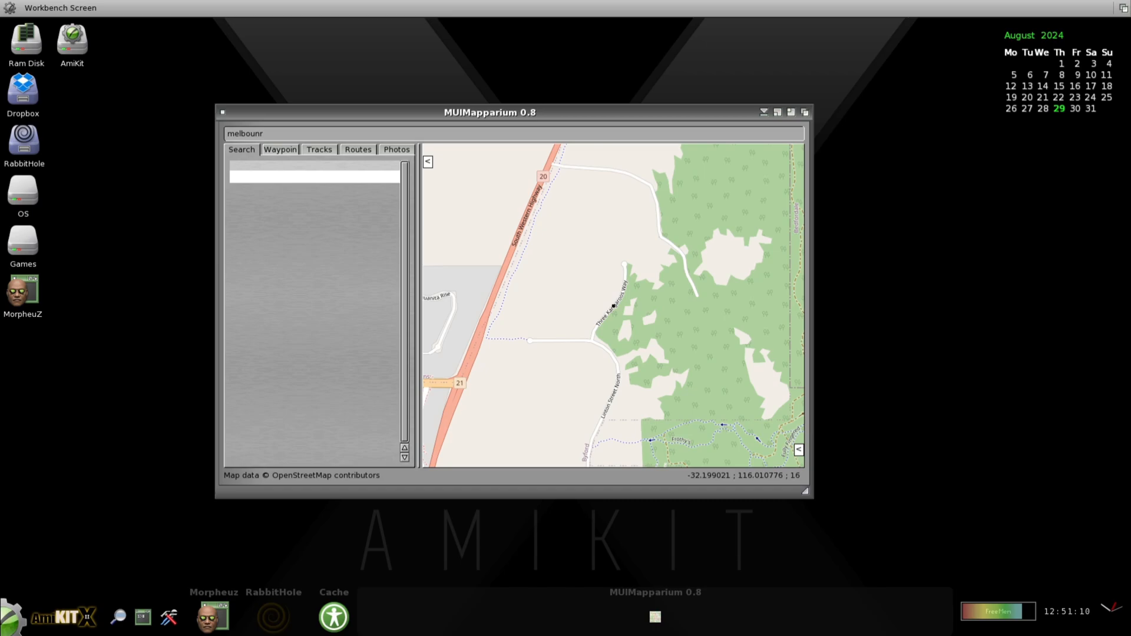
text(melbourne)
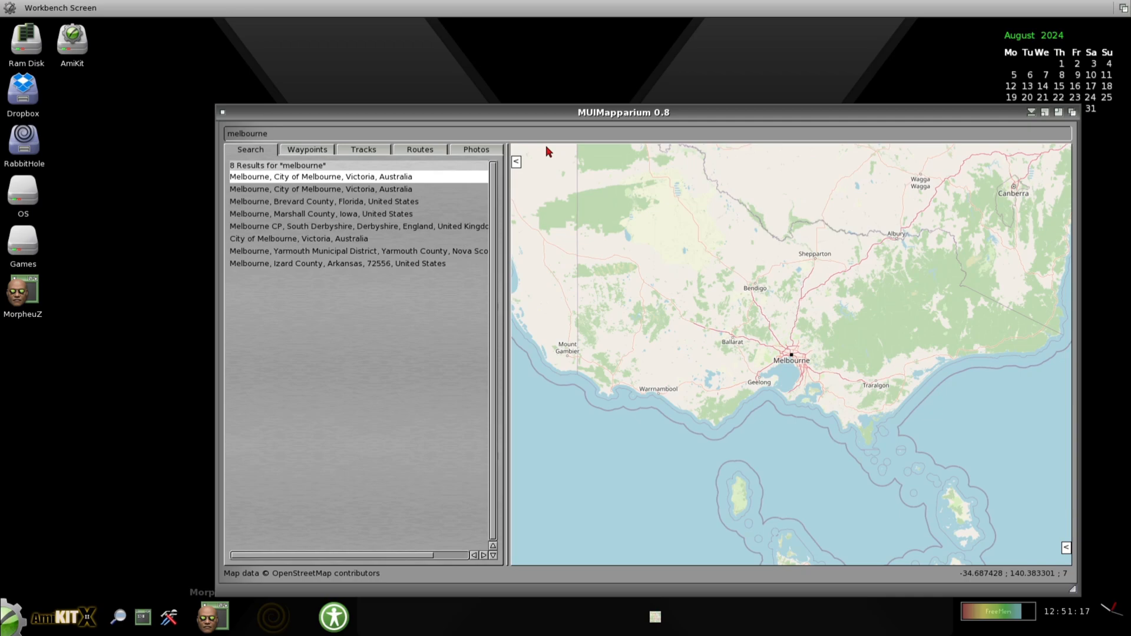
click(321, 189)
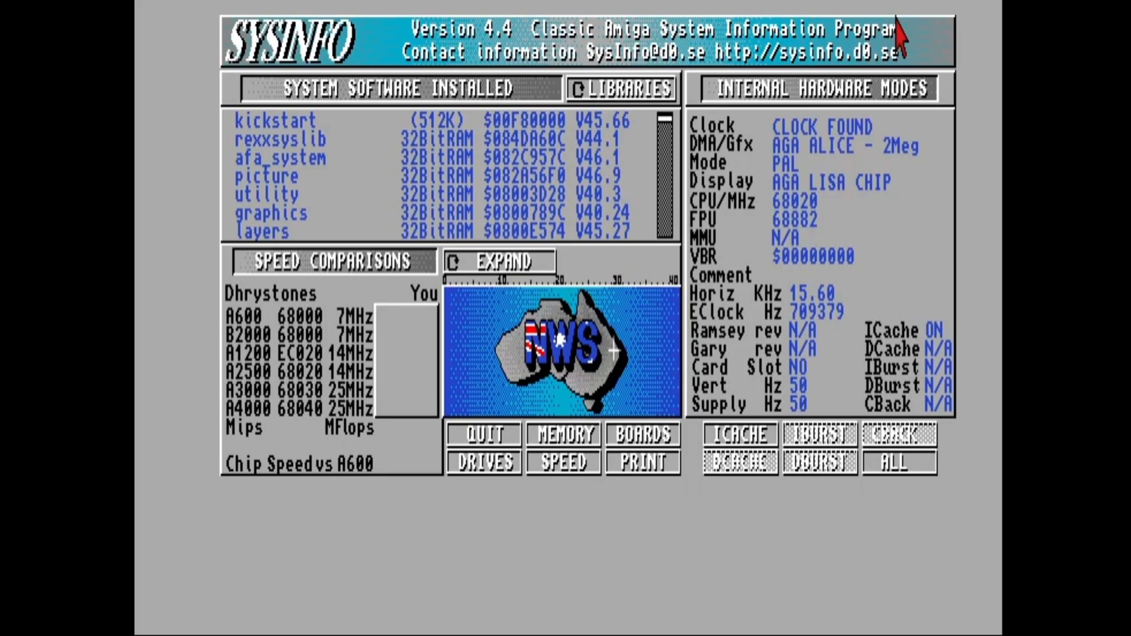
mouse_move(533, 450)
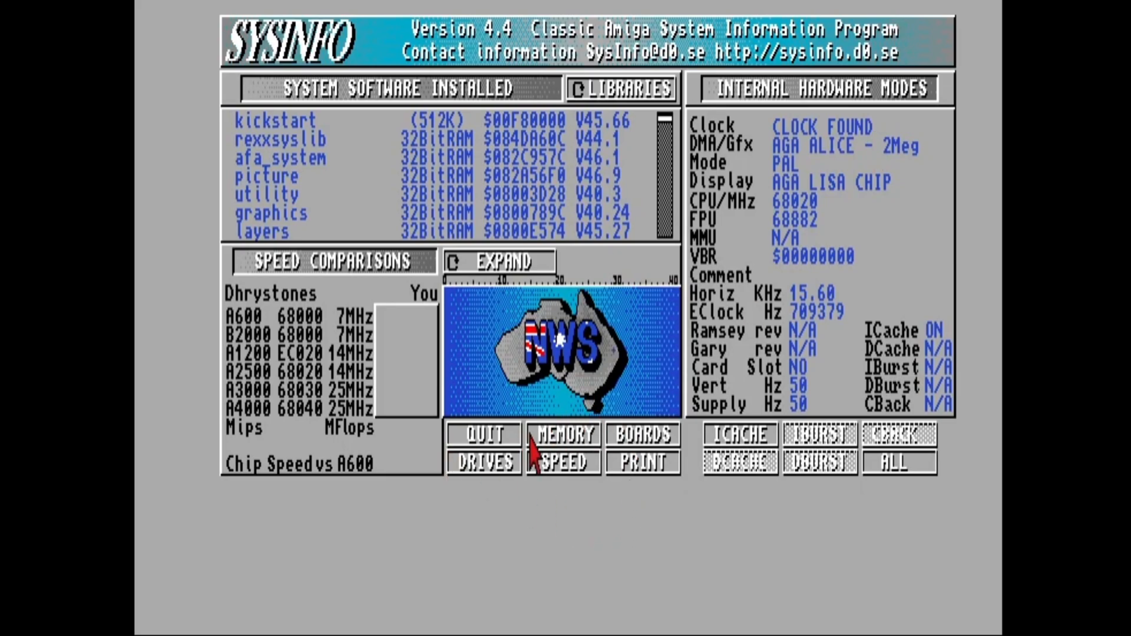
mouse_move(810, 285)
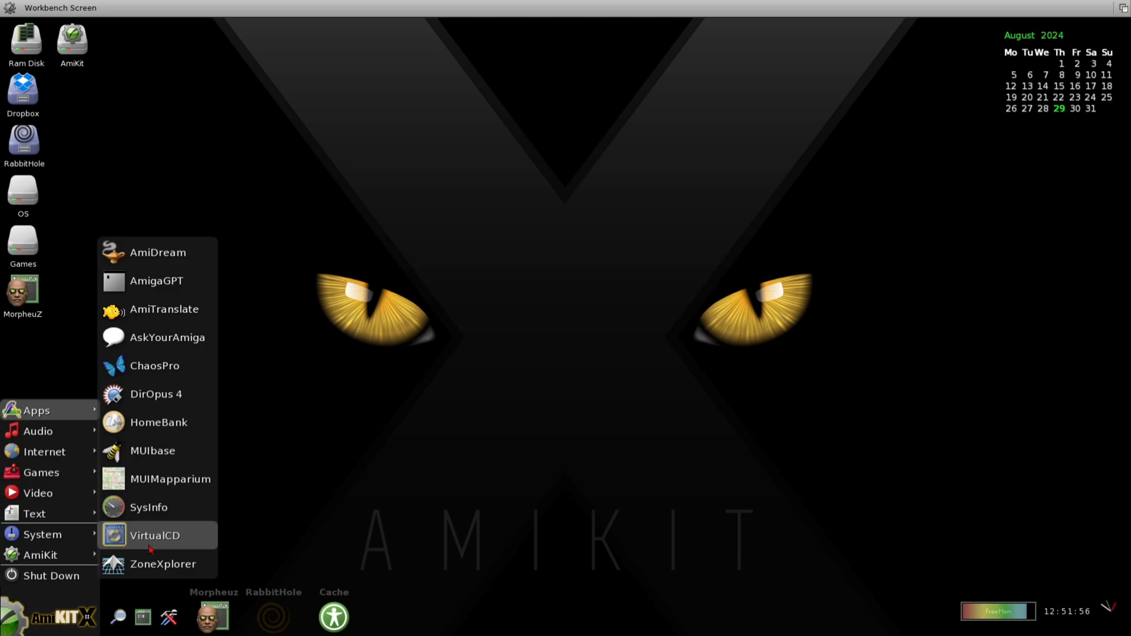
Launch ZoneXplorer from the Apps menu and drag within its module chooser
click(154, 536)
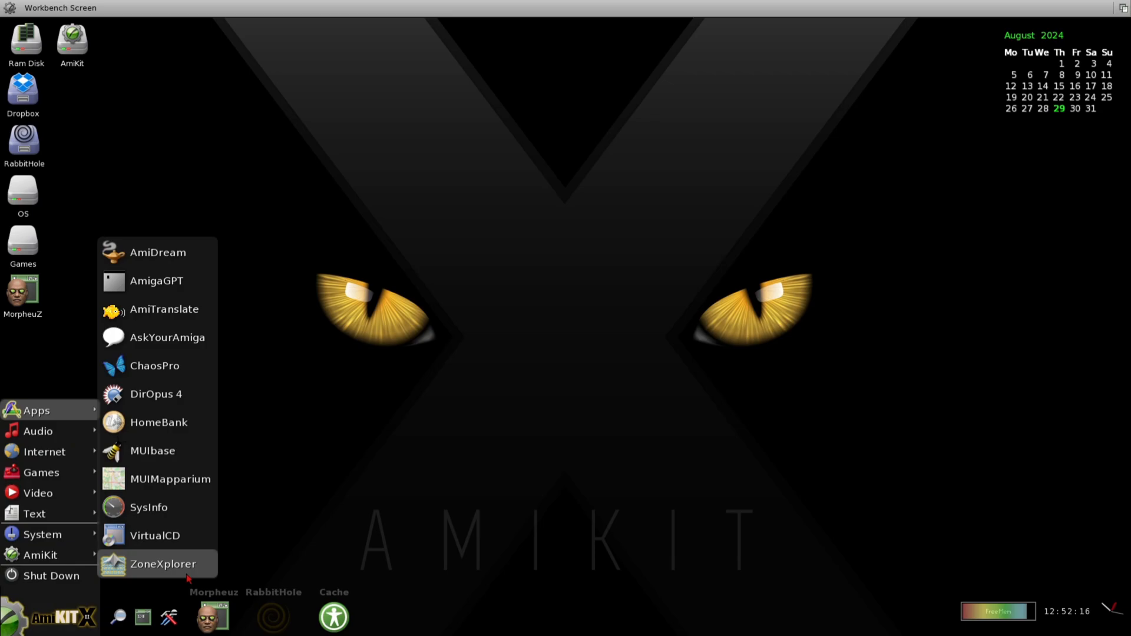
click(163, 563)
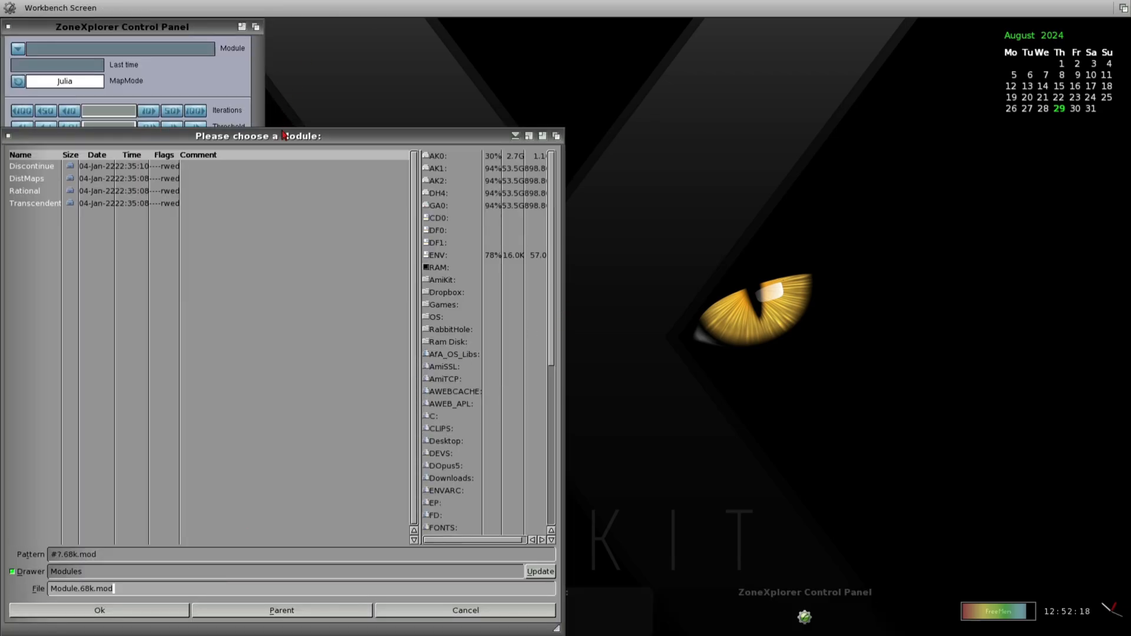
drag(258, 135, 611, 94)
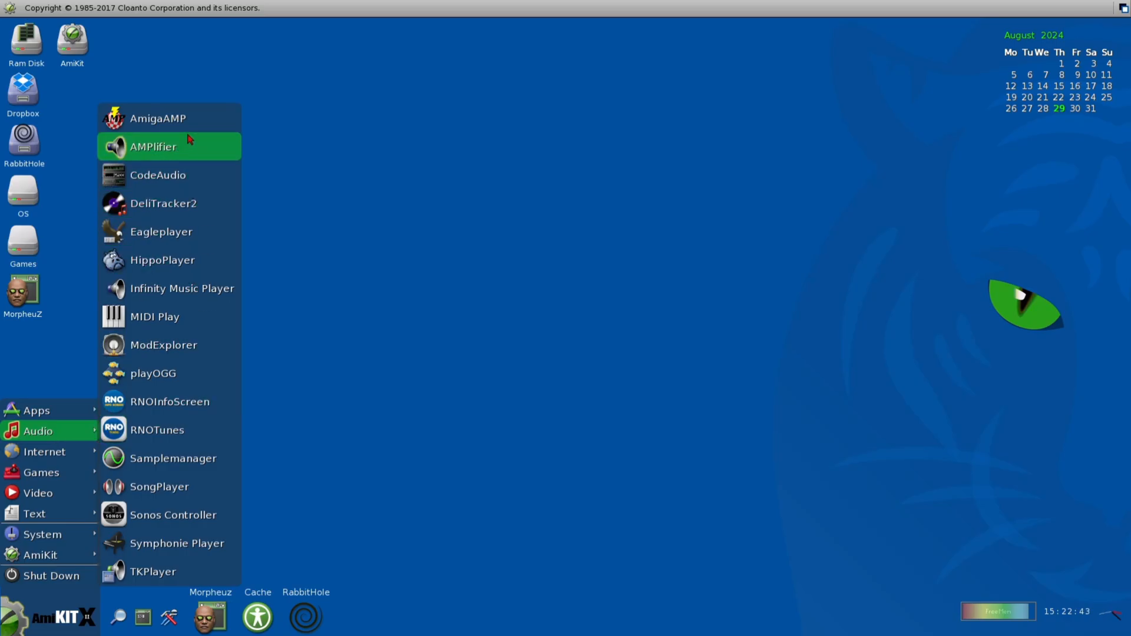
Launch the AMPlifier and DeliTracker2 players from the Audio menu
click(158, 118)
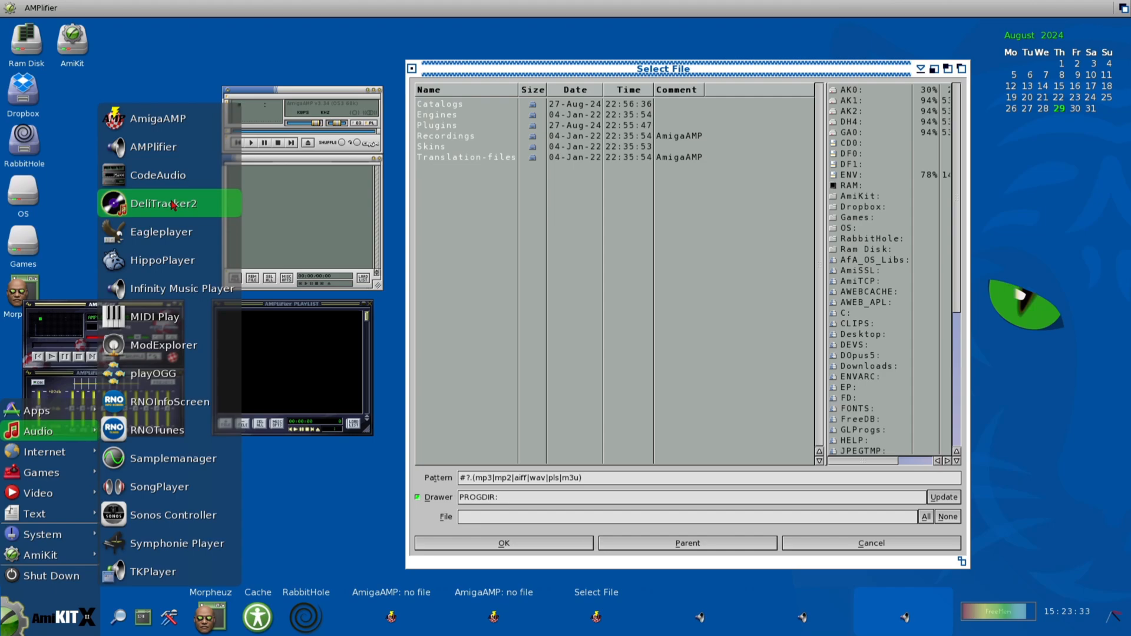
click(163, 202)
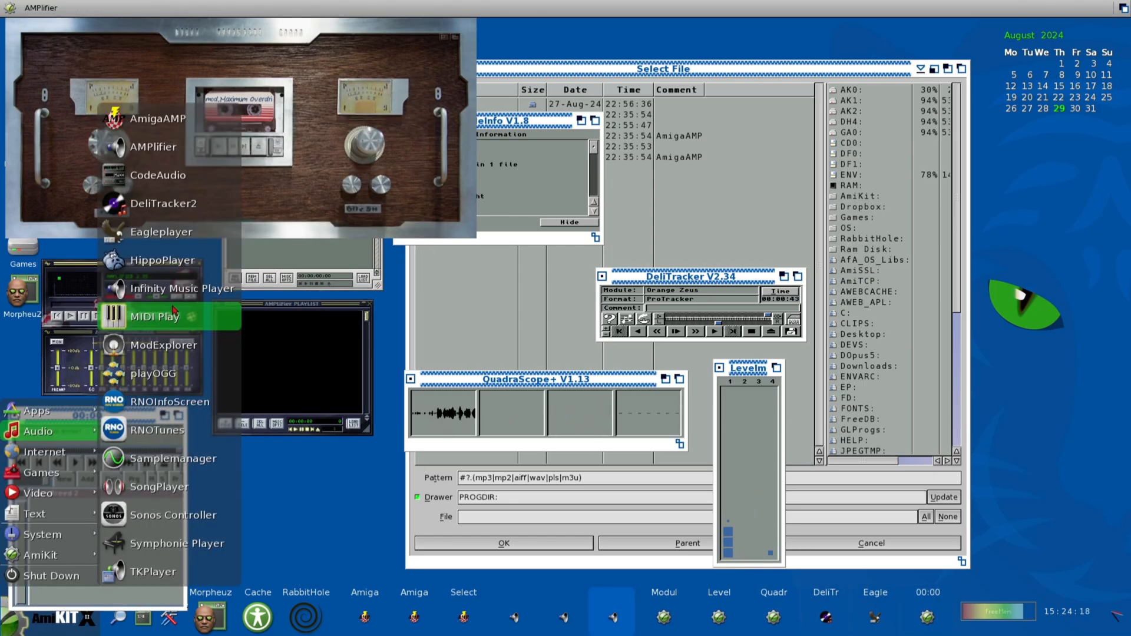
Launch MIDI Play and the Sonos Controller from the Audio submenu
click(182, 288)
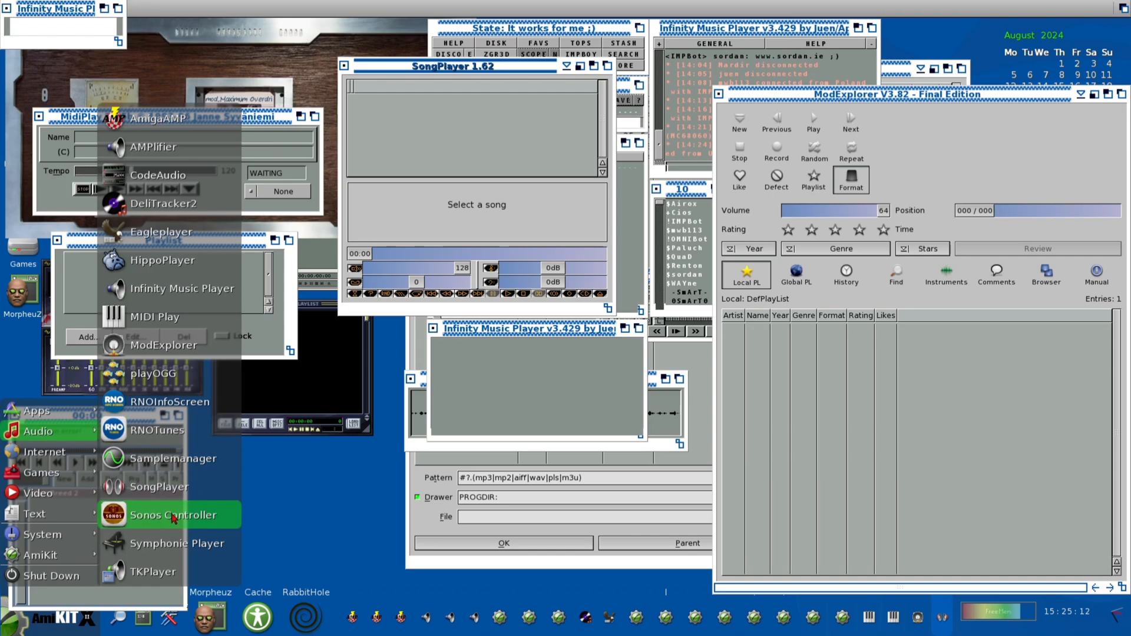
click(170, 515)
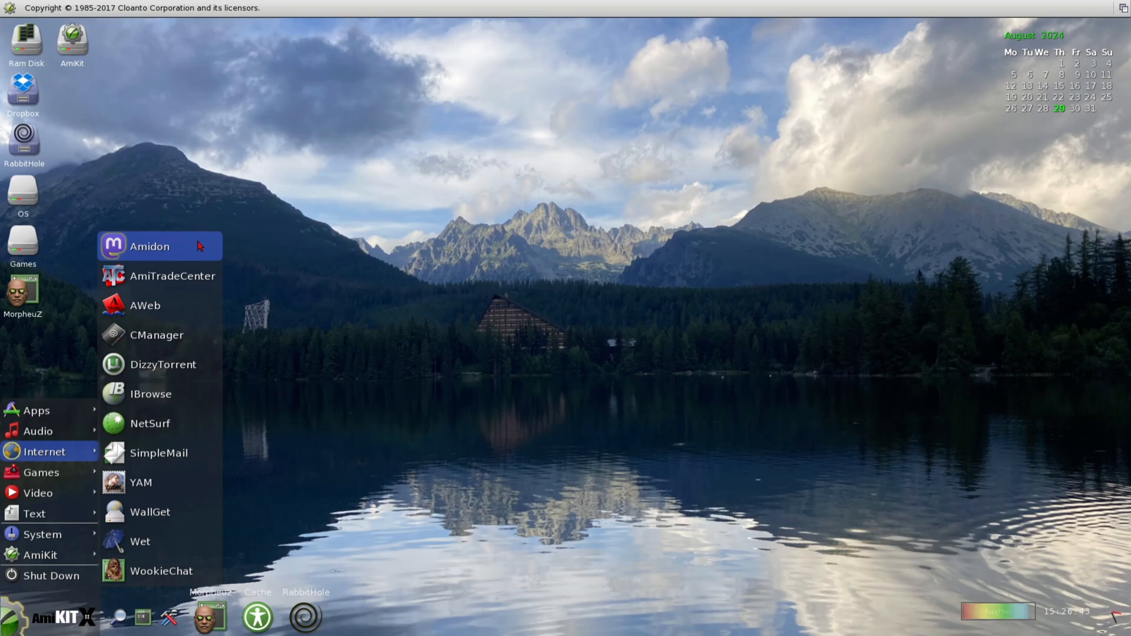
Launch Amidon, then load the Amiga Forever and amiga-news.de pages in AWeb
click(149, 246)
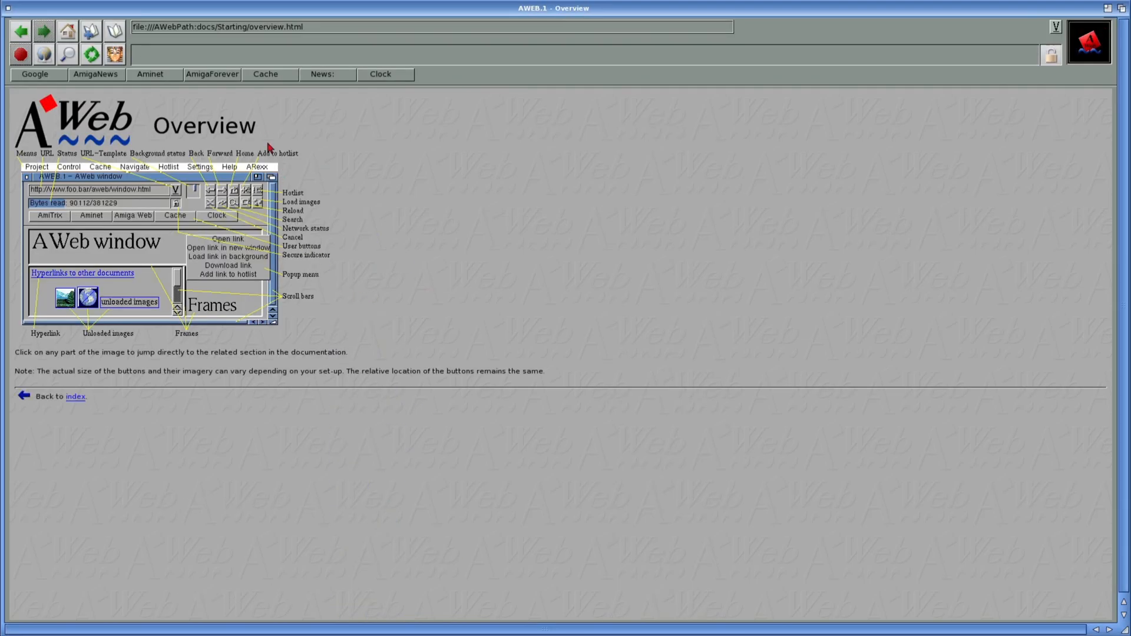
click(212, 73)
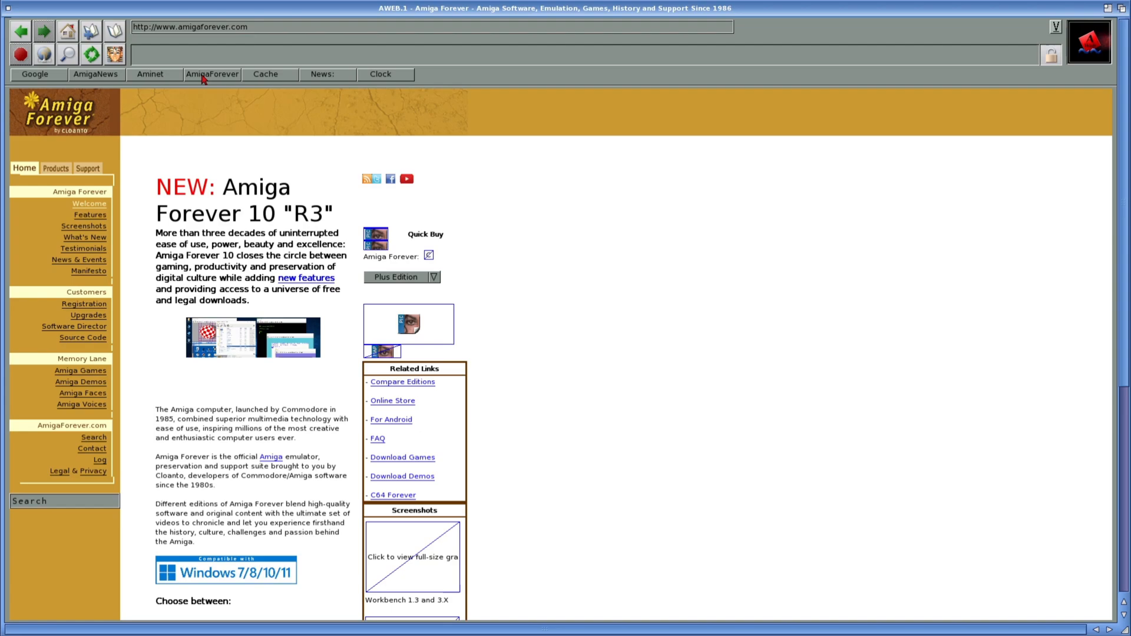
click(95, 74)
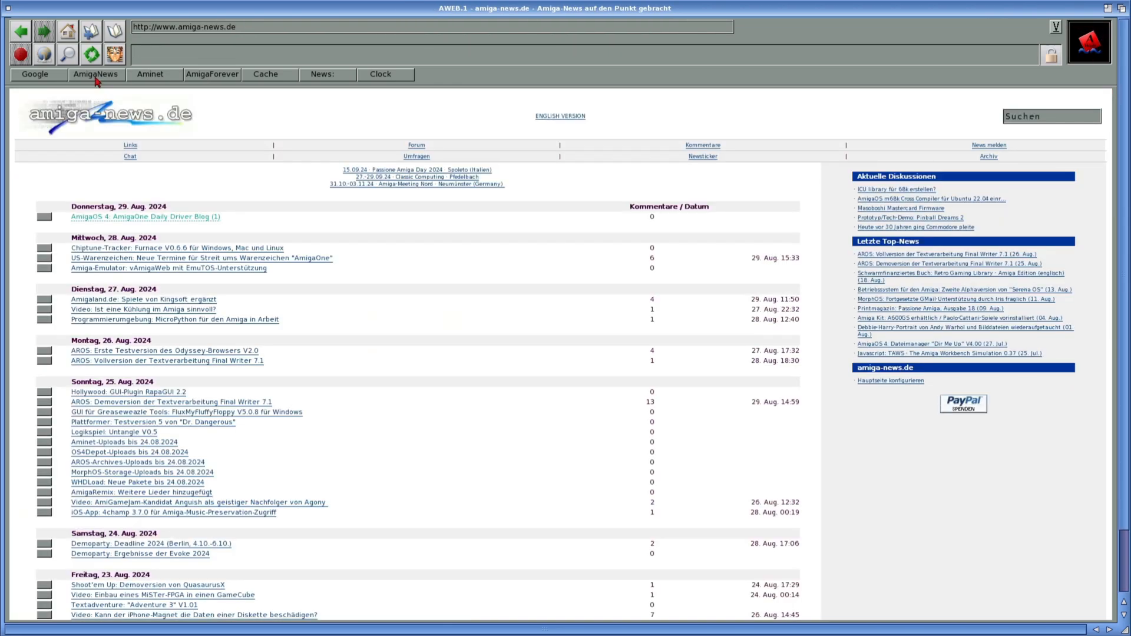
click(128, 392)
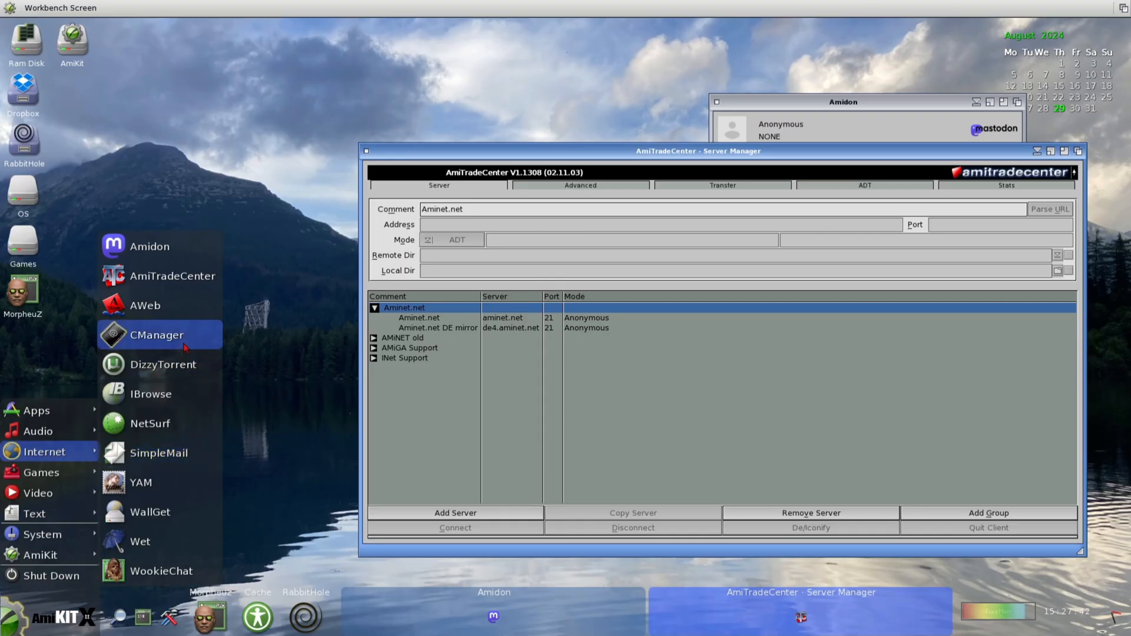
Launch the Contact Manager and IBrowse, and load the WinUAE website
click(157, 335)
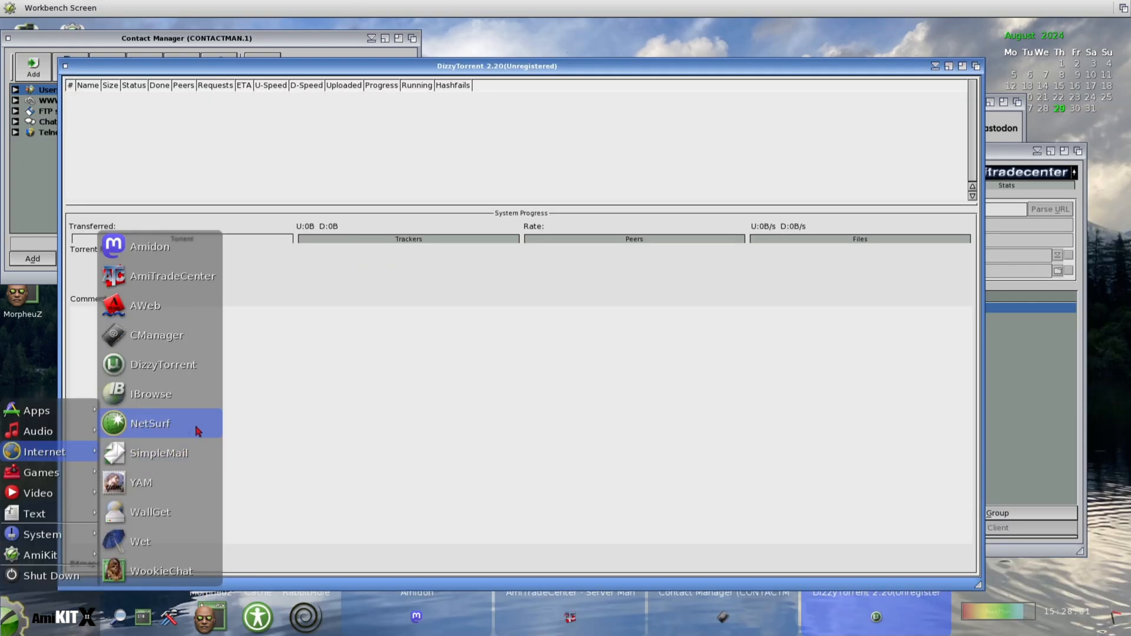
click(150, 394)
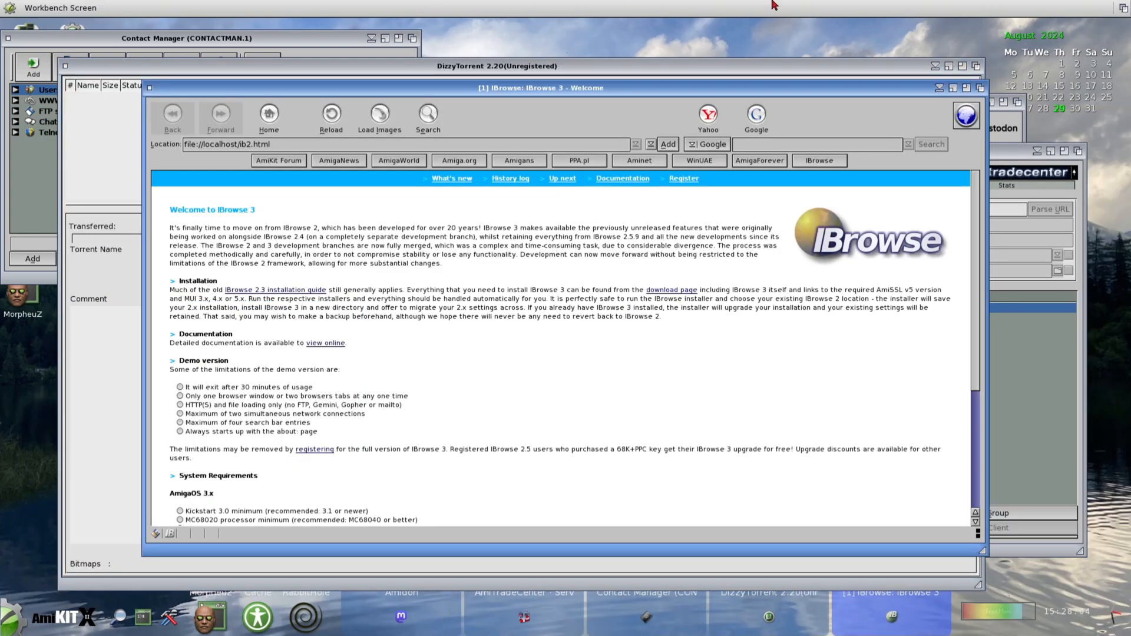
click(697, 160)
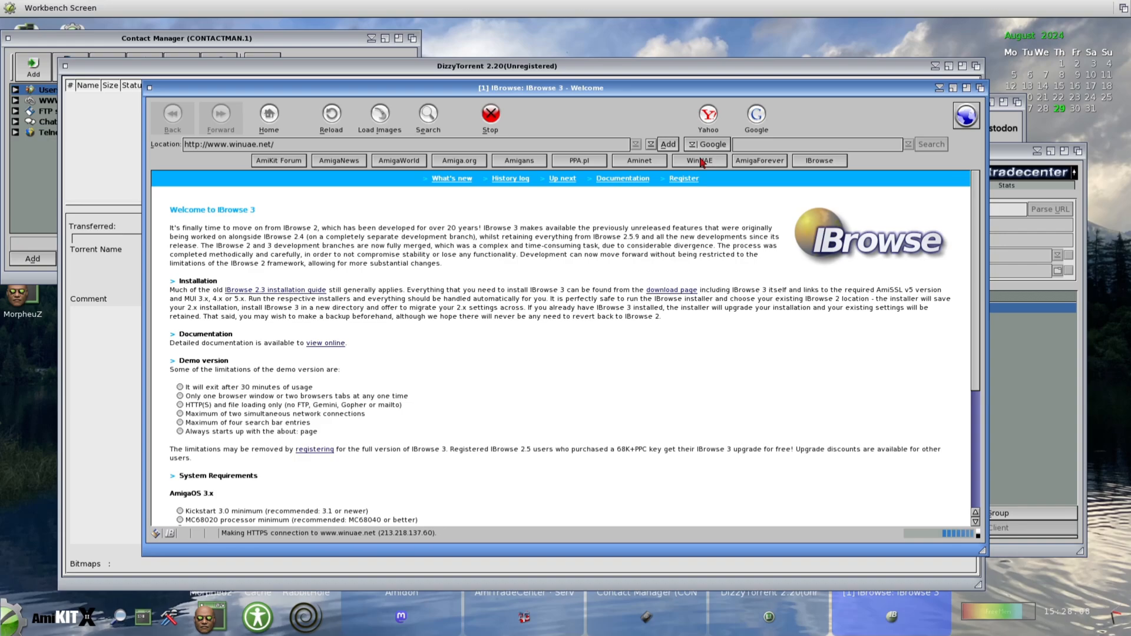
click(697, 160)
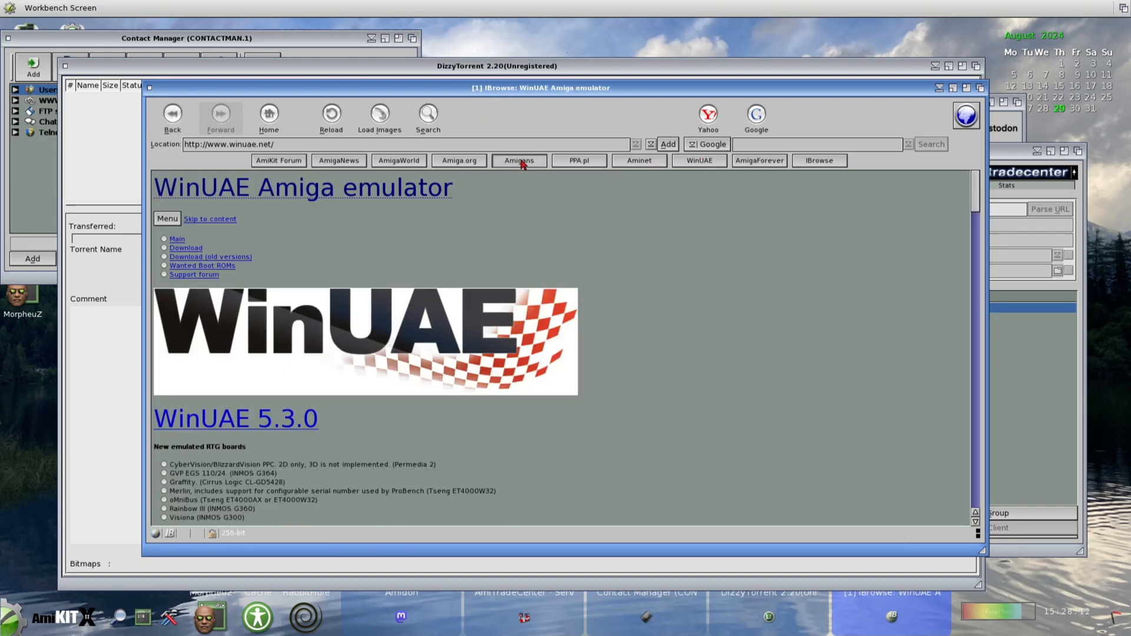
Search Google for 'amikit' in IBrowse and scroll through the results
click(518, 160)
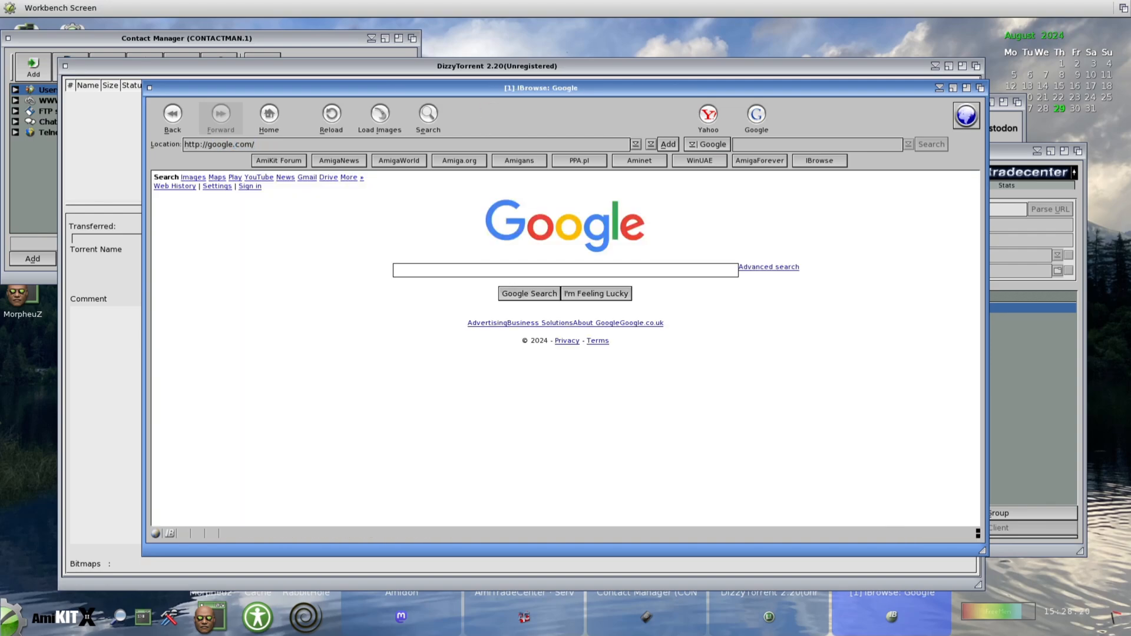
text(amikit)
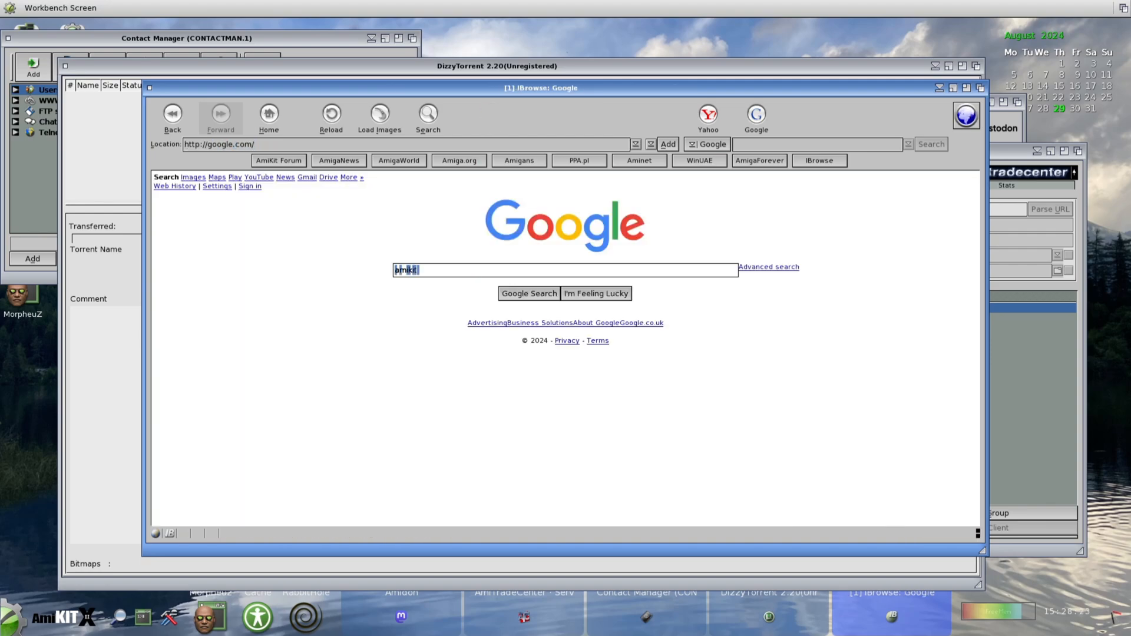
click(528, 293)
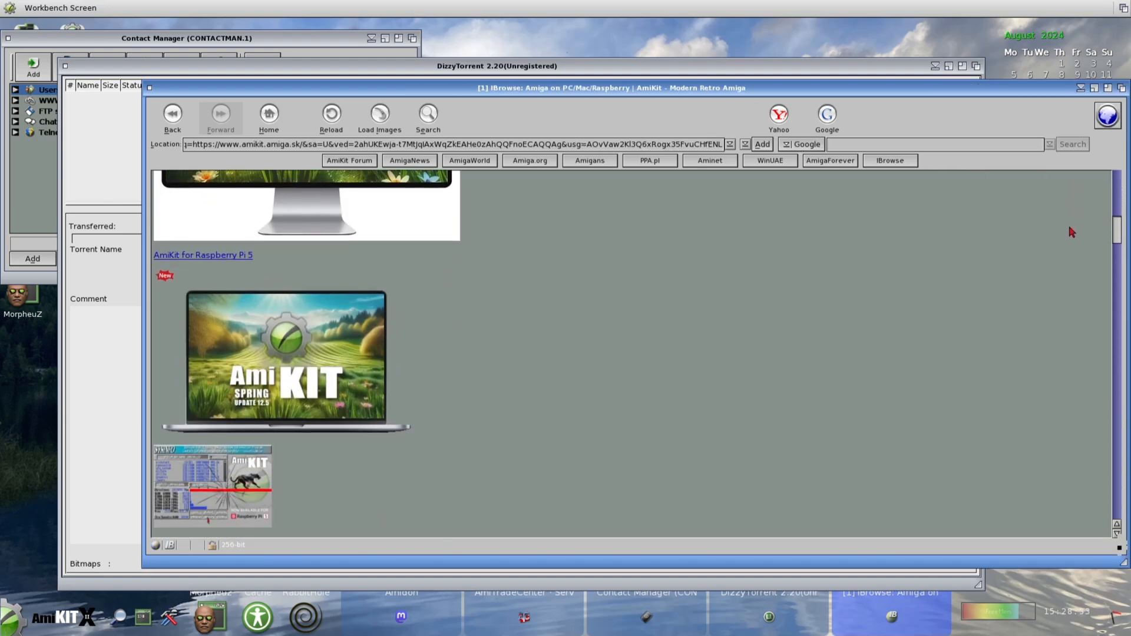
scroll(down, 3)
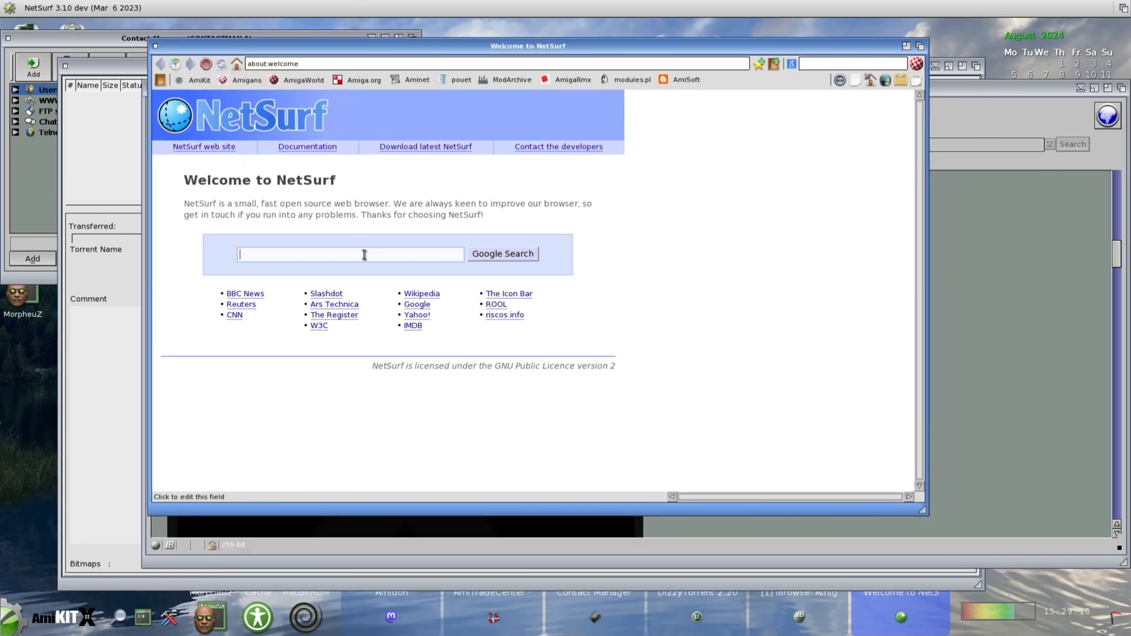
Search Google for 'amiga g' and open Lemon Amiga's Top 100 Amiga Games list
text(amiga g)
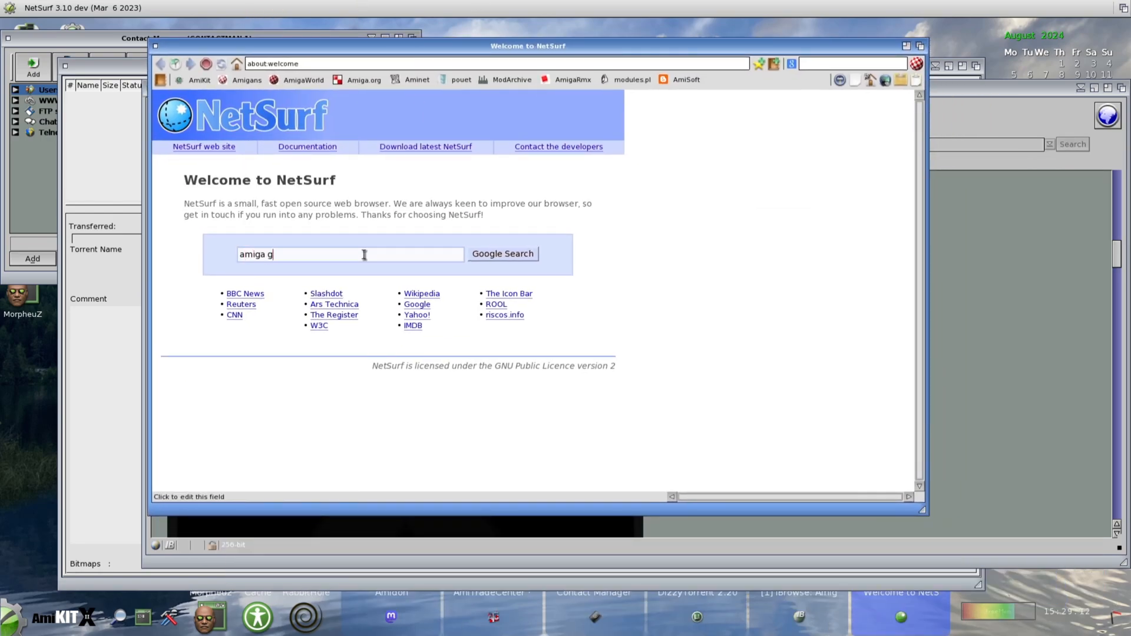
click(503, 254)
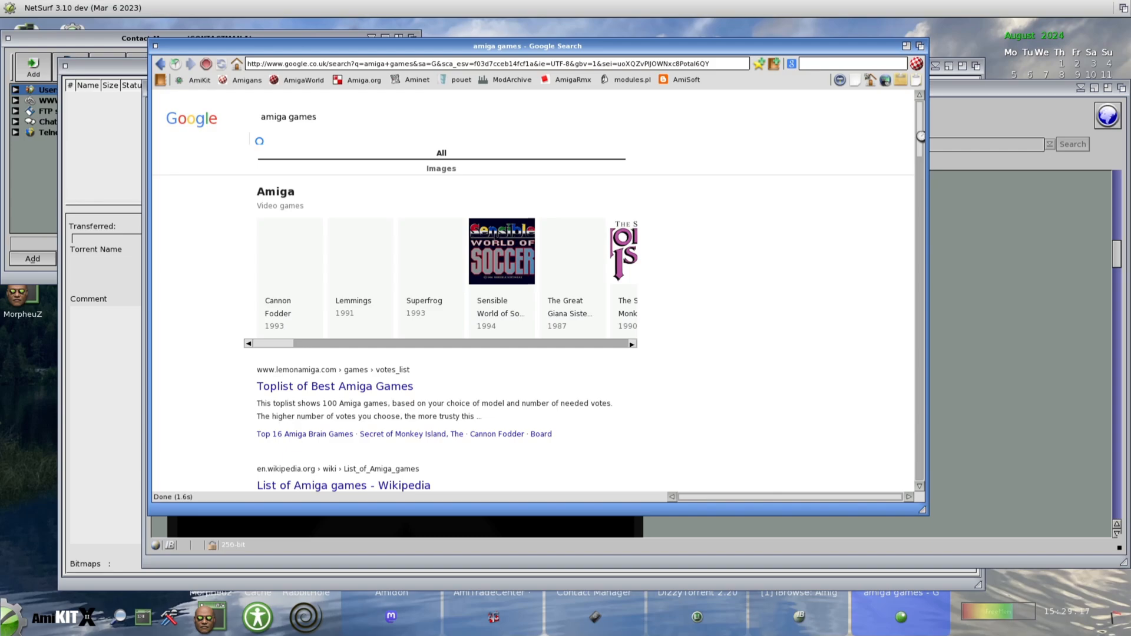
scroll(down, 3)
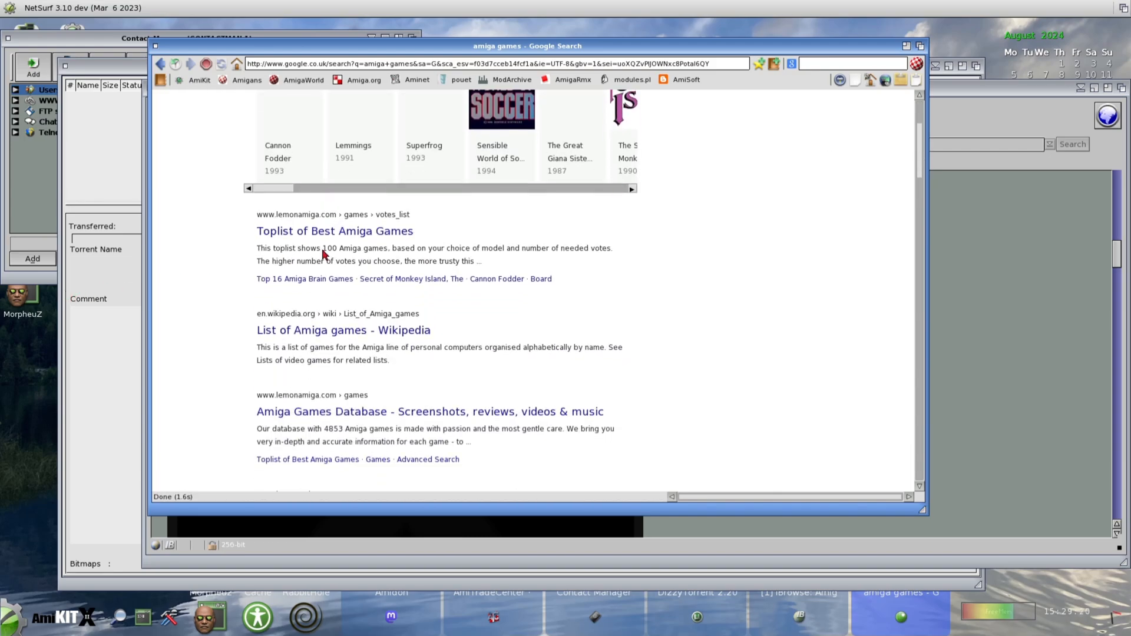
click(334, 231)
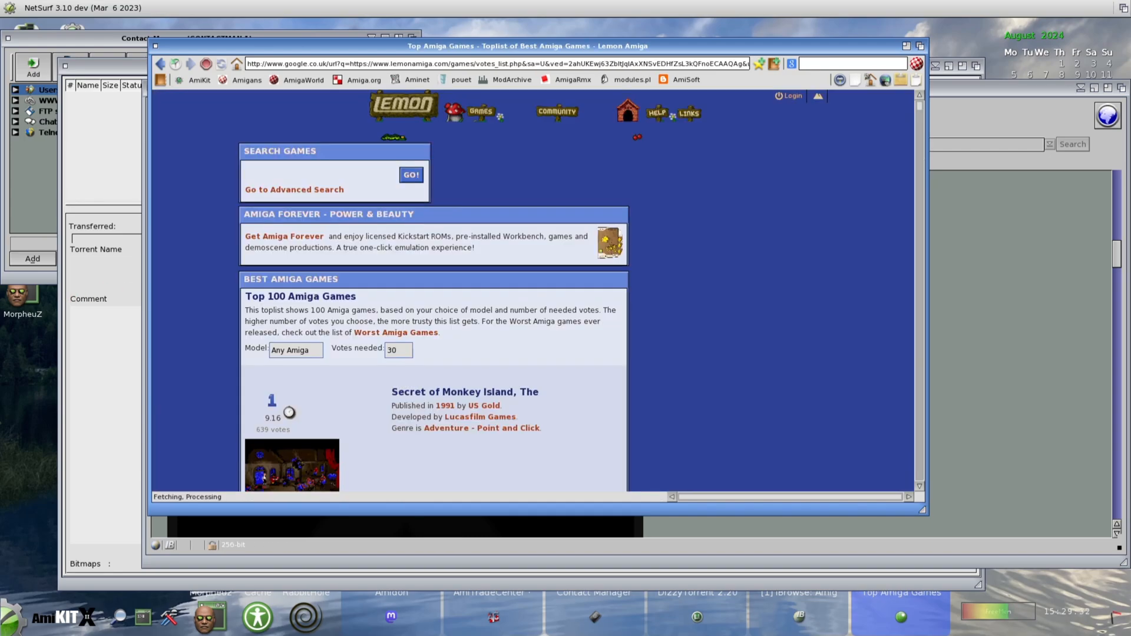
scroll(down, 3)
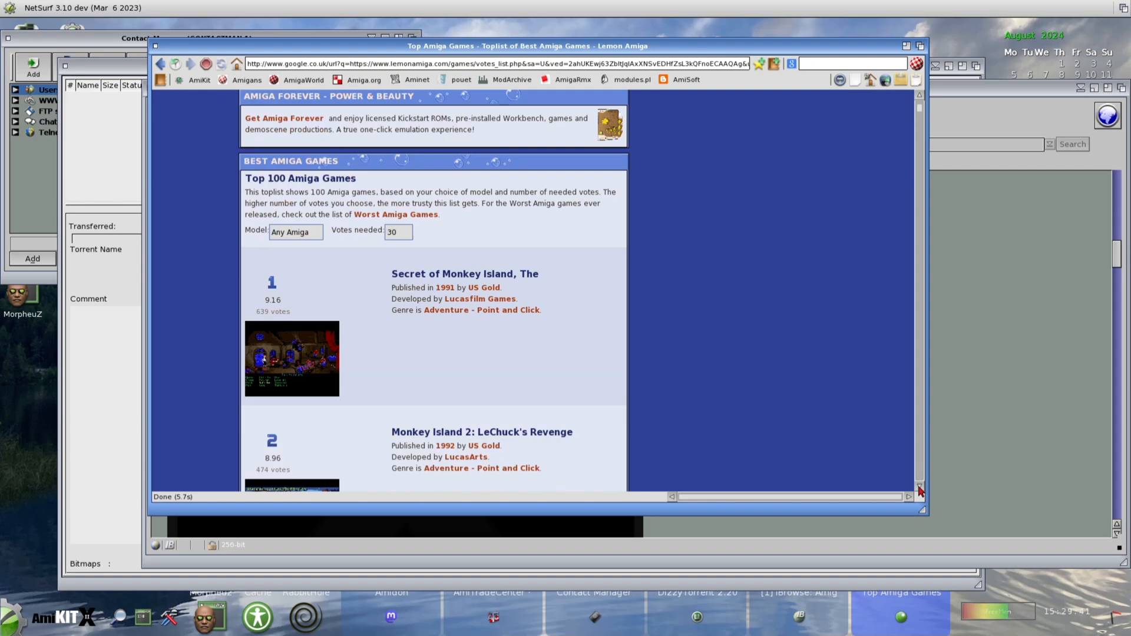
scroll(down, 3)
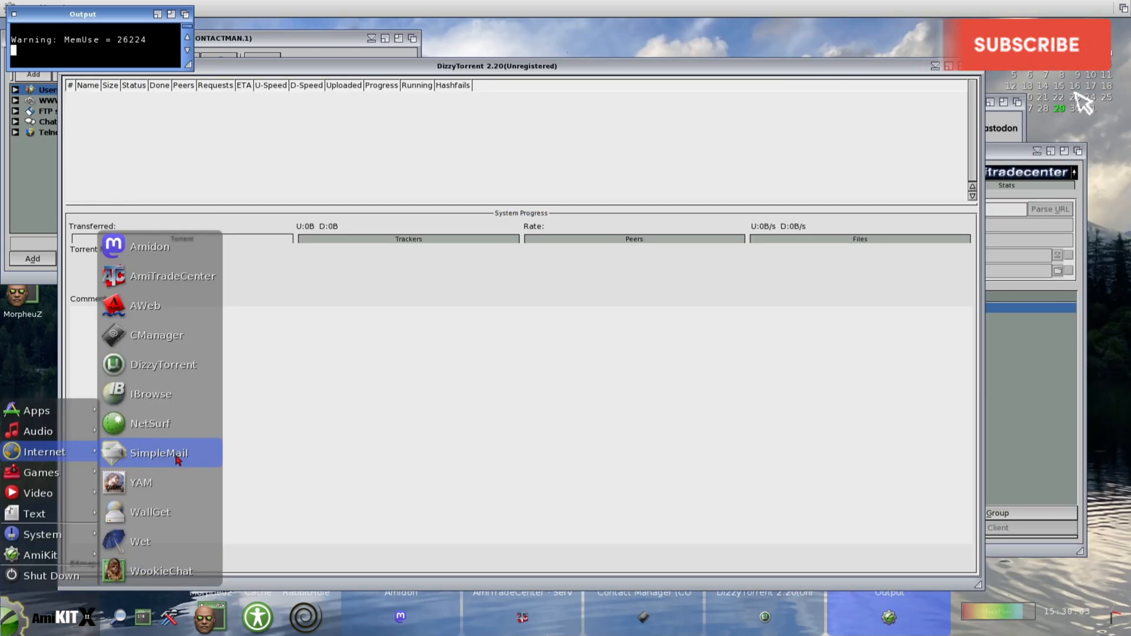
Launch SimpleMail and YAM, past the snapshot warning, then WallGet
click(159, 453)
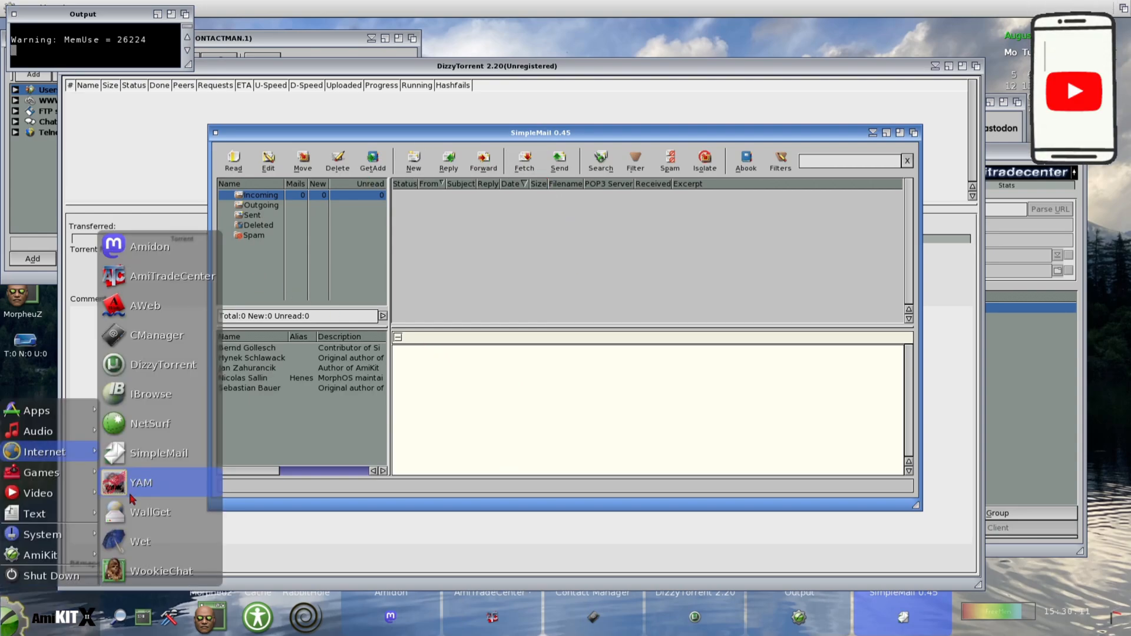
click(141, 482)
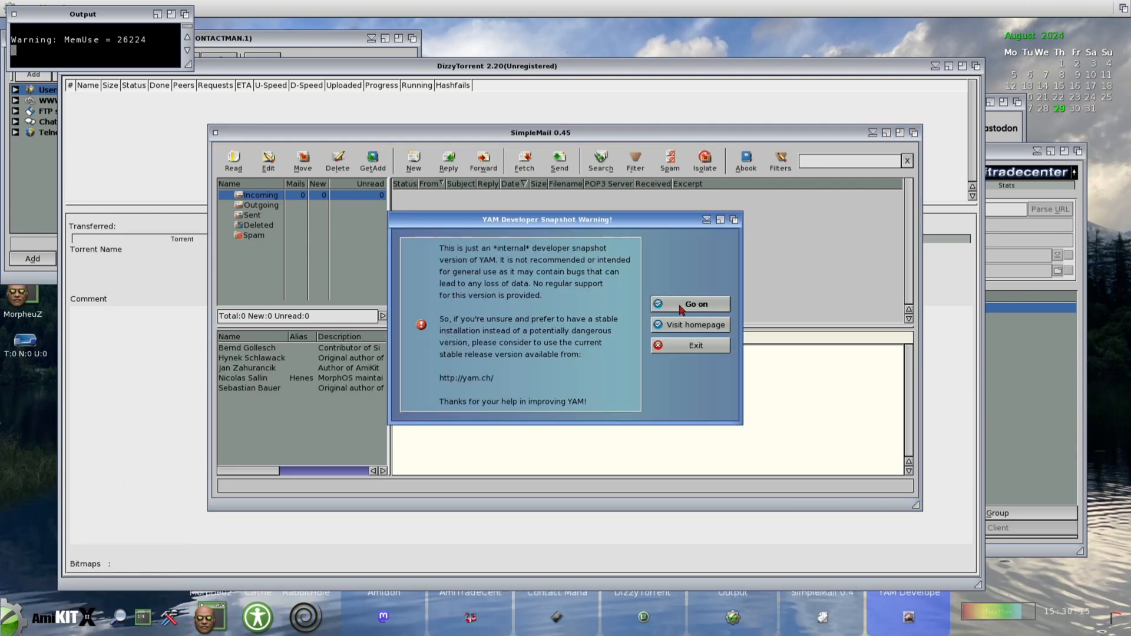
click(694, 302)
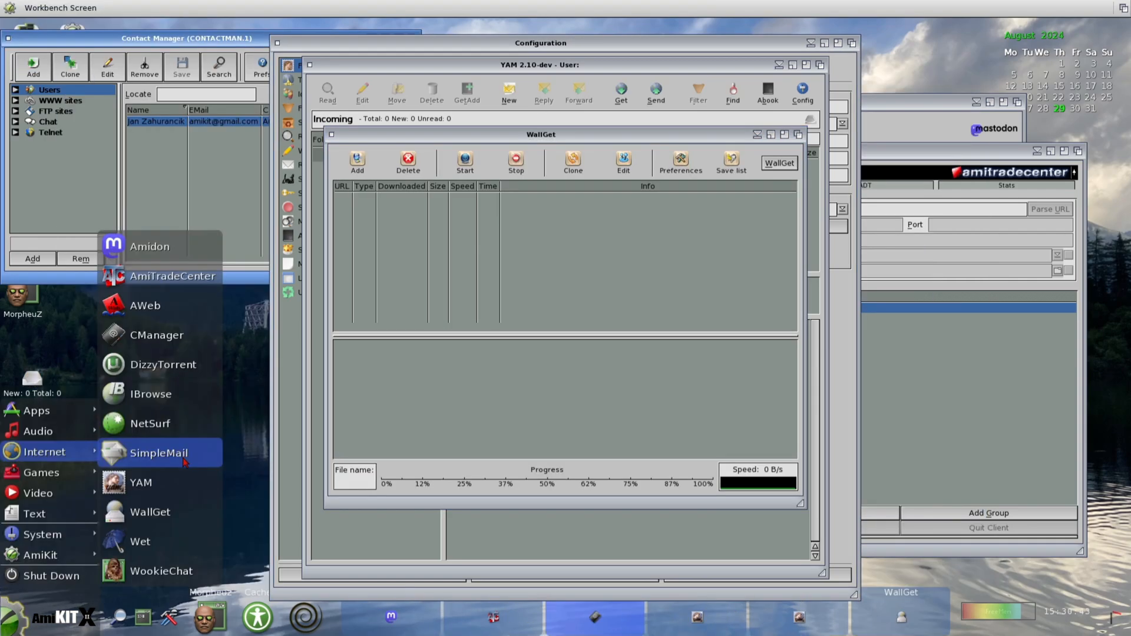
click(461, 455)
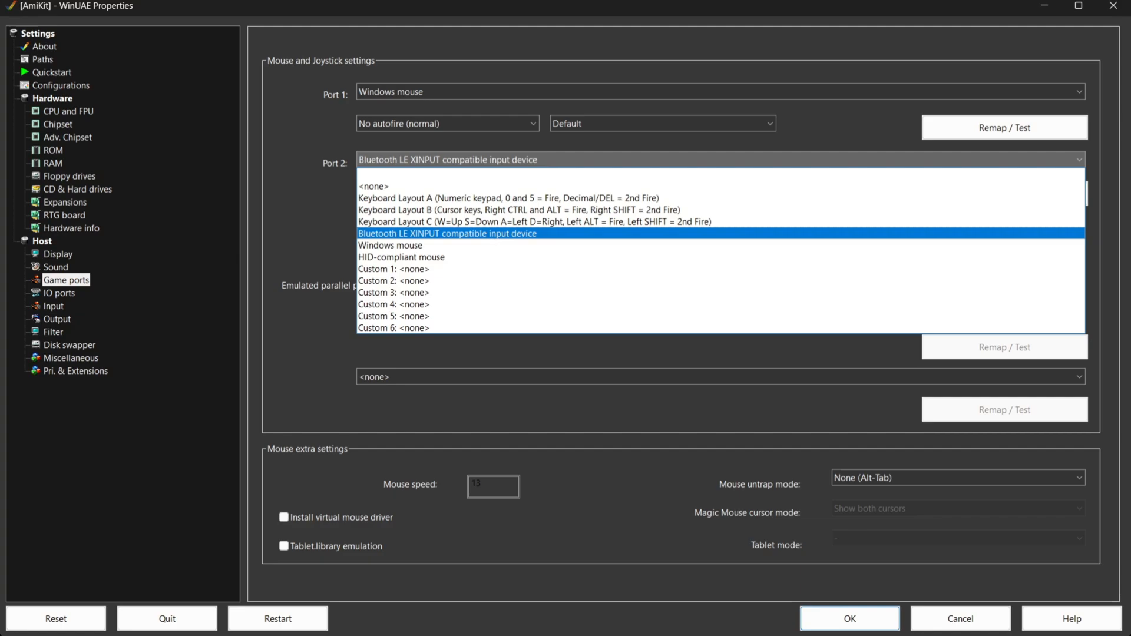
Close WinUAE Properties to return to the AmiKit X desktop
click(848, 617)
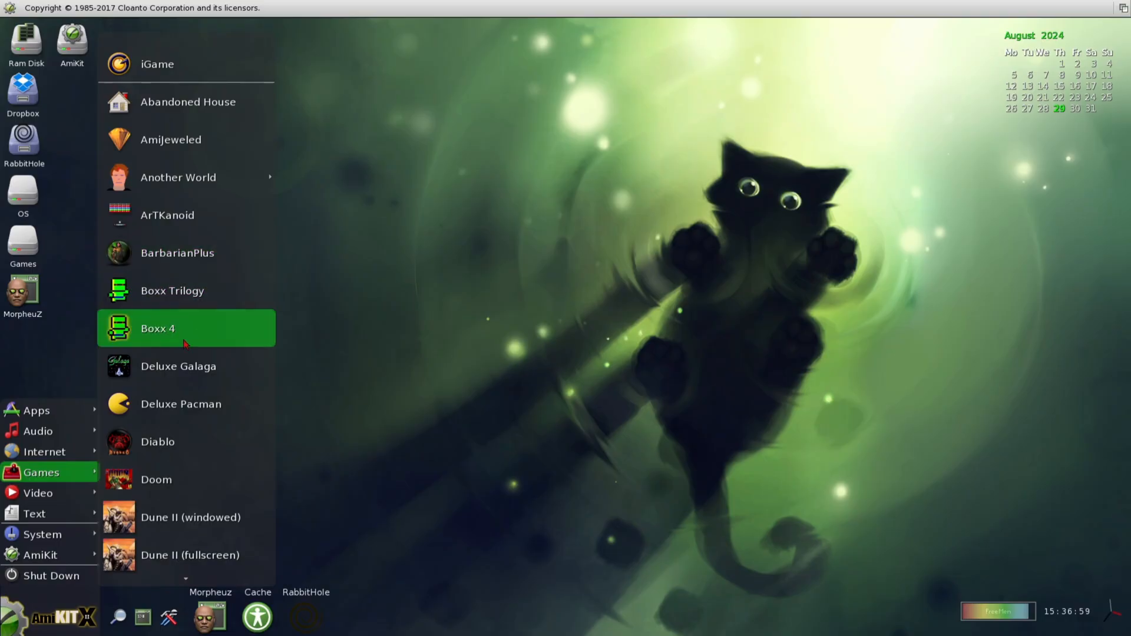
Launch Boxx 4 from the Games submenu
click(157, 328)
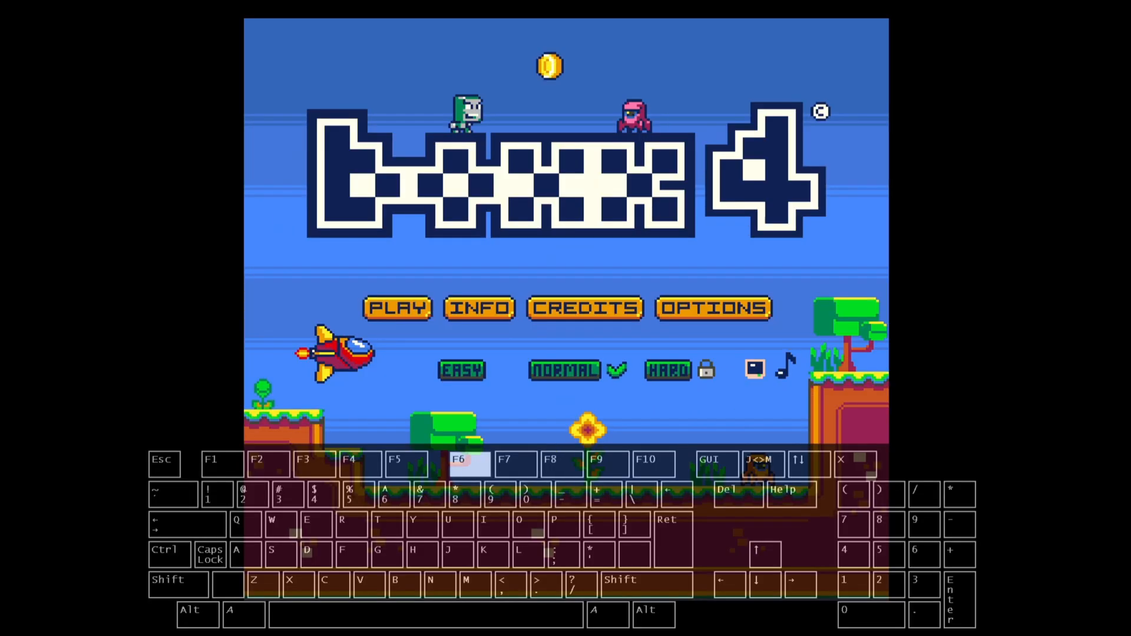
Quit Boxx 4 from its title screen back to the desktop
click(712, 308)
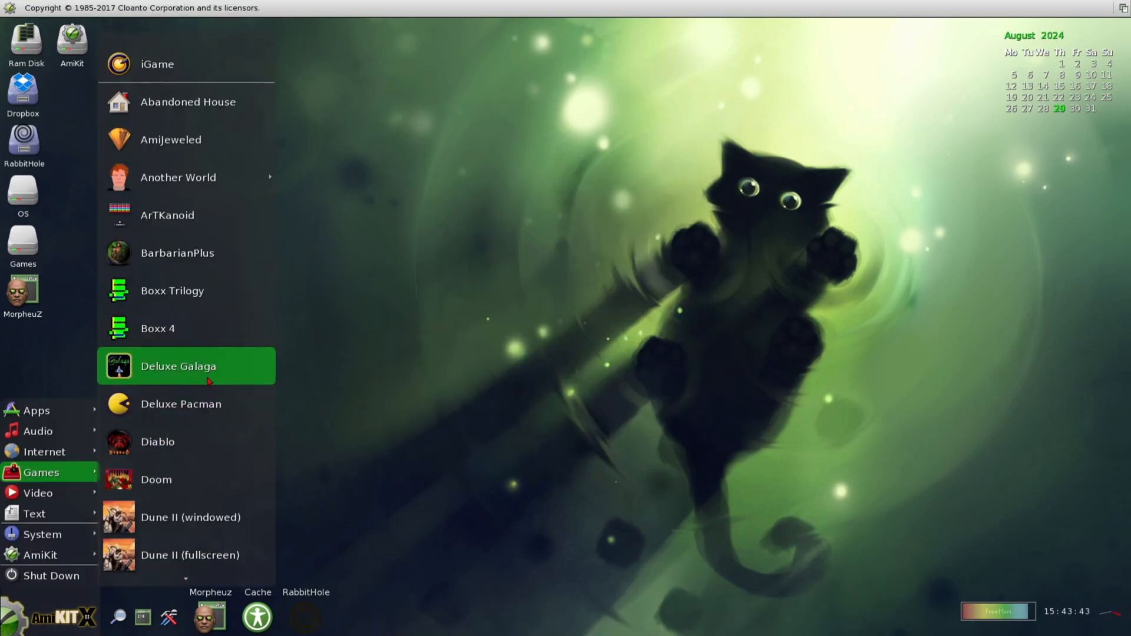
Apply the Morpheuz v12 White & Dark preset, backing up and replacing the taskbar
click(177, 366)
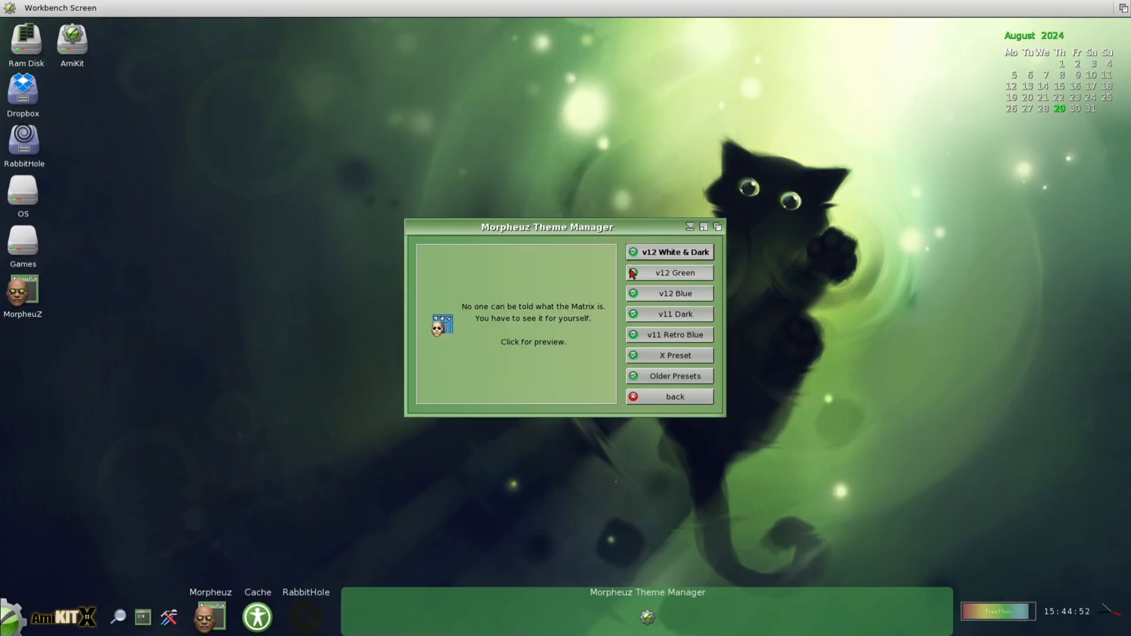
click(674, 273)
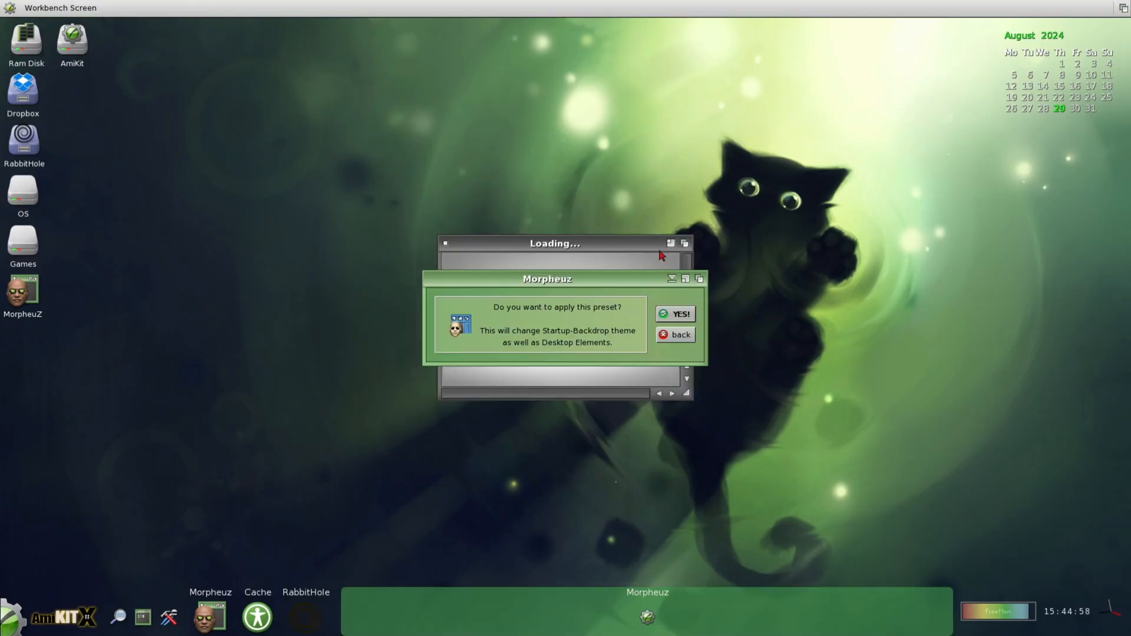
click(674, 314)
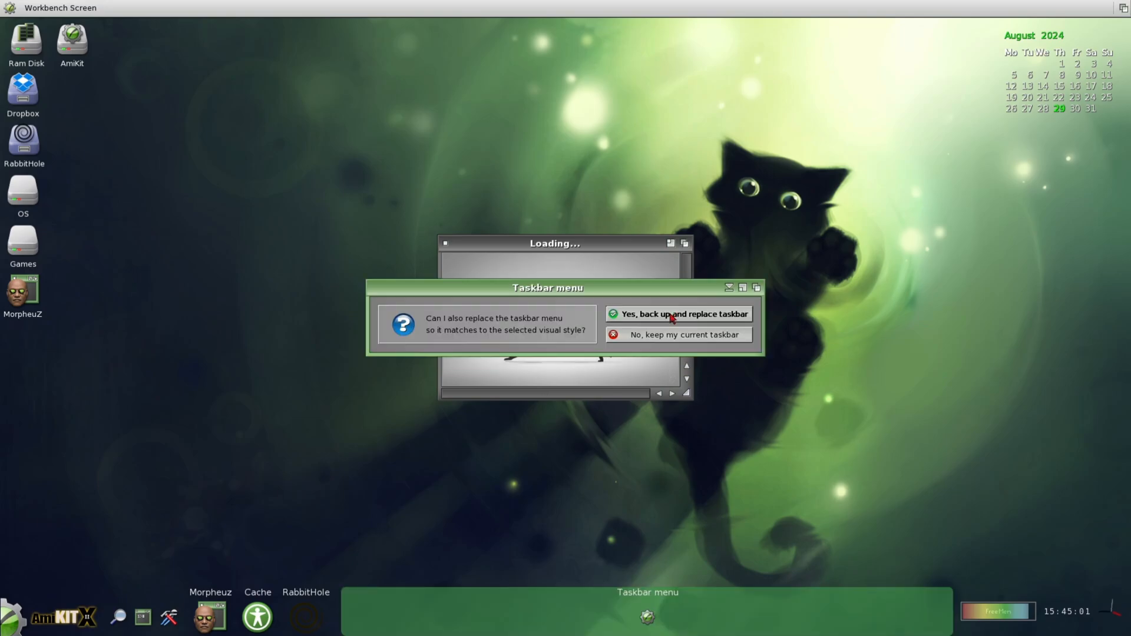
click(678, 314)
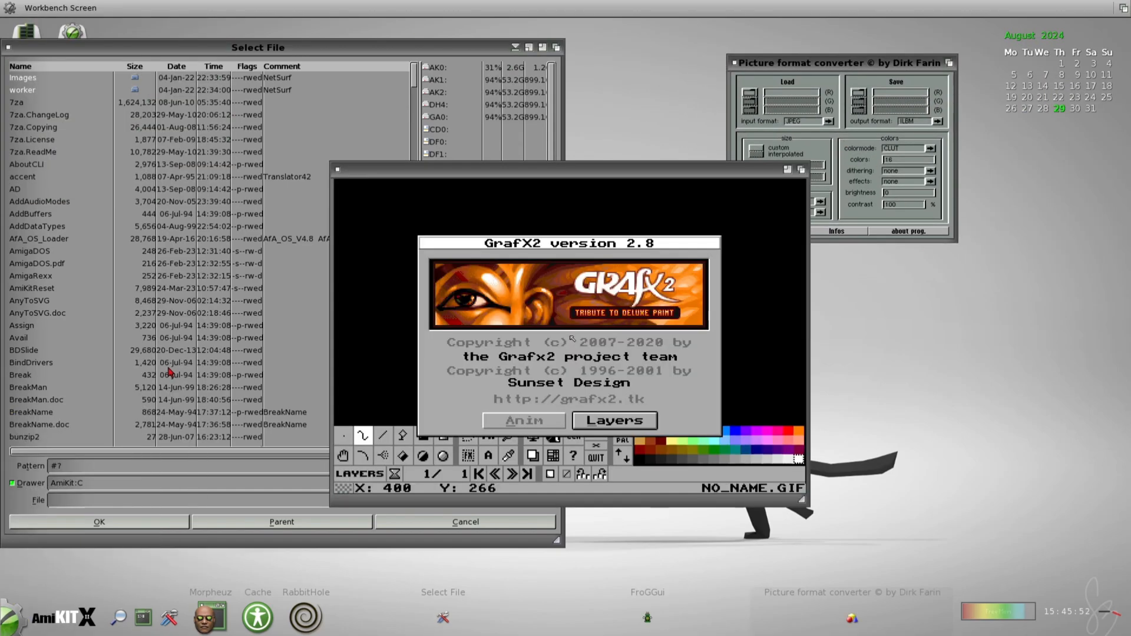
Close the graphics tools and open AmiKit Live Update showing version 28.0.0
click(613, 420)
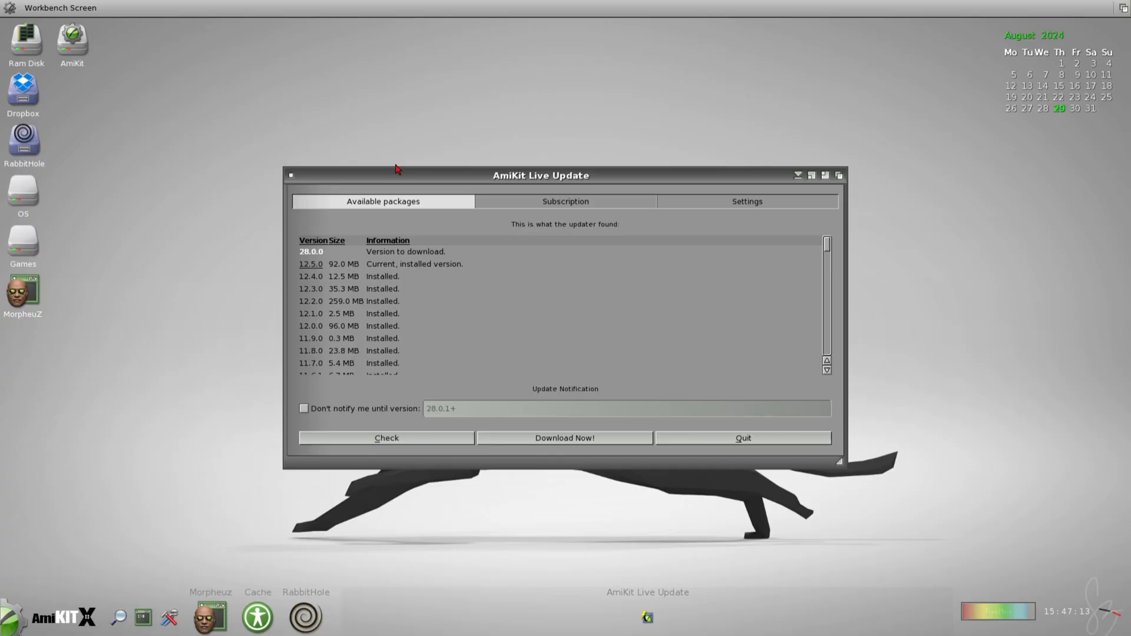
mouse_move(401, 186)
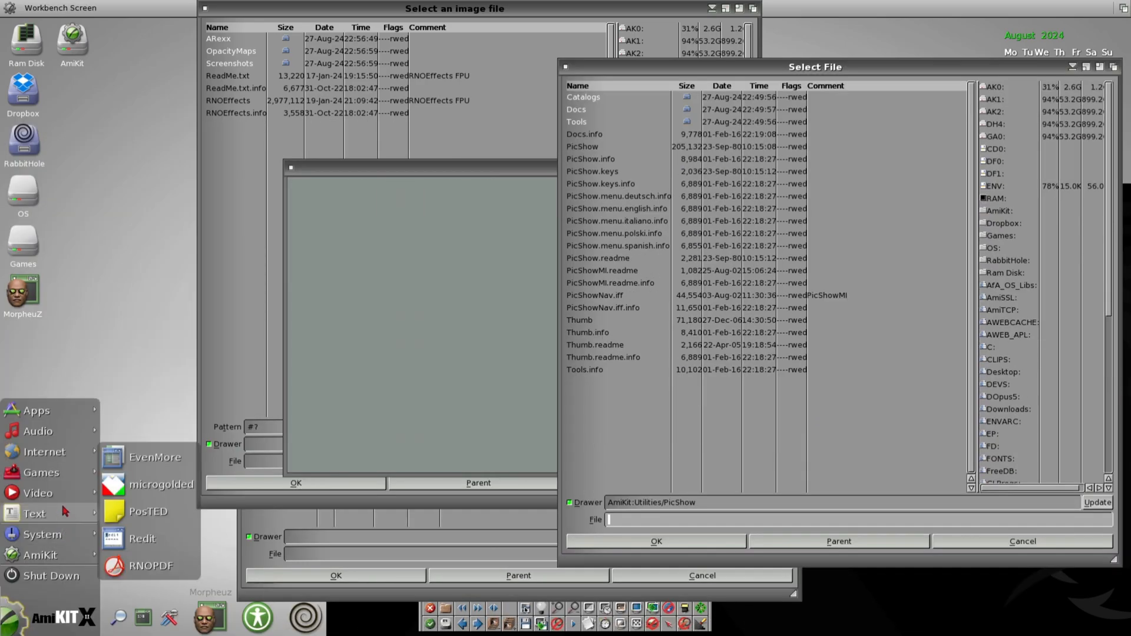
Type 'AmiKit is amazing!' in a text editor, save it as AmiKit, then launch Redit
click(154, 457)
text(AmiKit is)
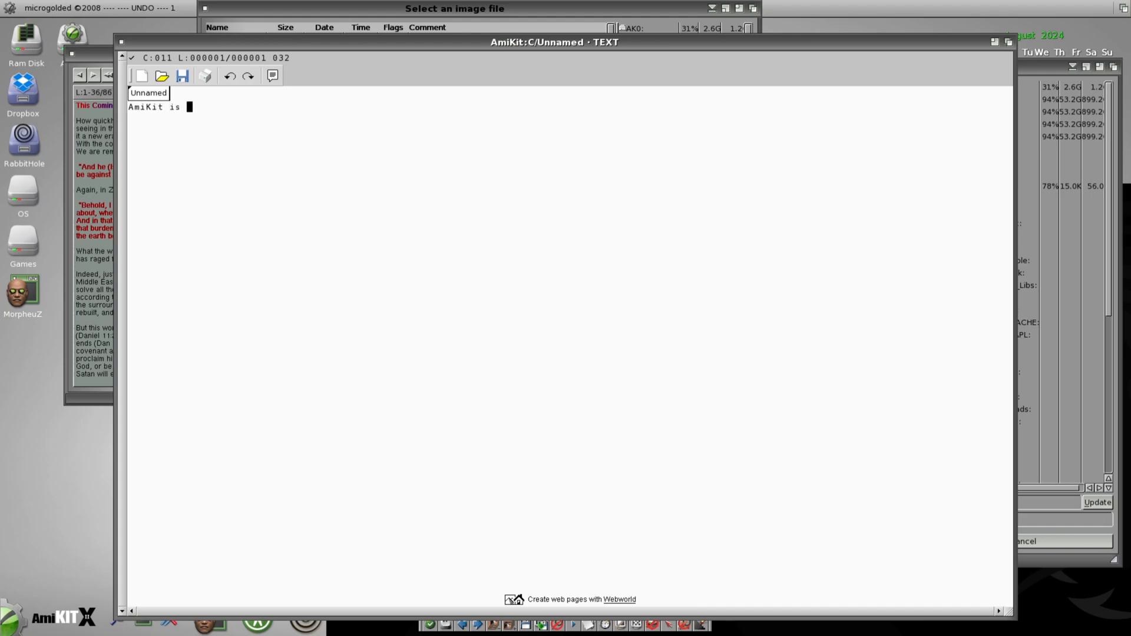
text(amazing!)
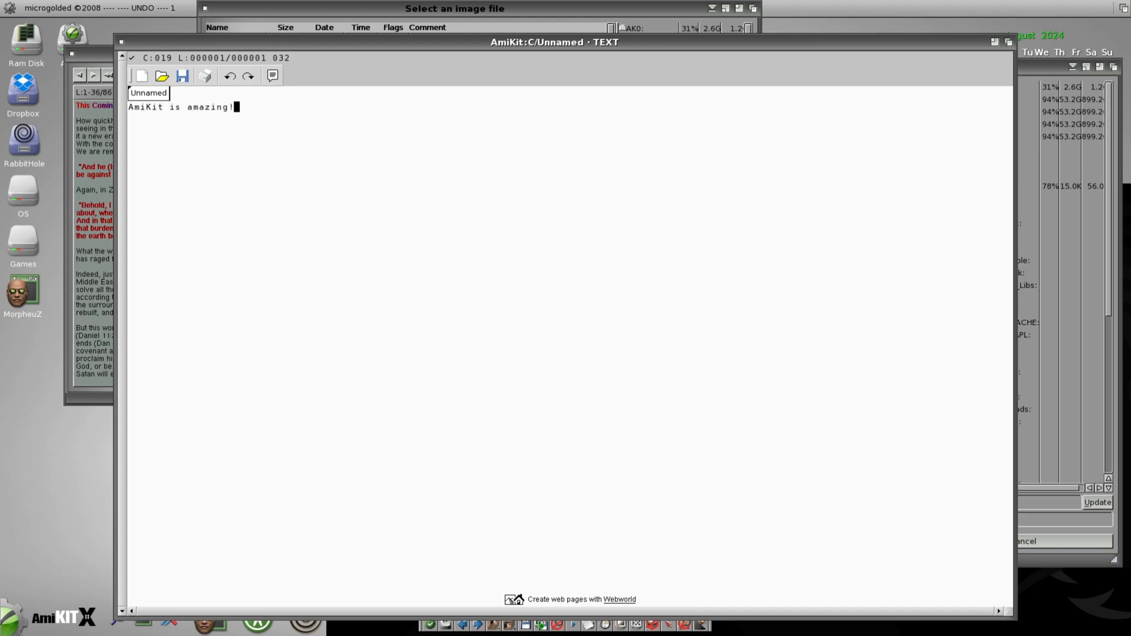
click(182, 76)
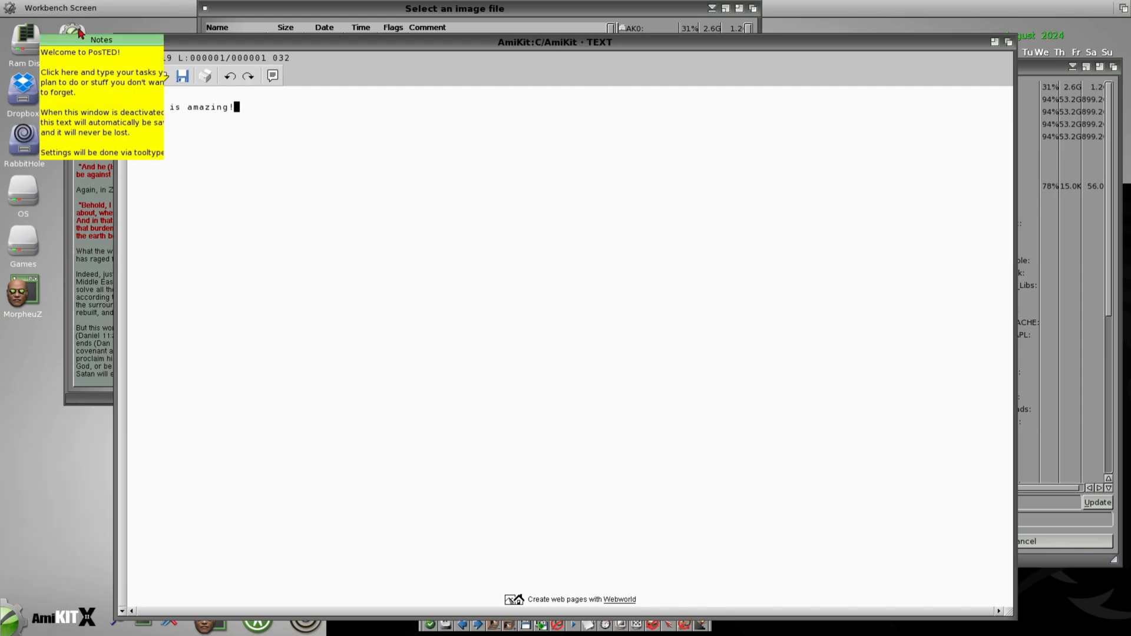
click(33, 513)
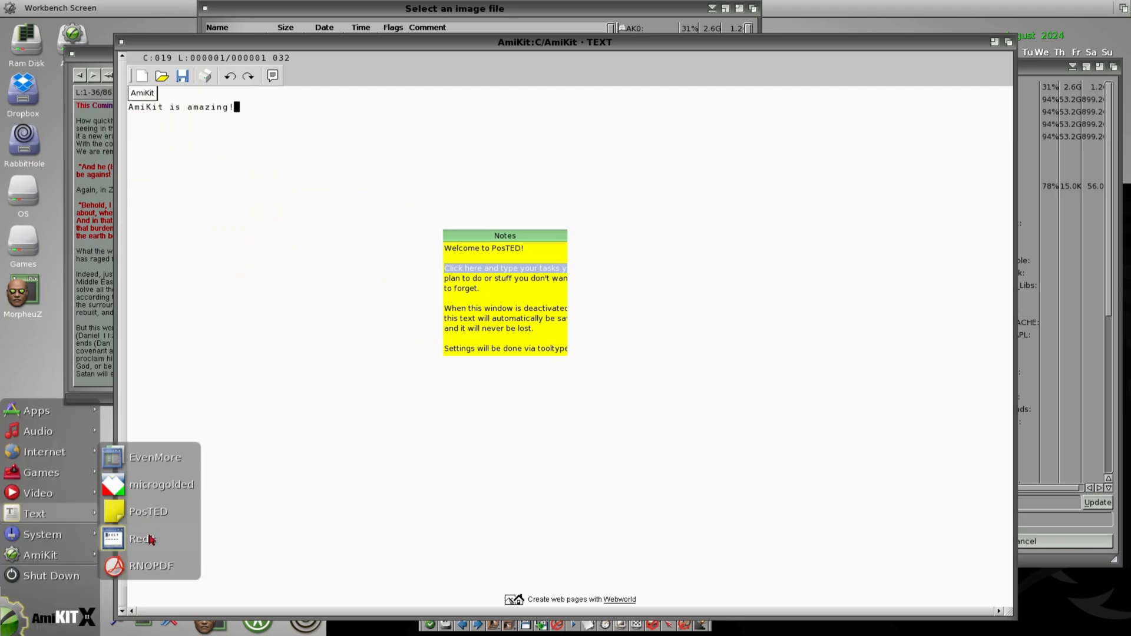
click(142, 539)
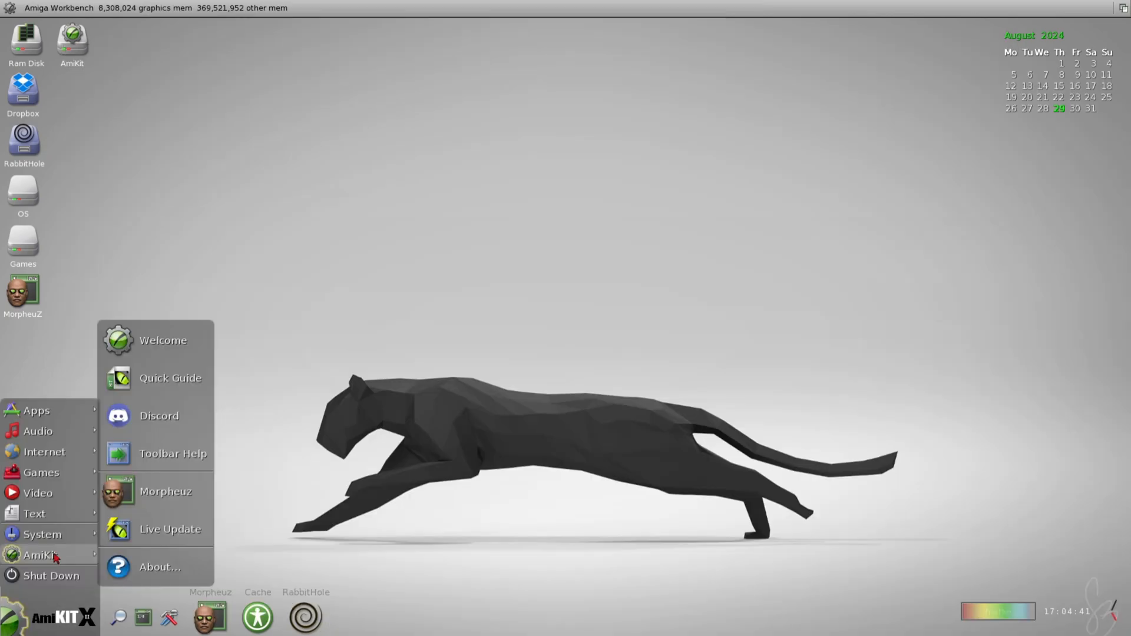
mouse_move(164, 340)
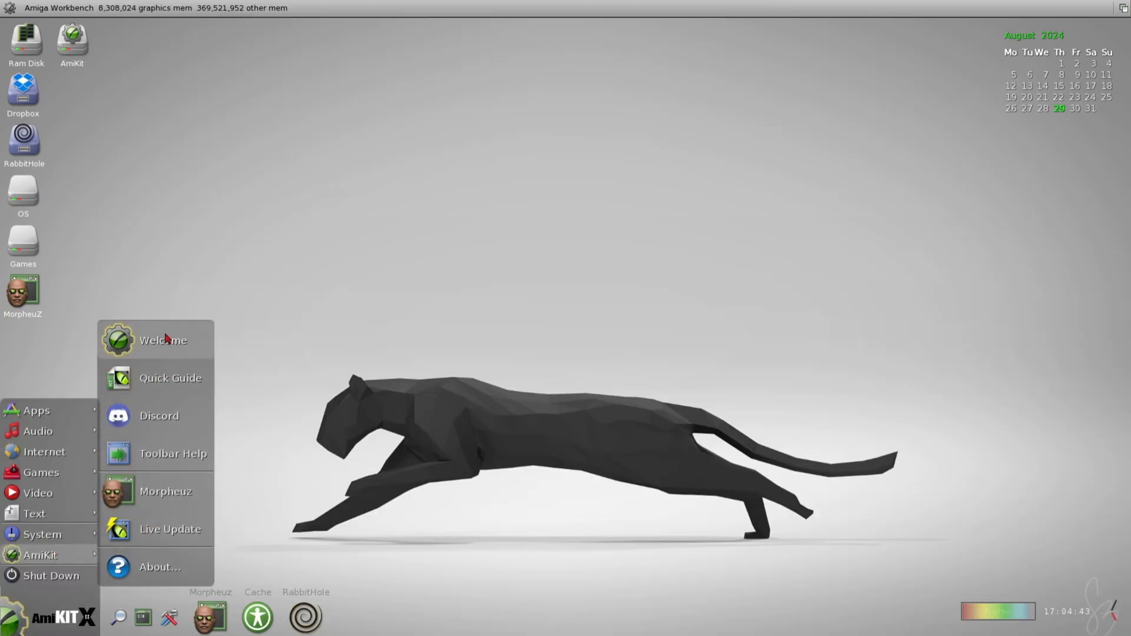
Open the Welcome screen and advance from the High Resolution Support slide to MousoMeter
click(163, 340)
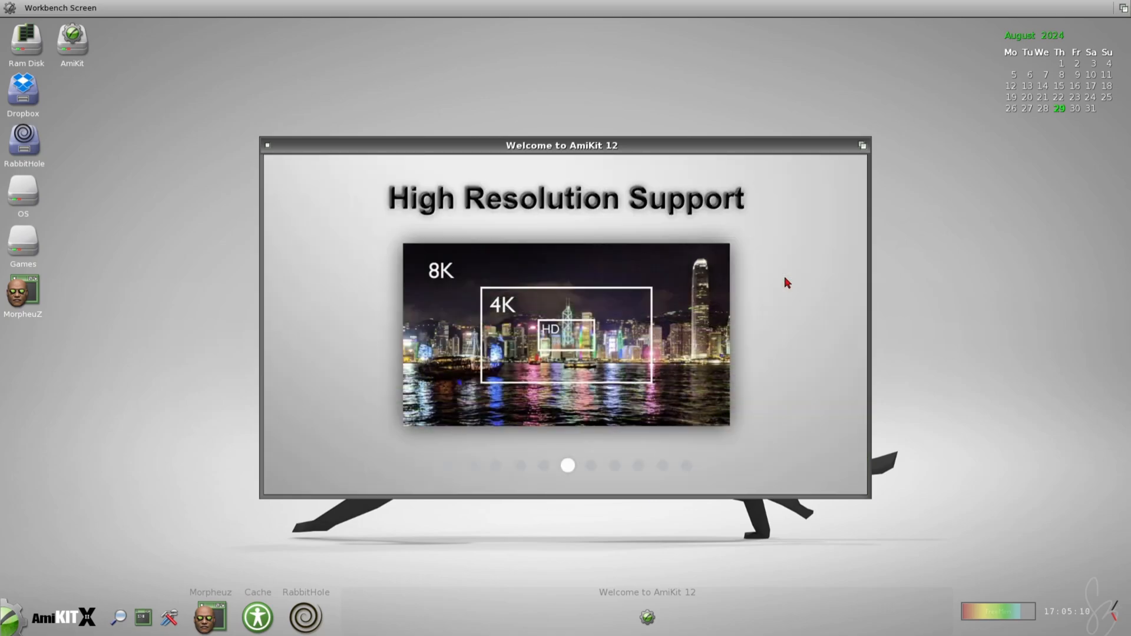
click(590, 465)
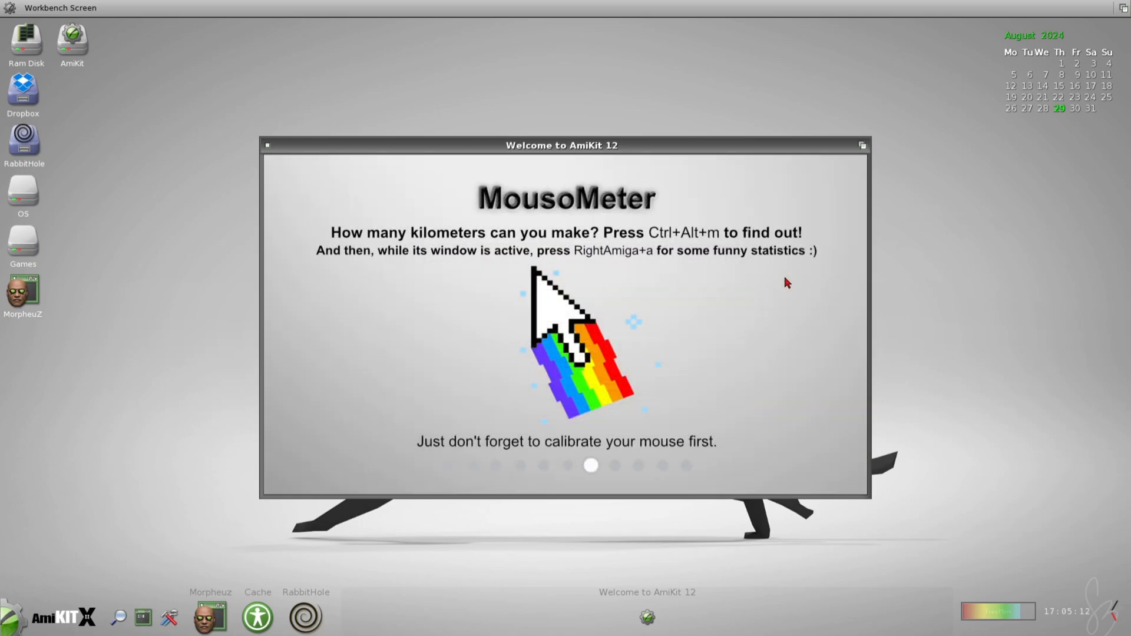